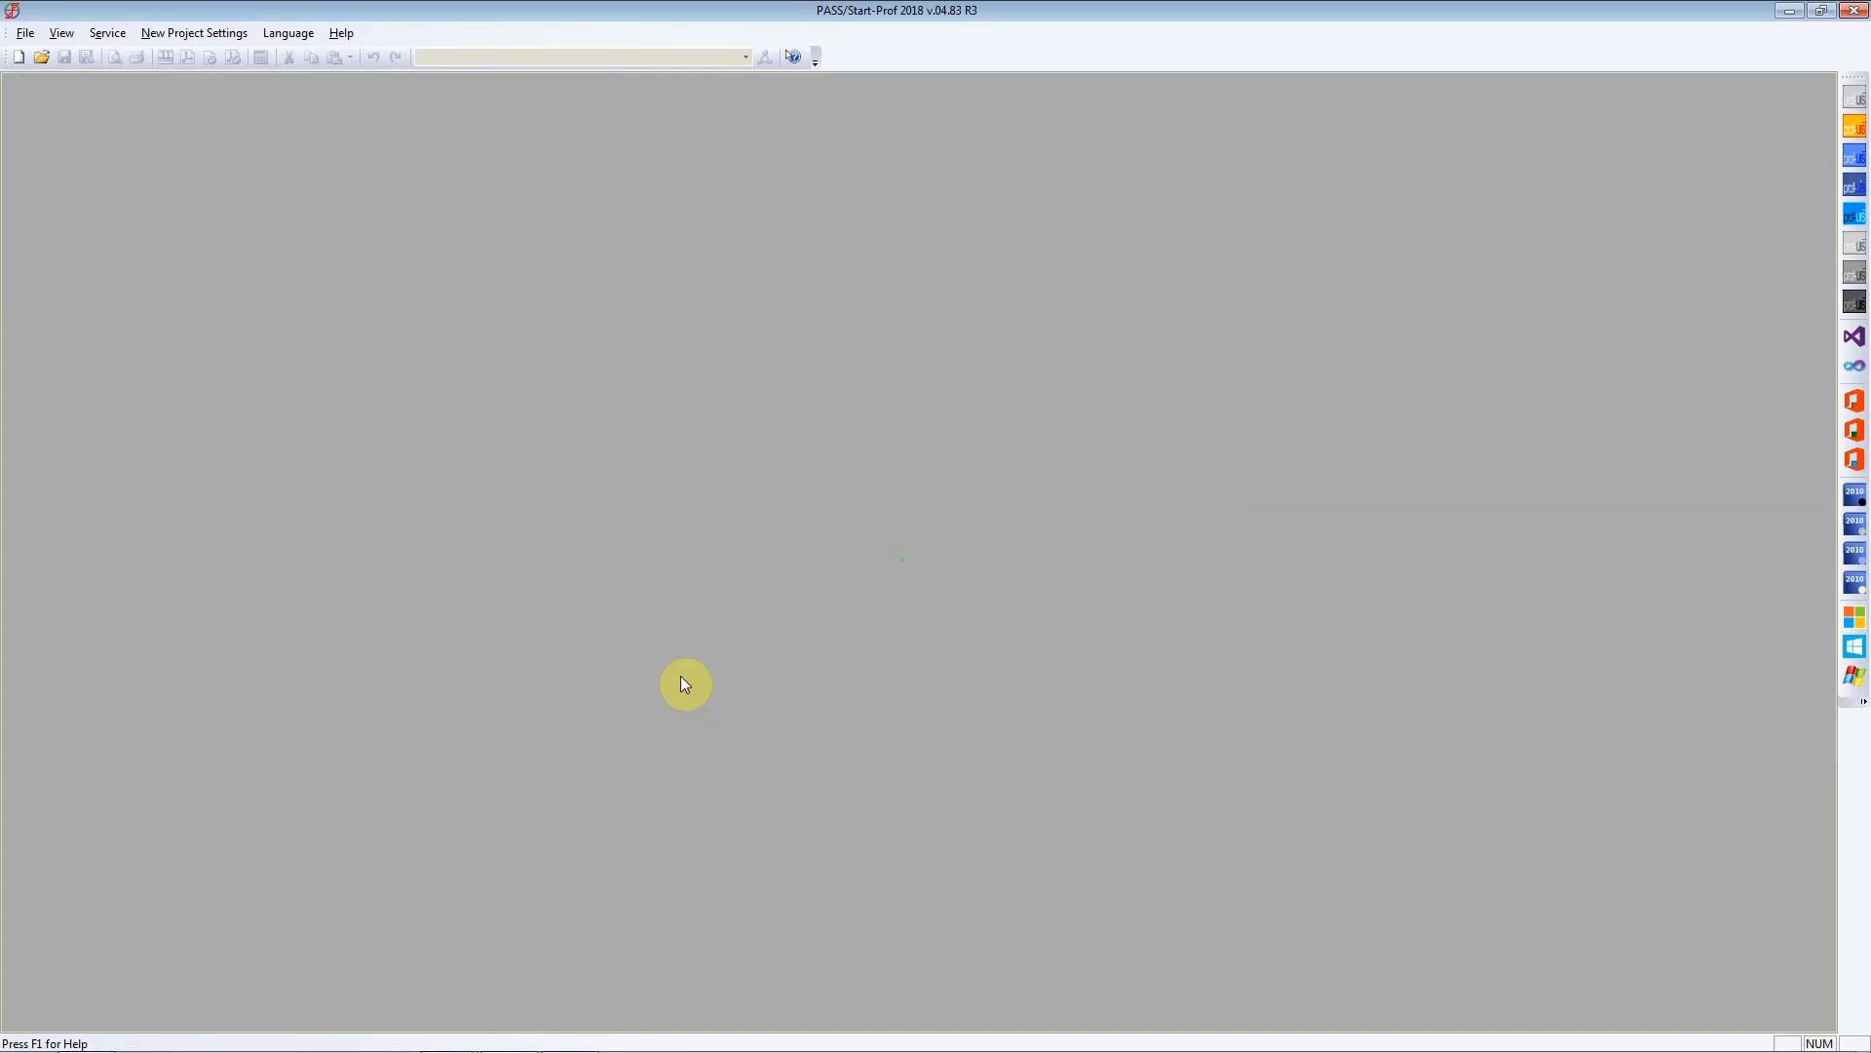
mouse_move(622, 620)
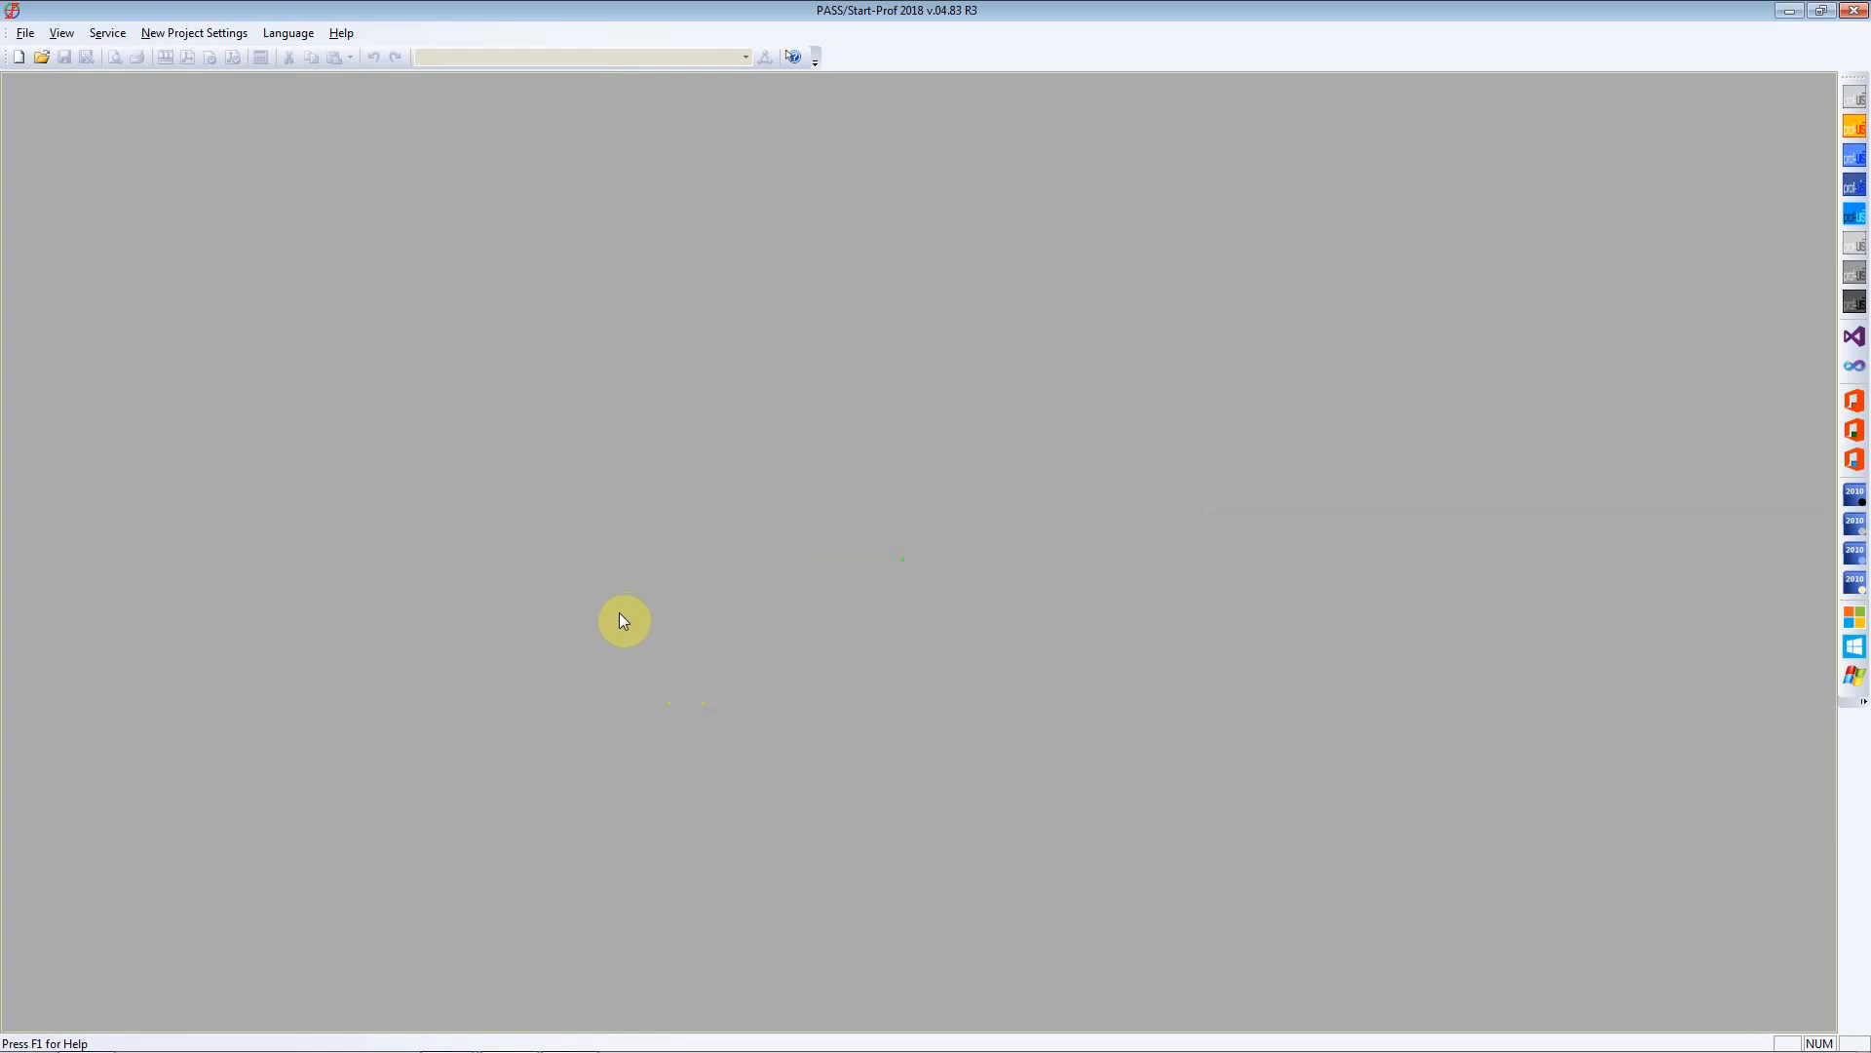
mouse_move(60, 10)
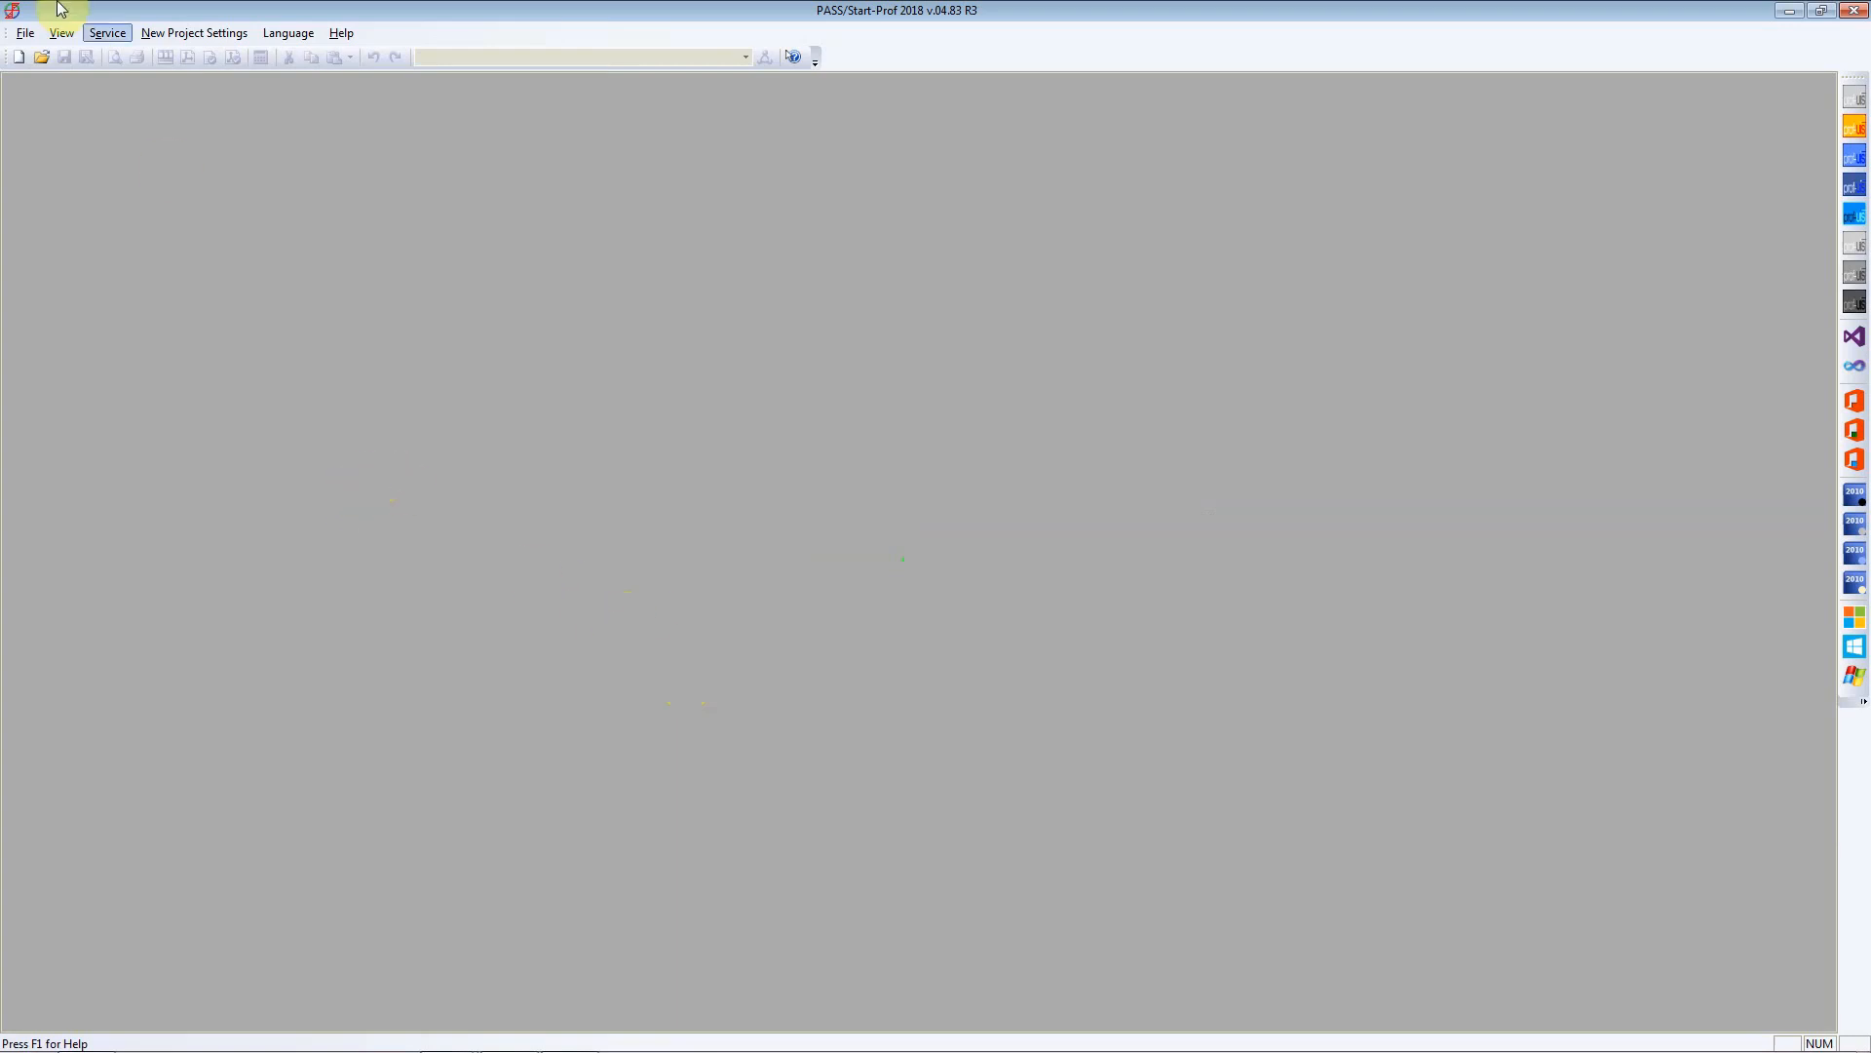
mouse_move(18, 56)
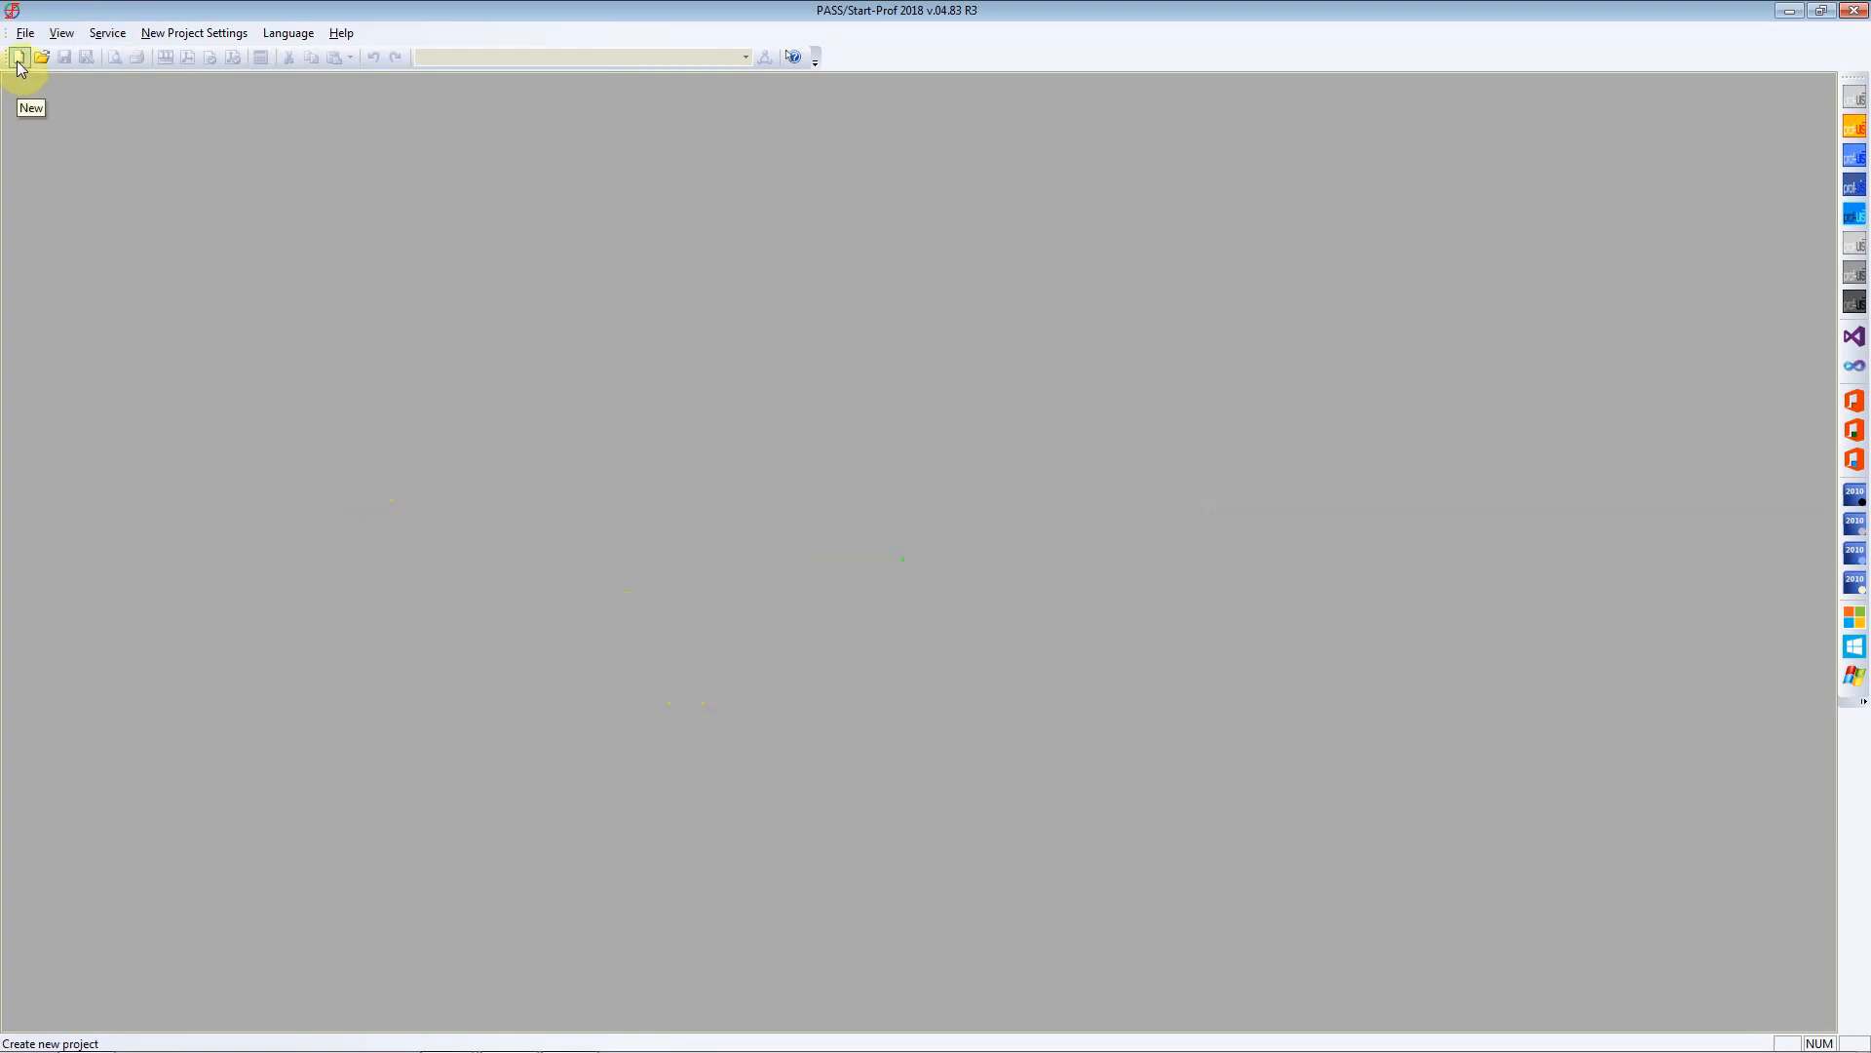
- Create a new project, browsing the analysis types and choosing Piping
click(23, 32)
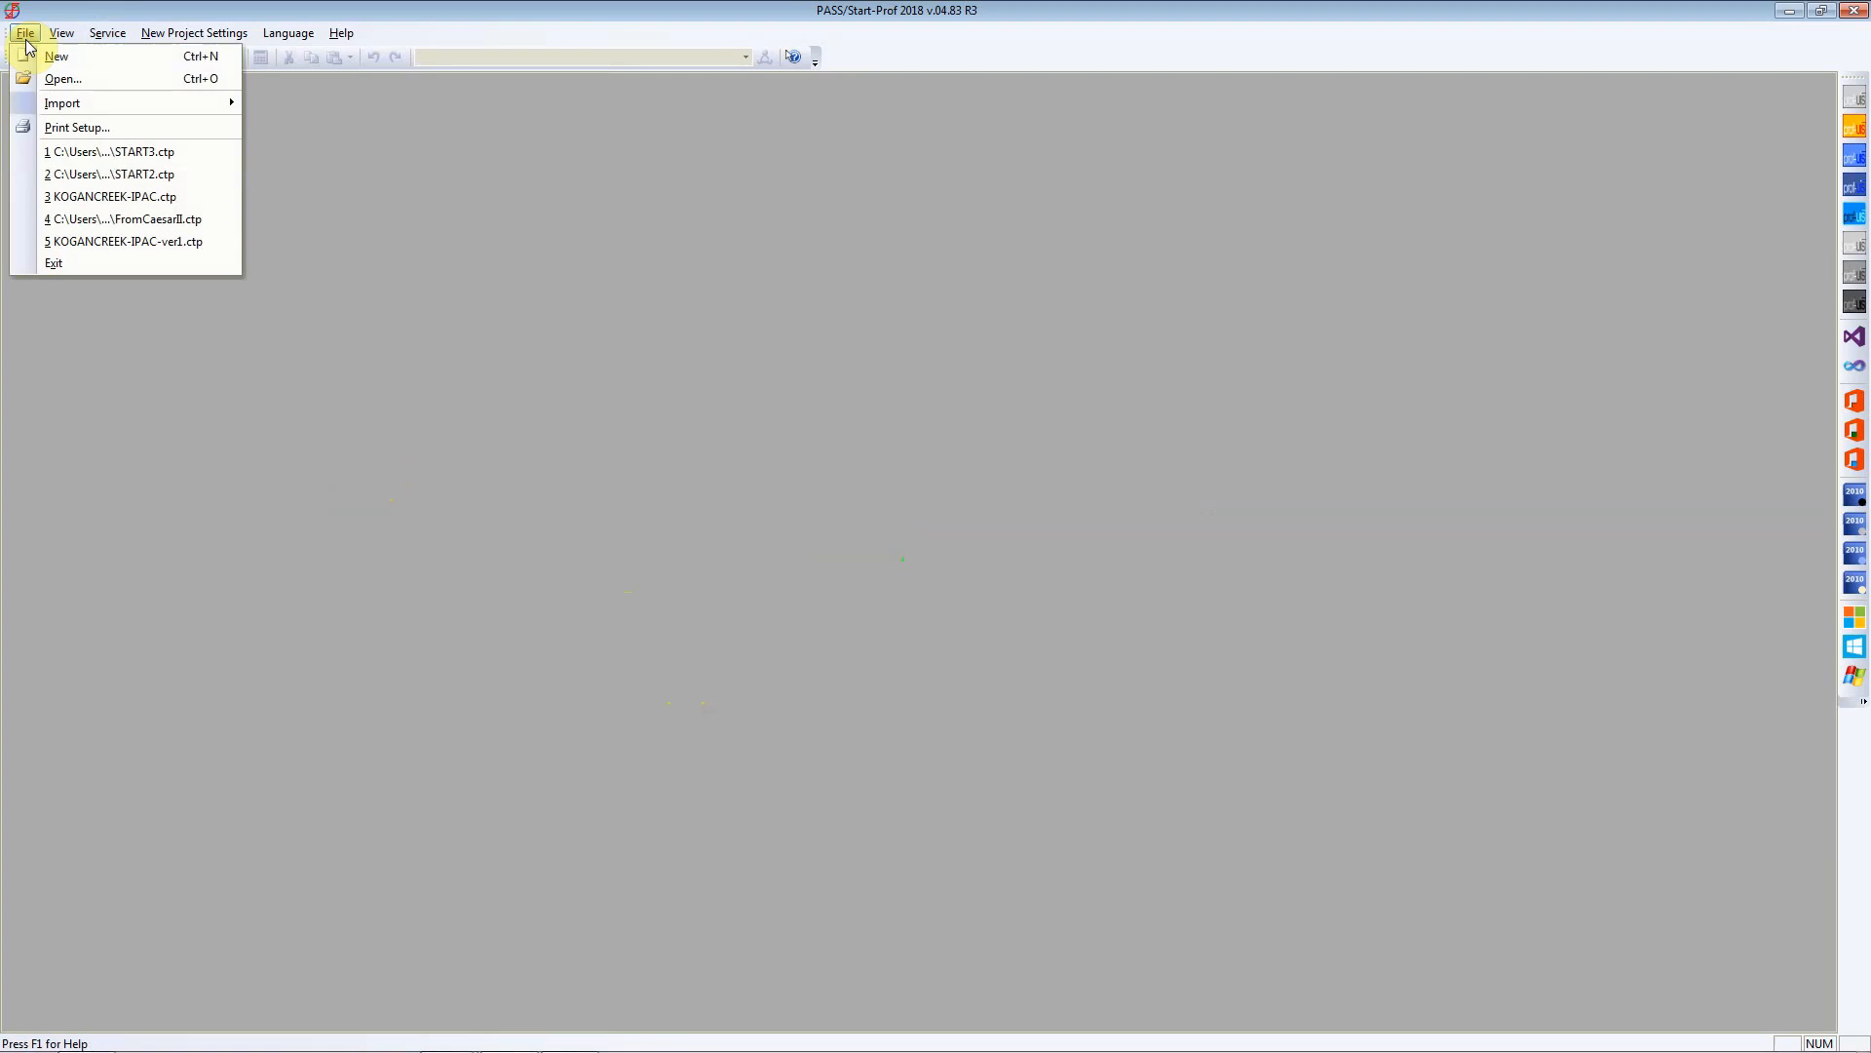
click(57, 56)
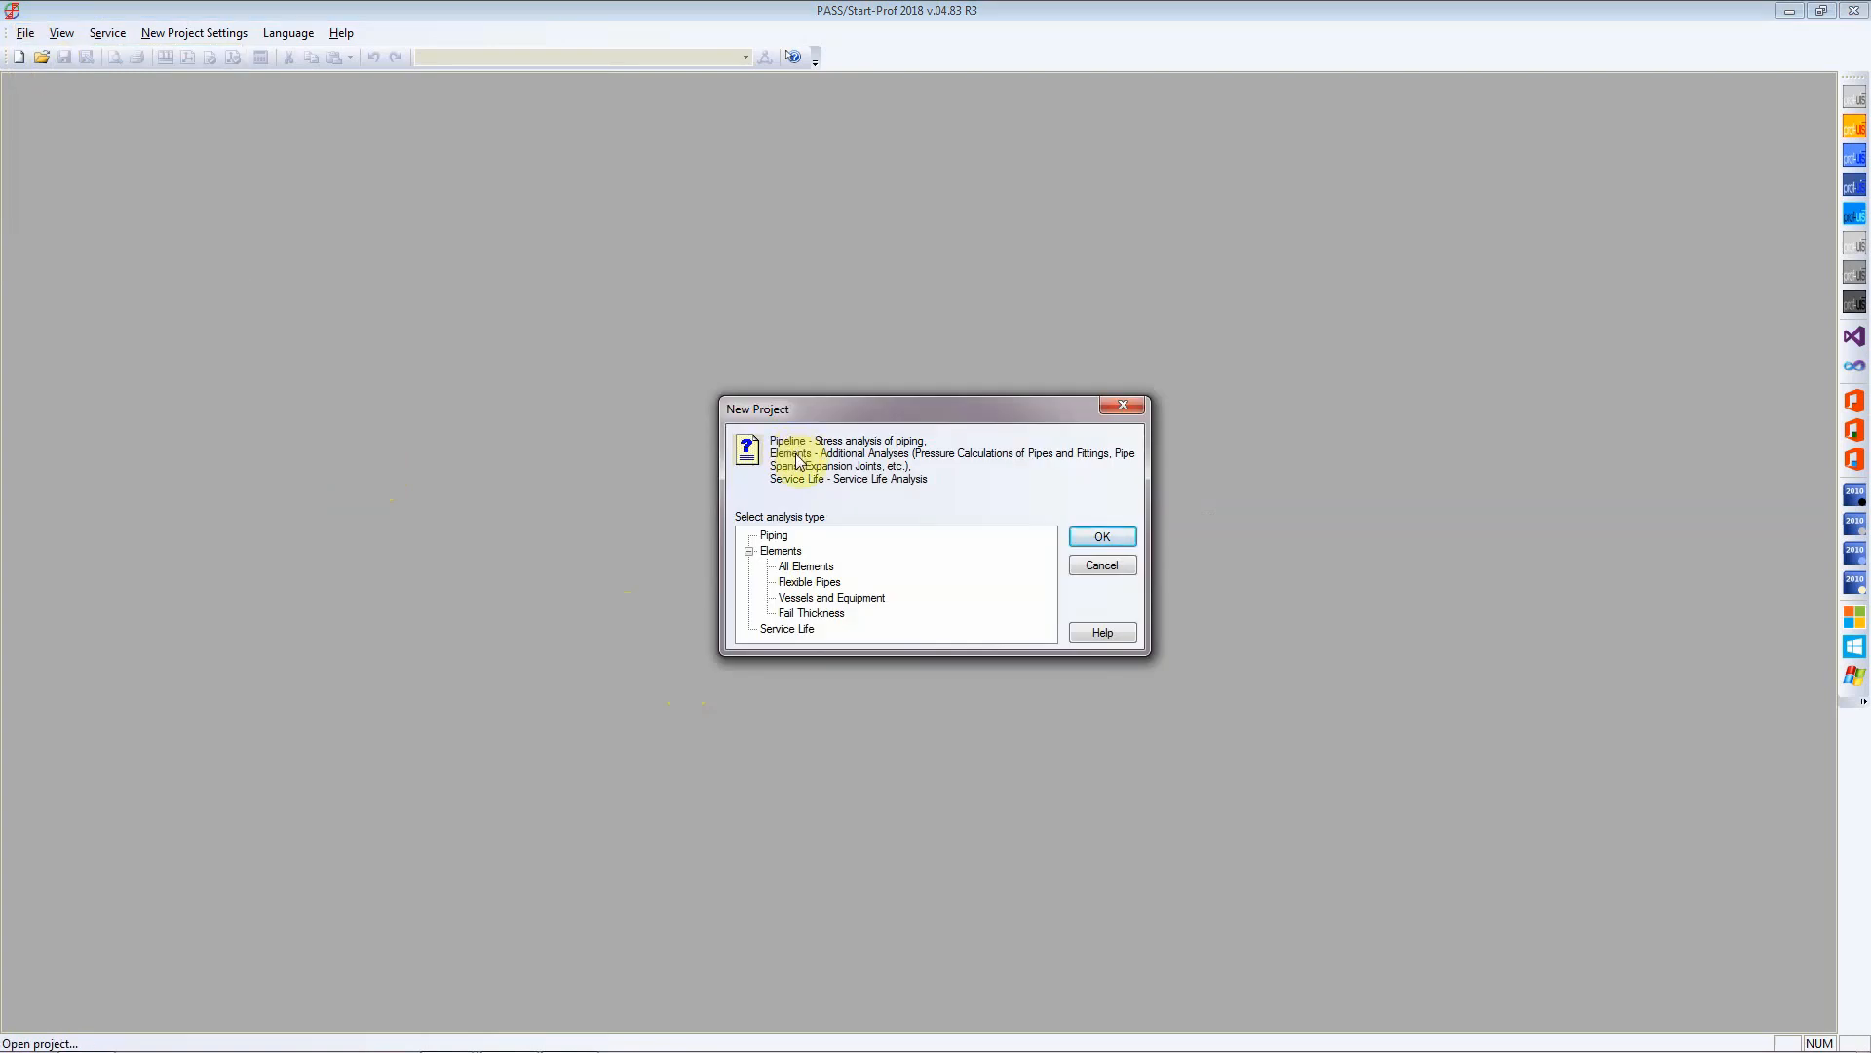
click(780, 550)
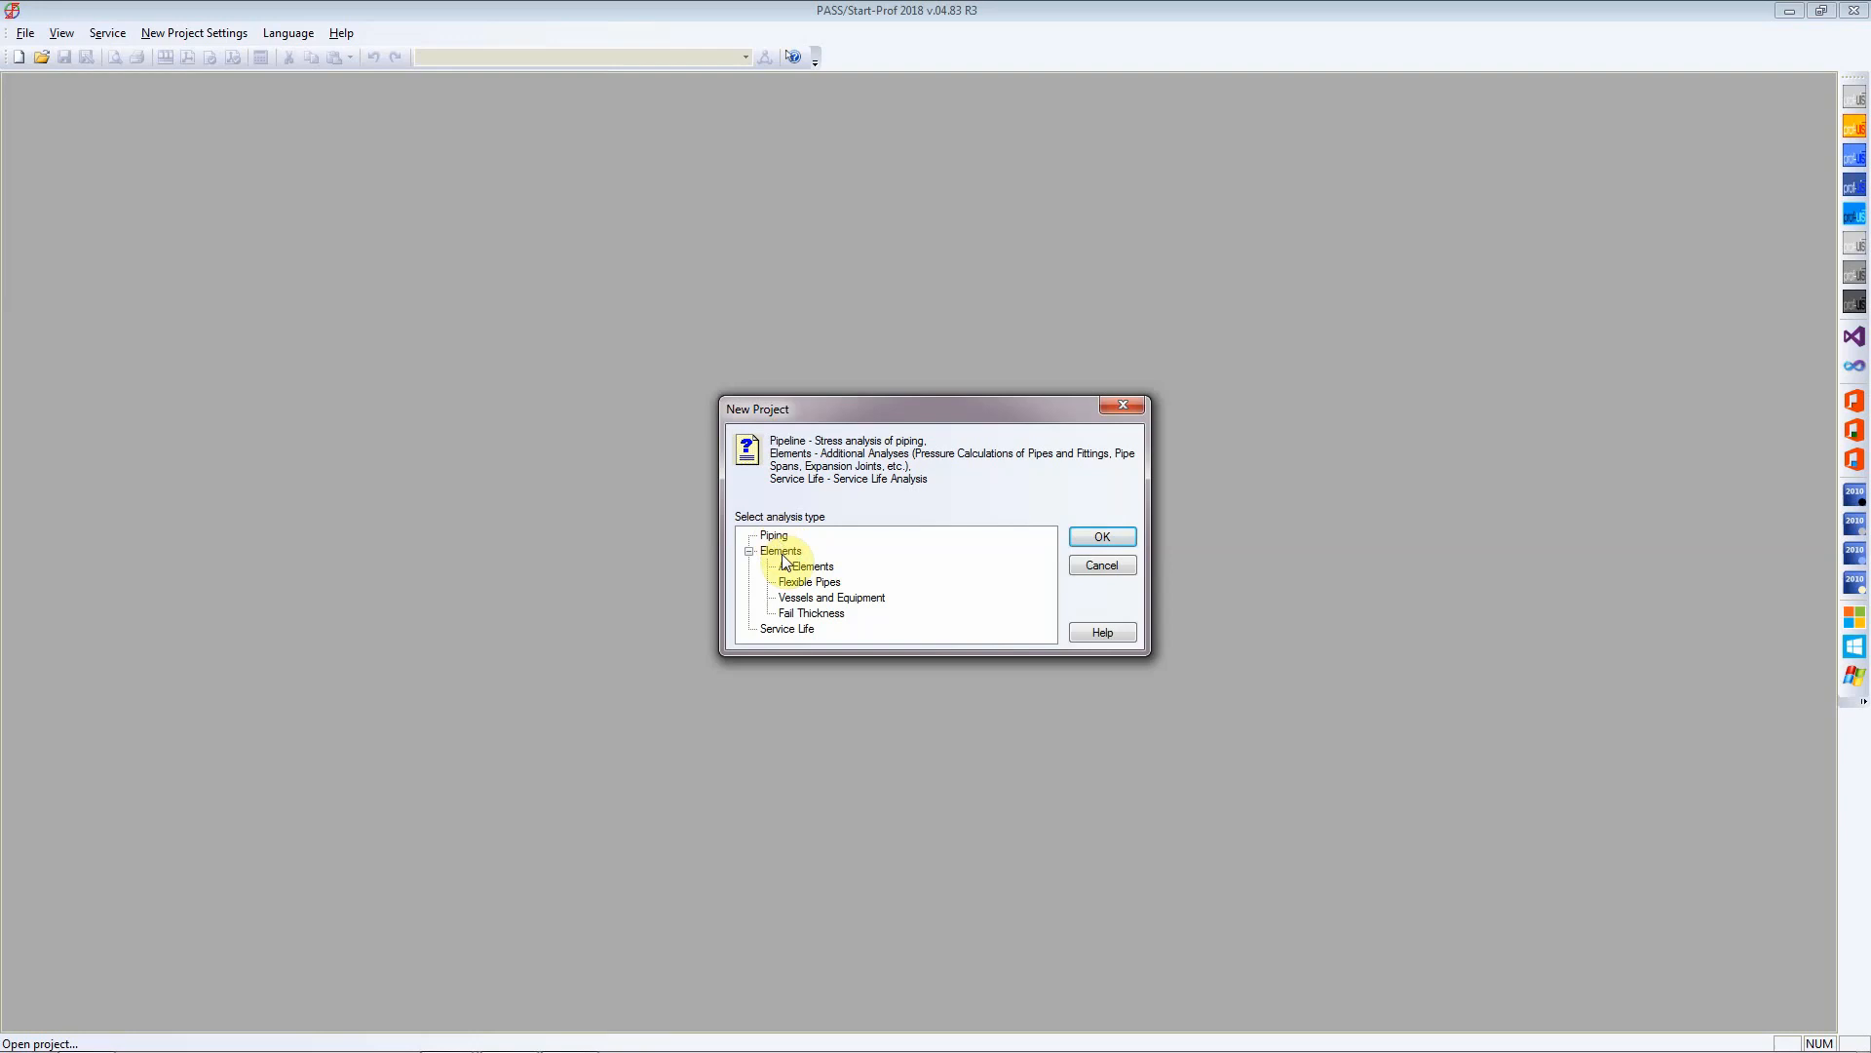
click(809, 565)
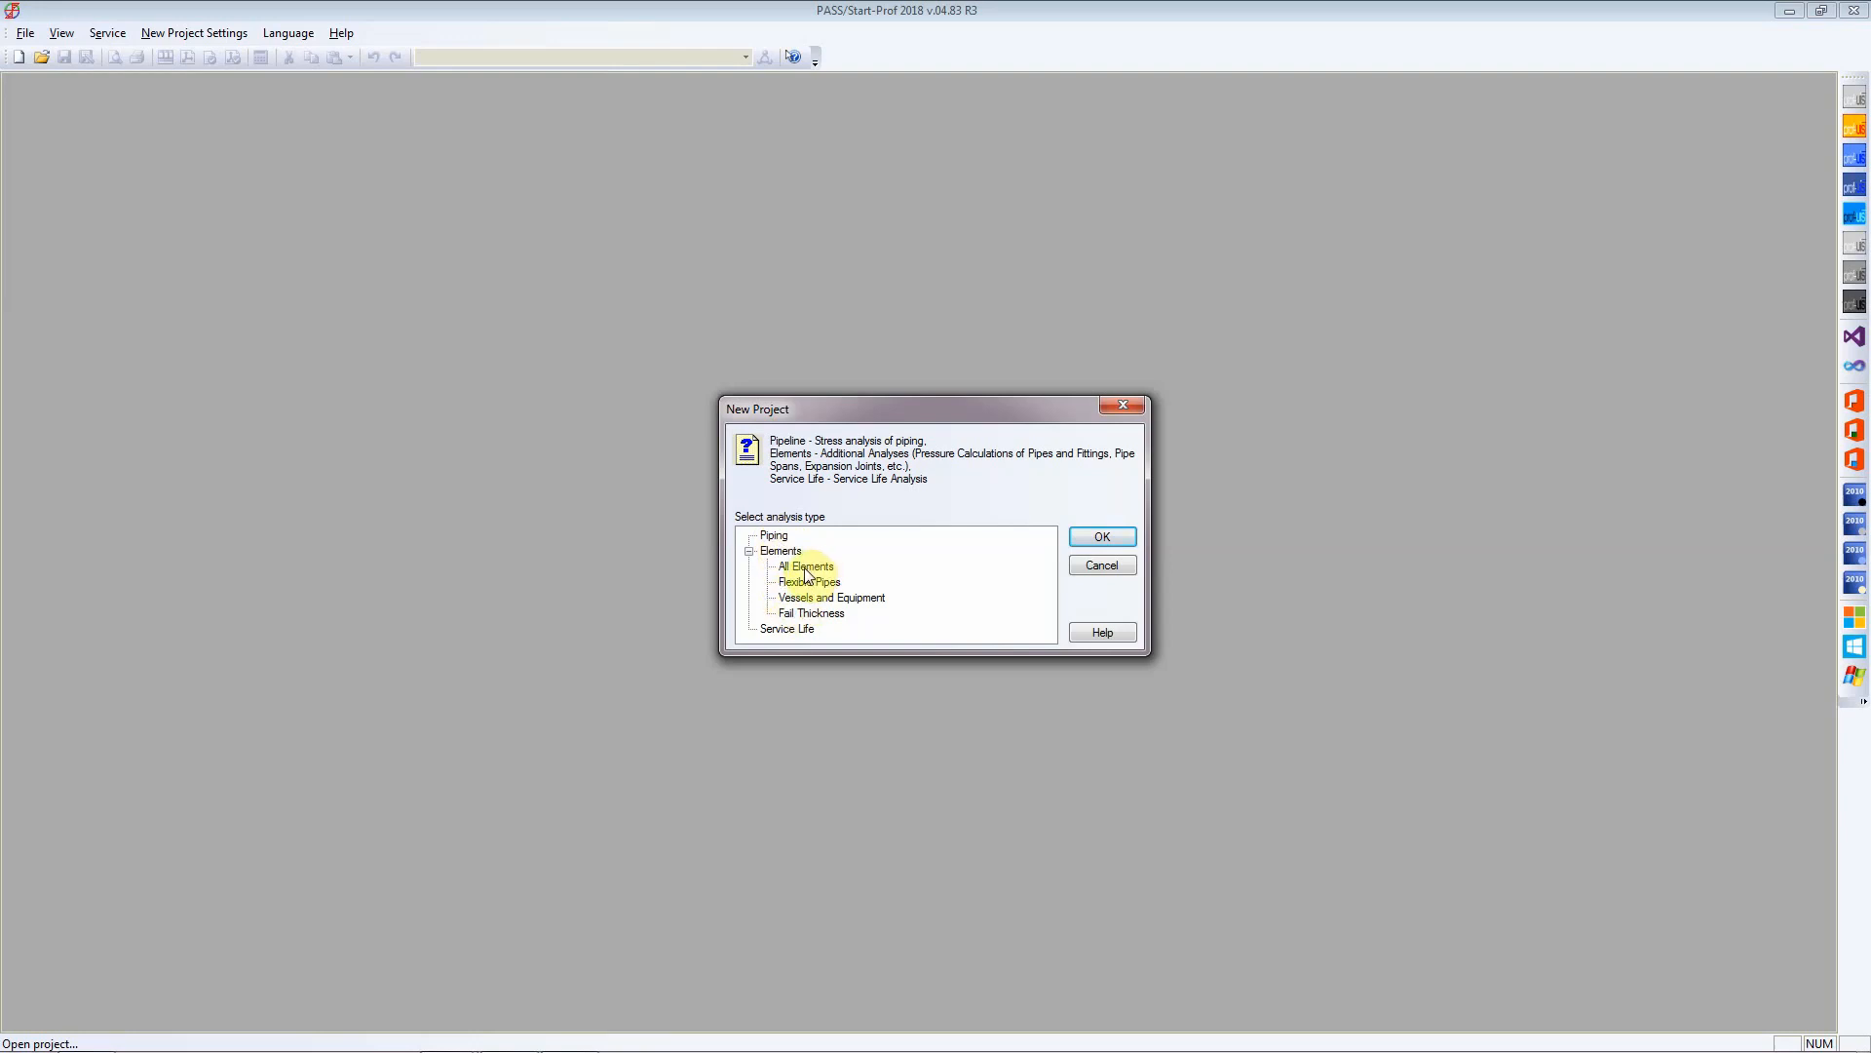
click(772, 535)
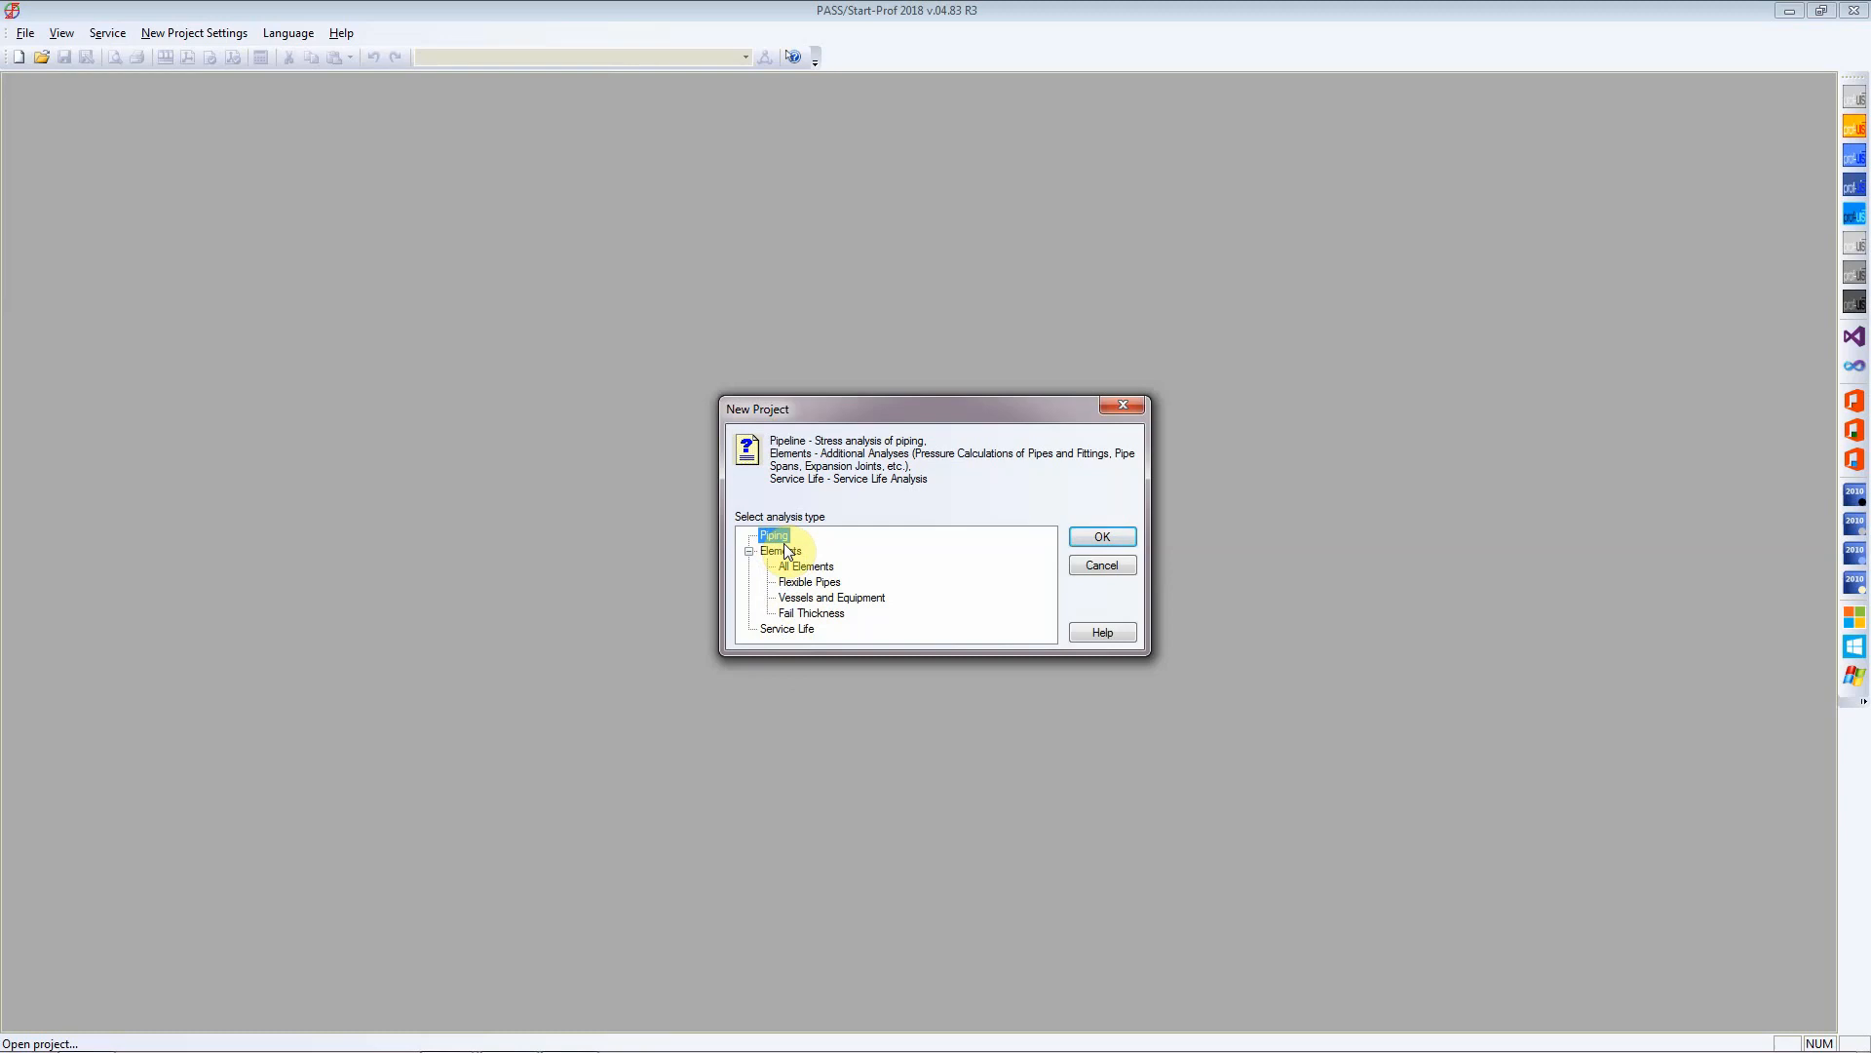
click(1100, 536)
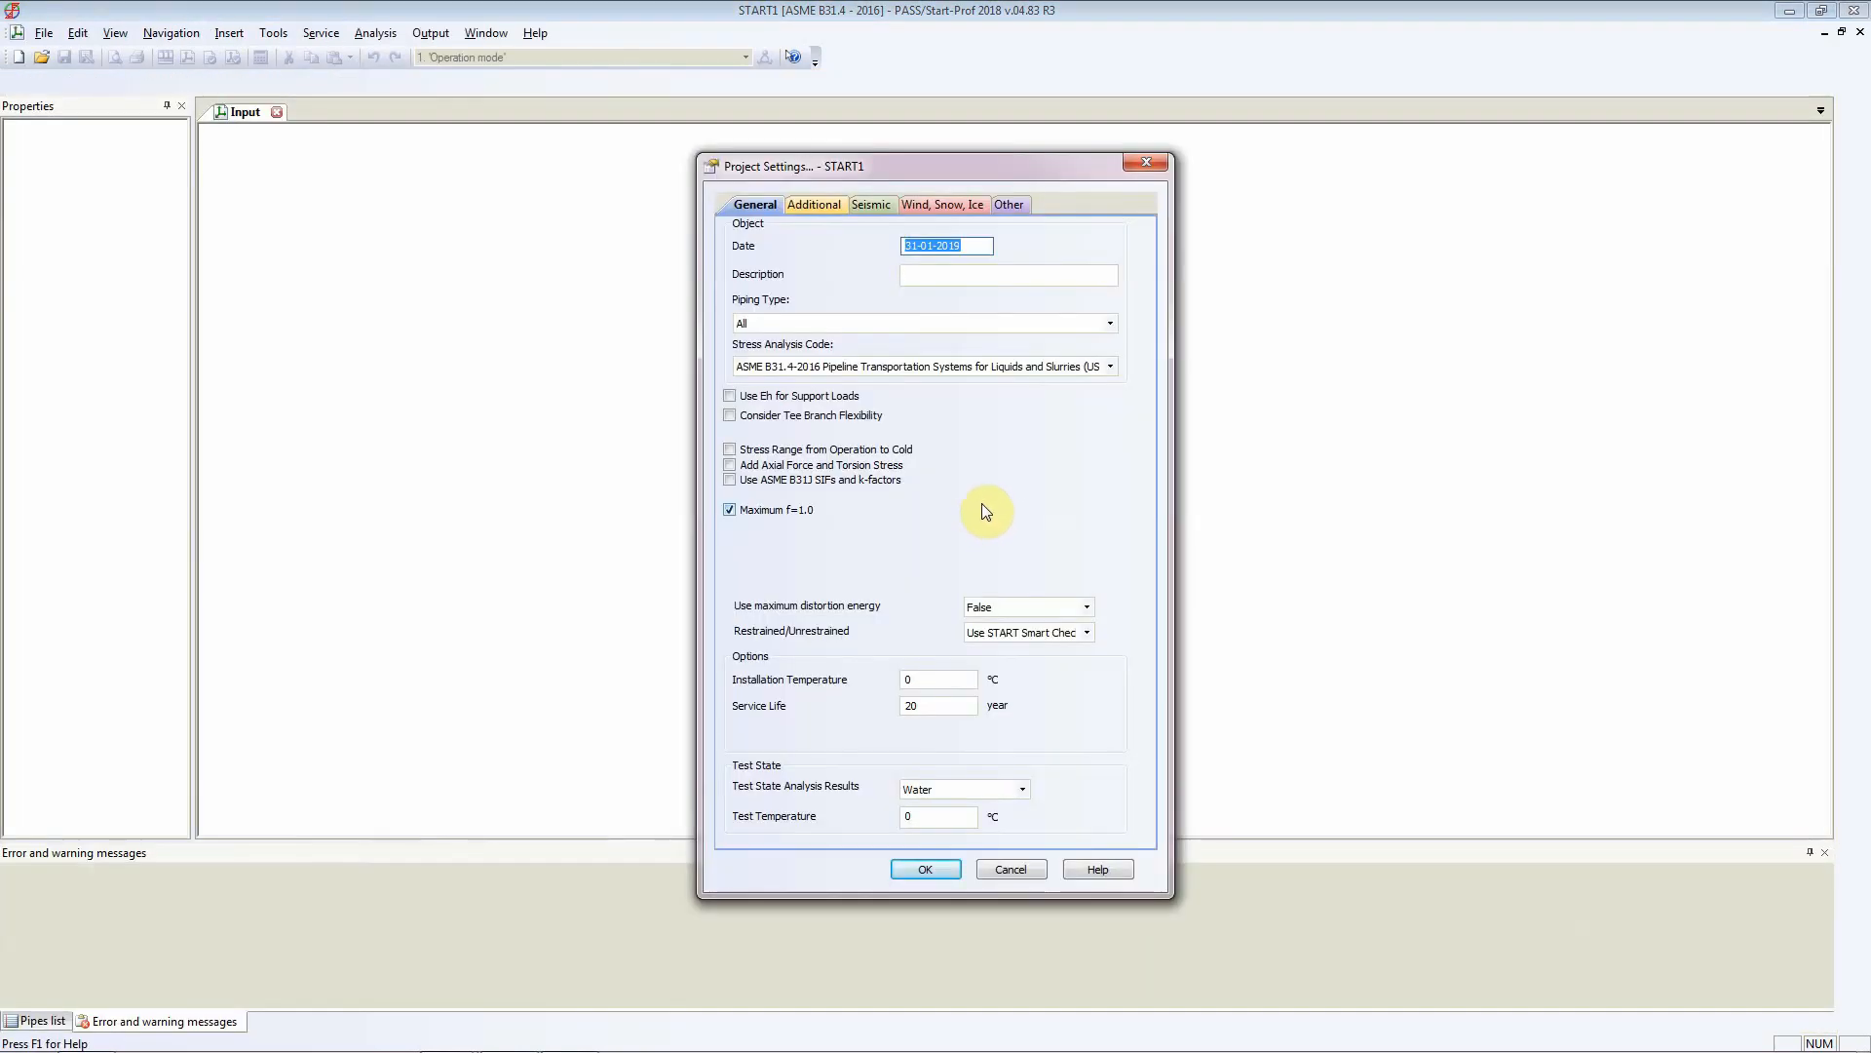
mouse_move(764, 260)
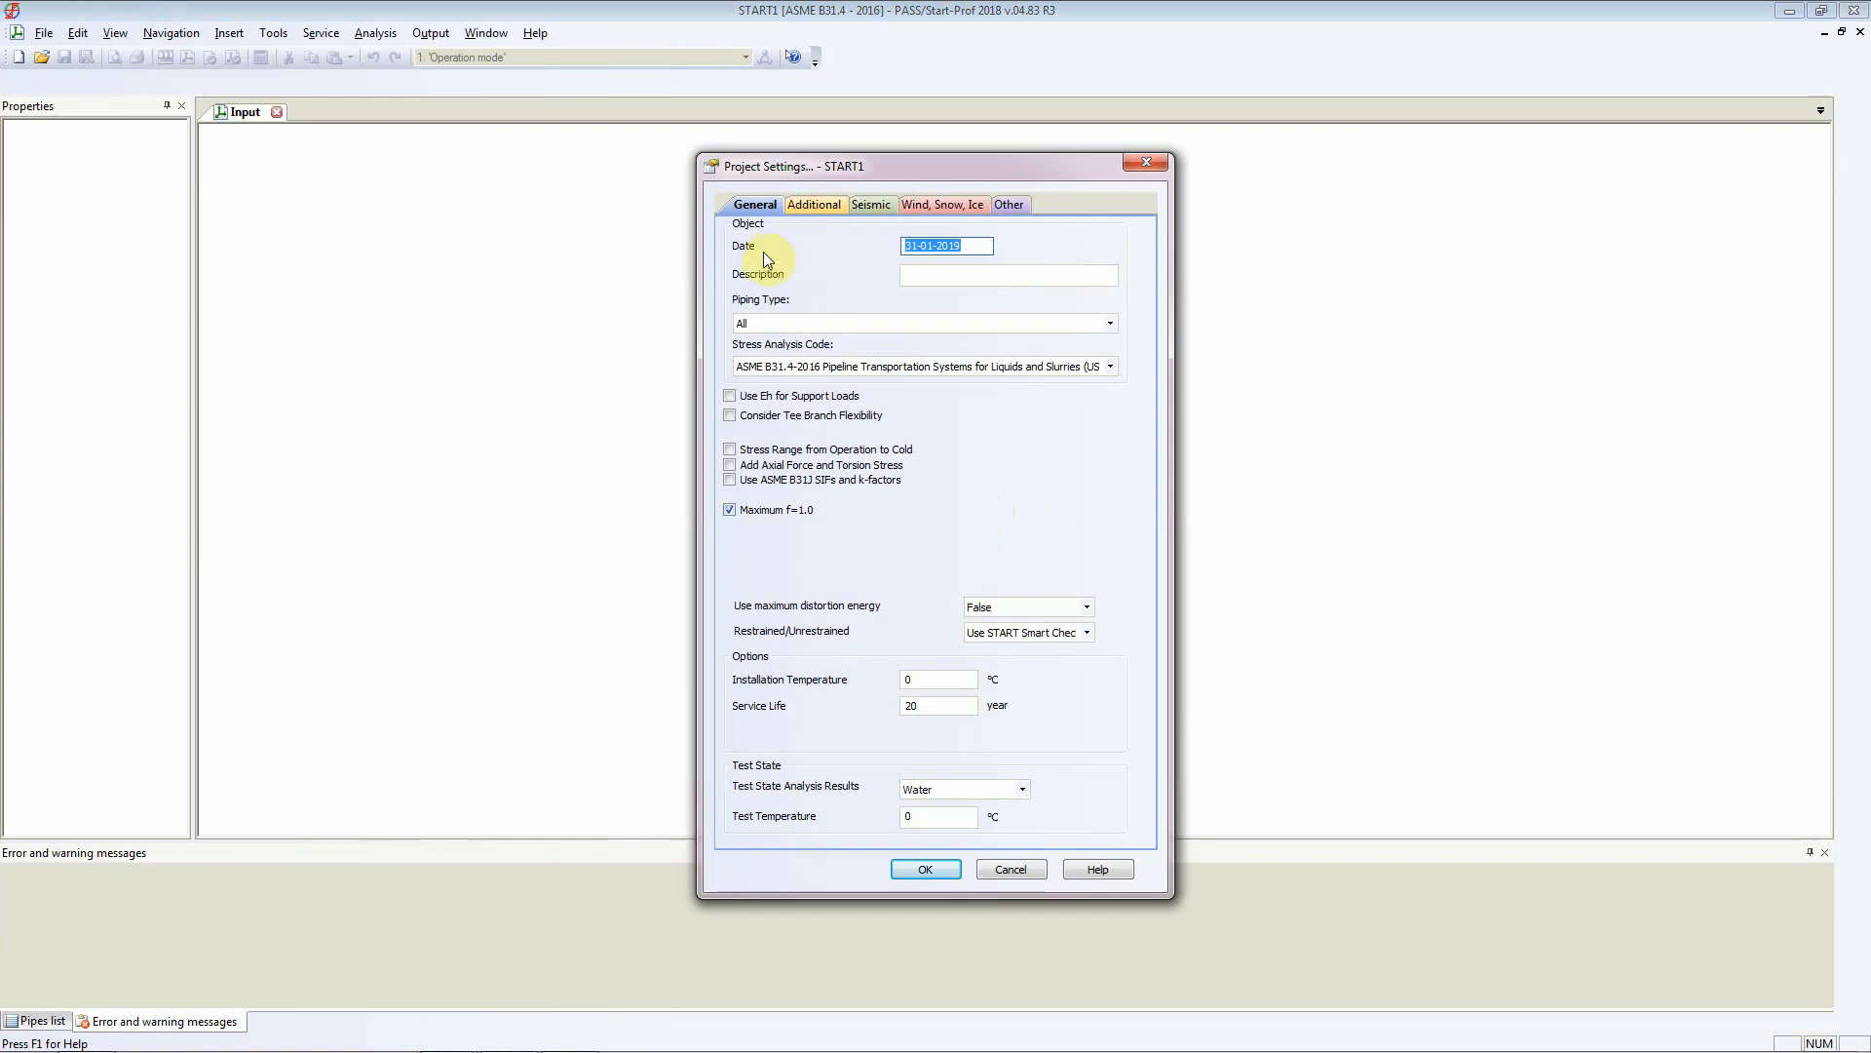
mouse_move(770, 298)
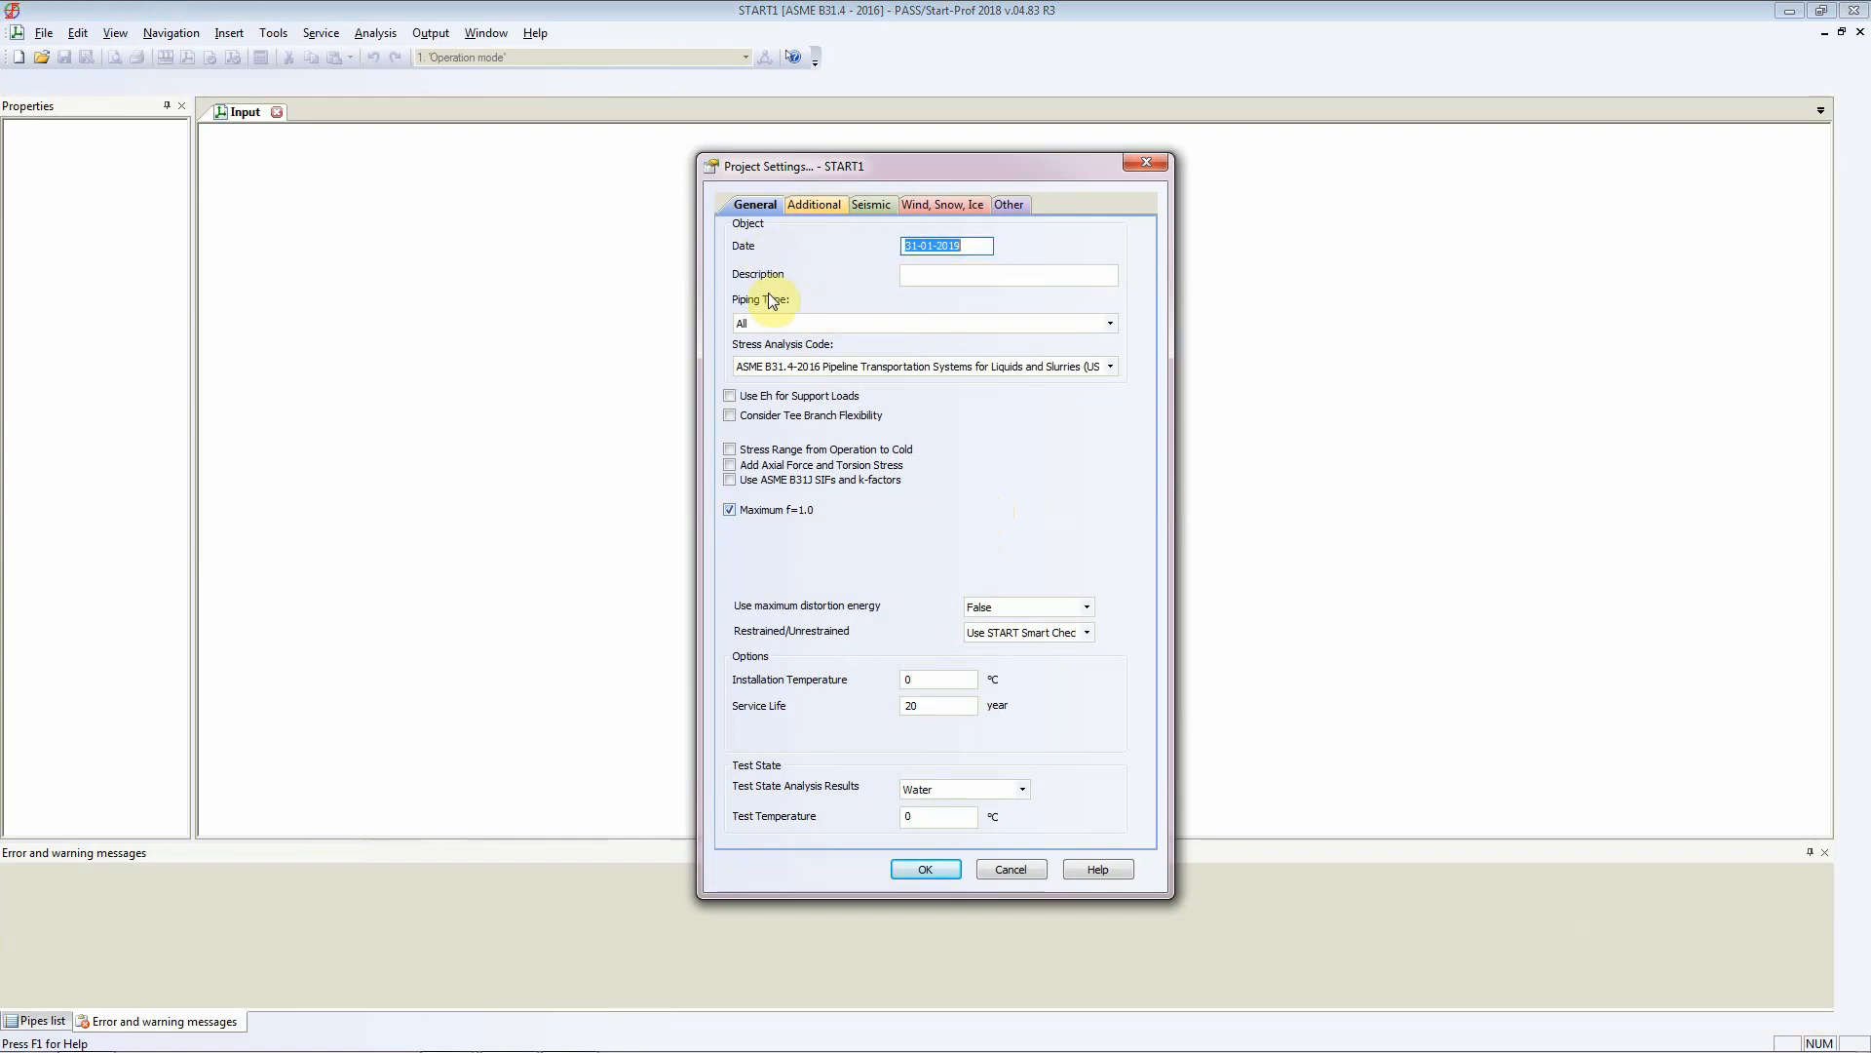
- Enter 'Demo of Start Prof' as the START1 project description
click(1006, 276)
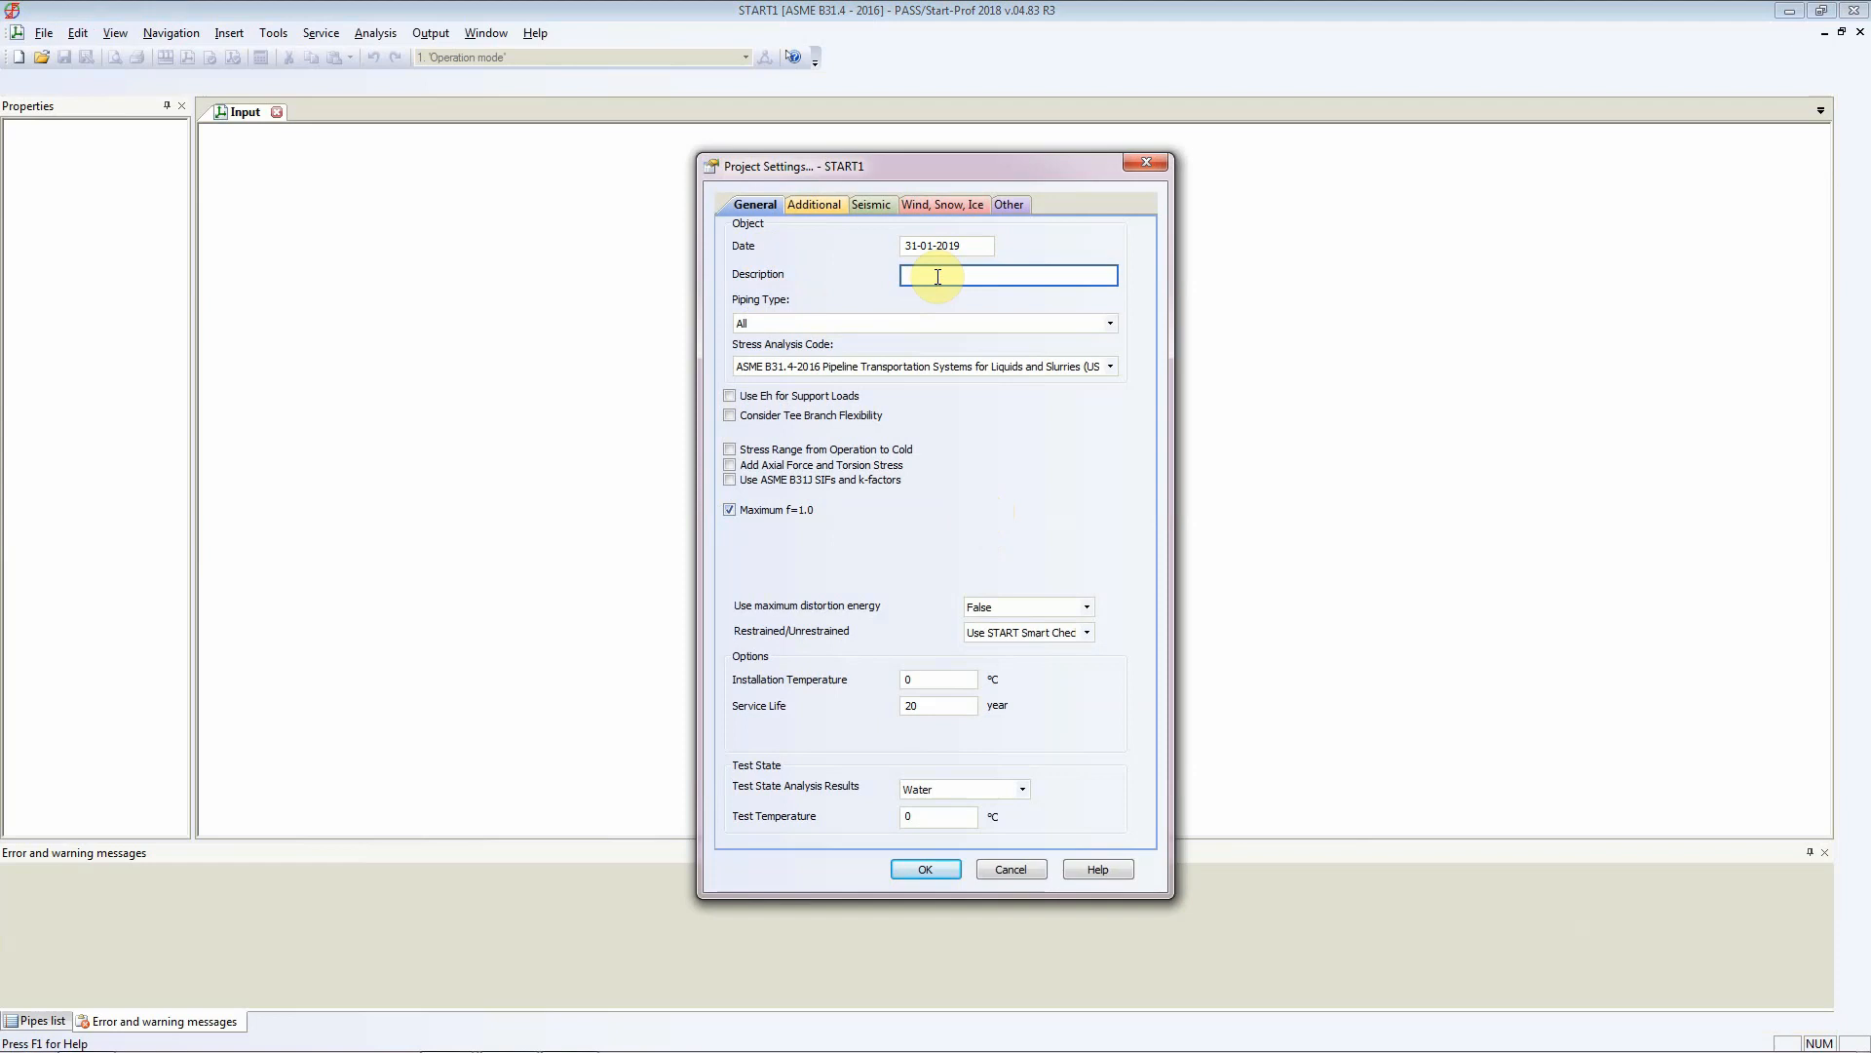
text(Demo of Start Prof)
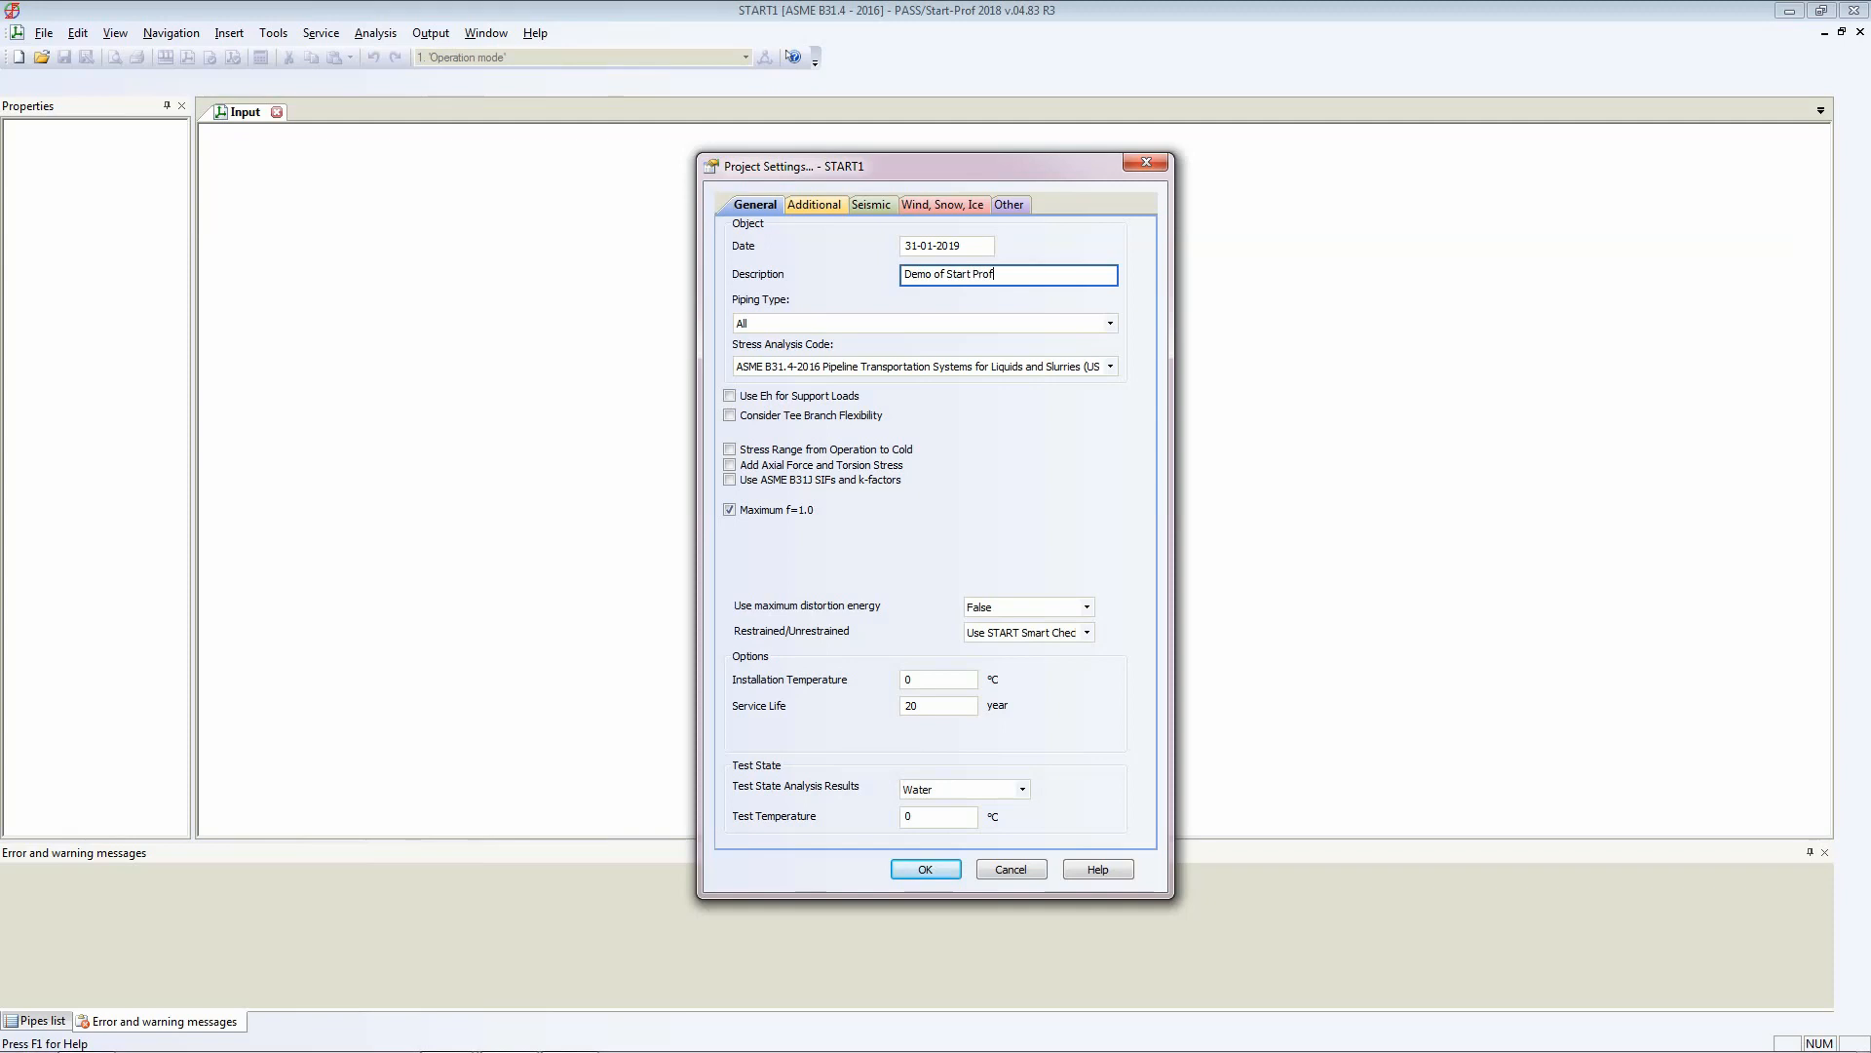
mouse_move(782, 313)
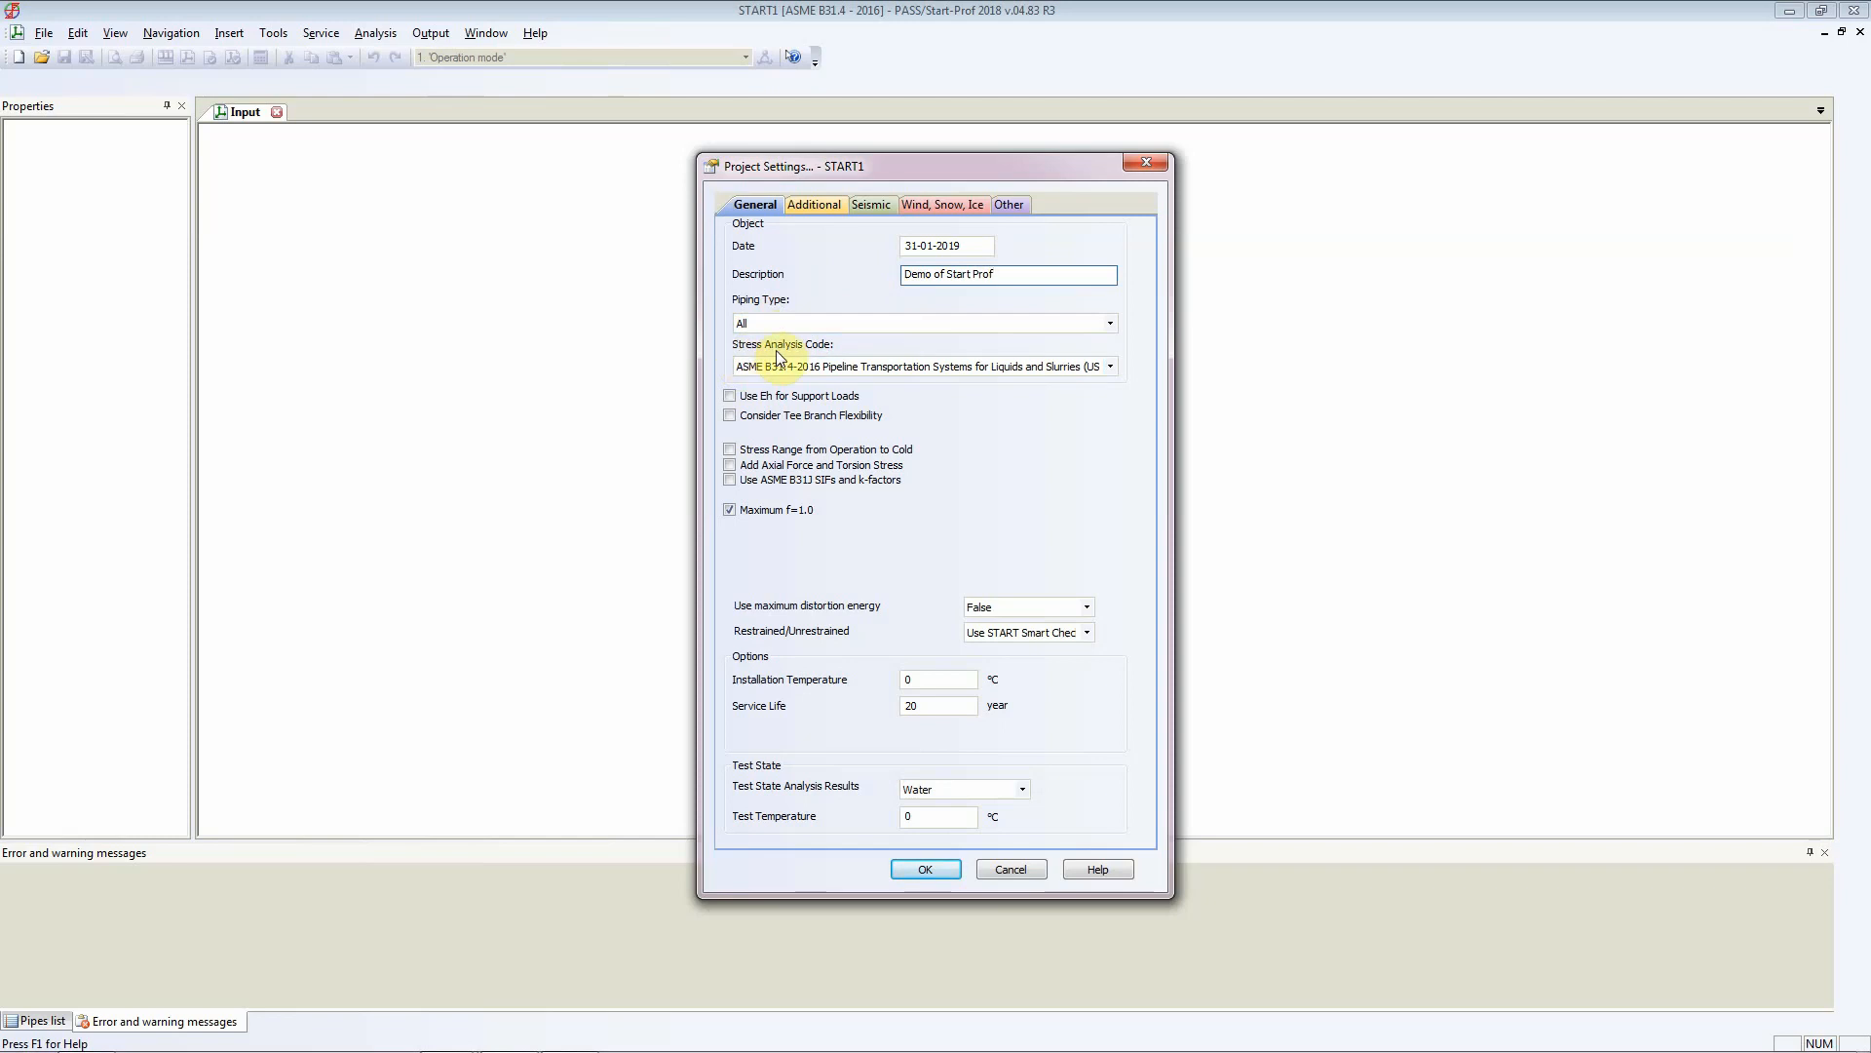
- Choose ASME B31.3-2016 Process Piping (USA) as the stress analysis code
click(1107, 366)
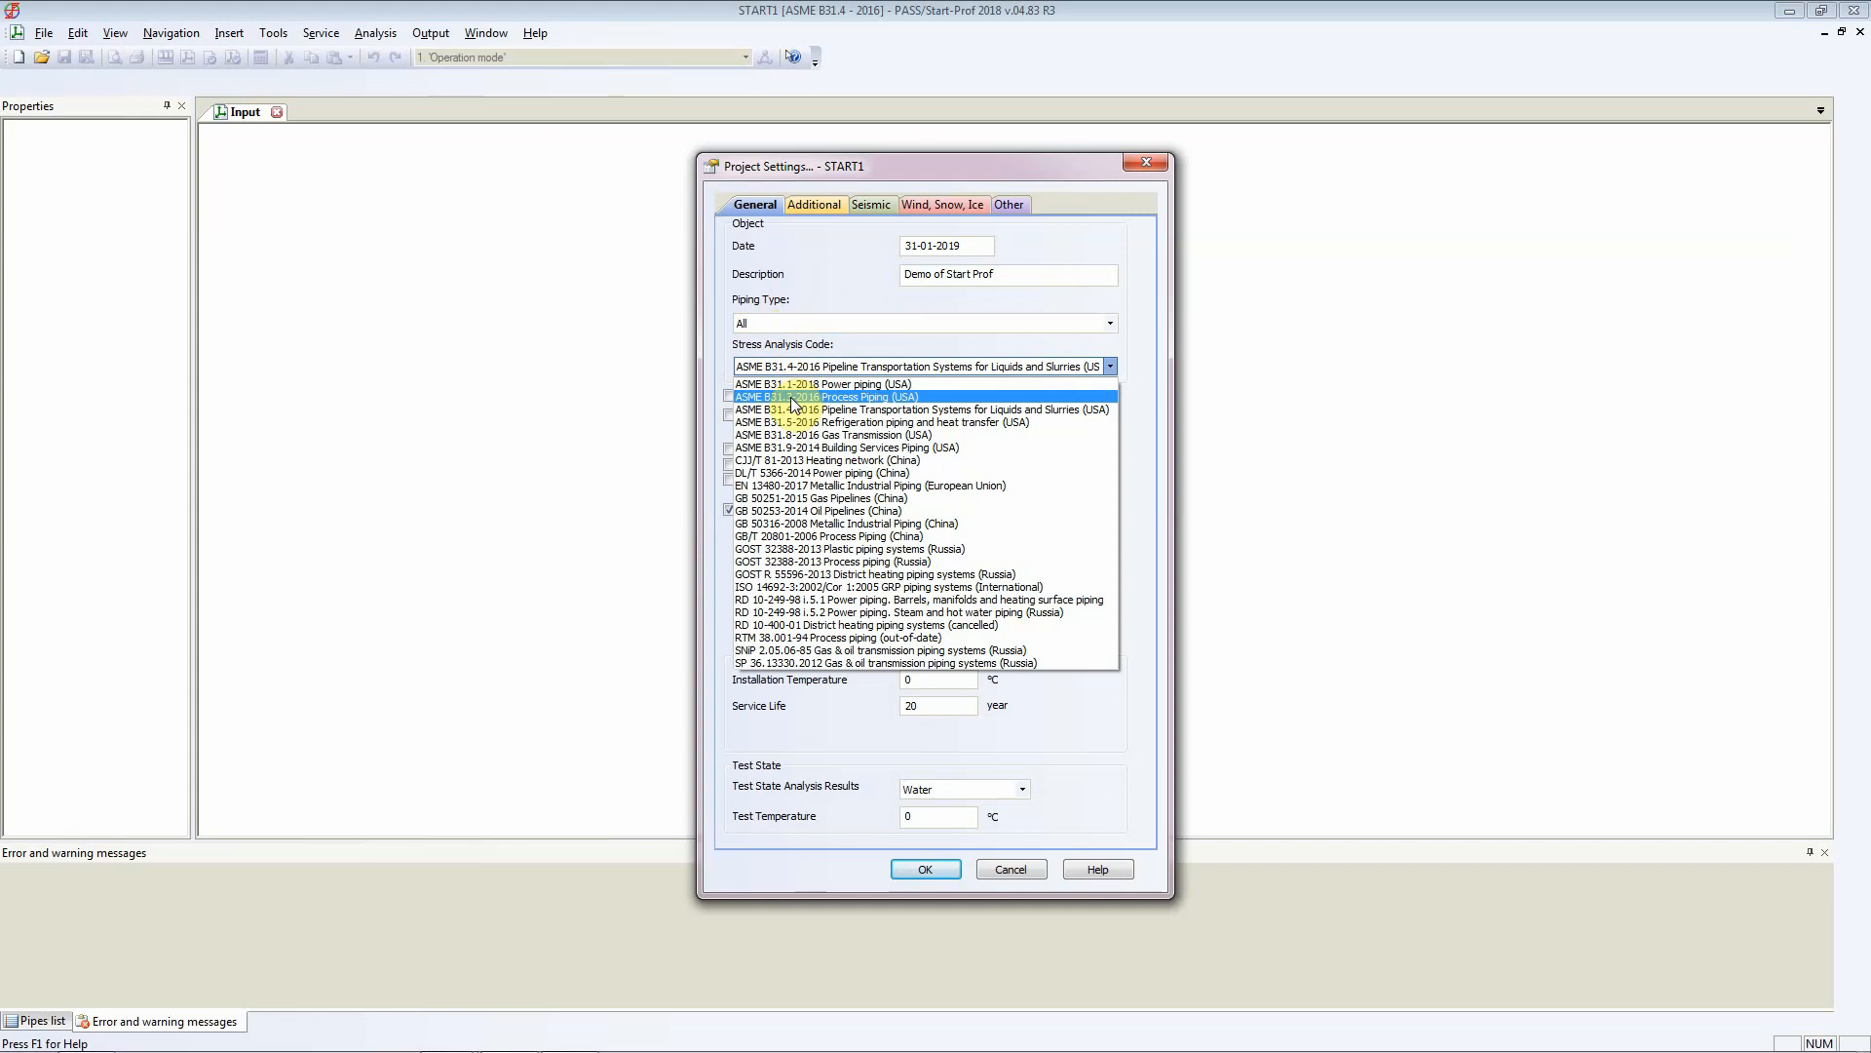
mouse_move(800, 406)
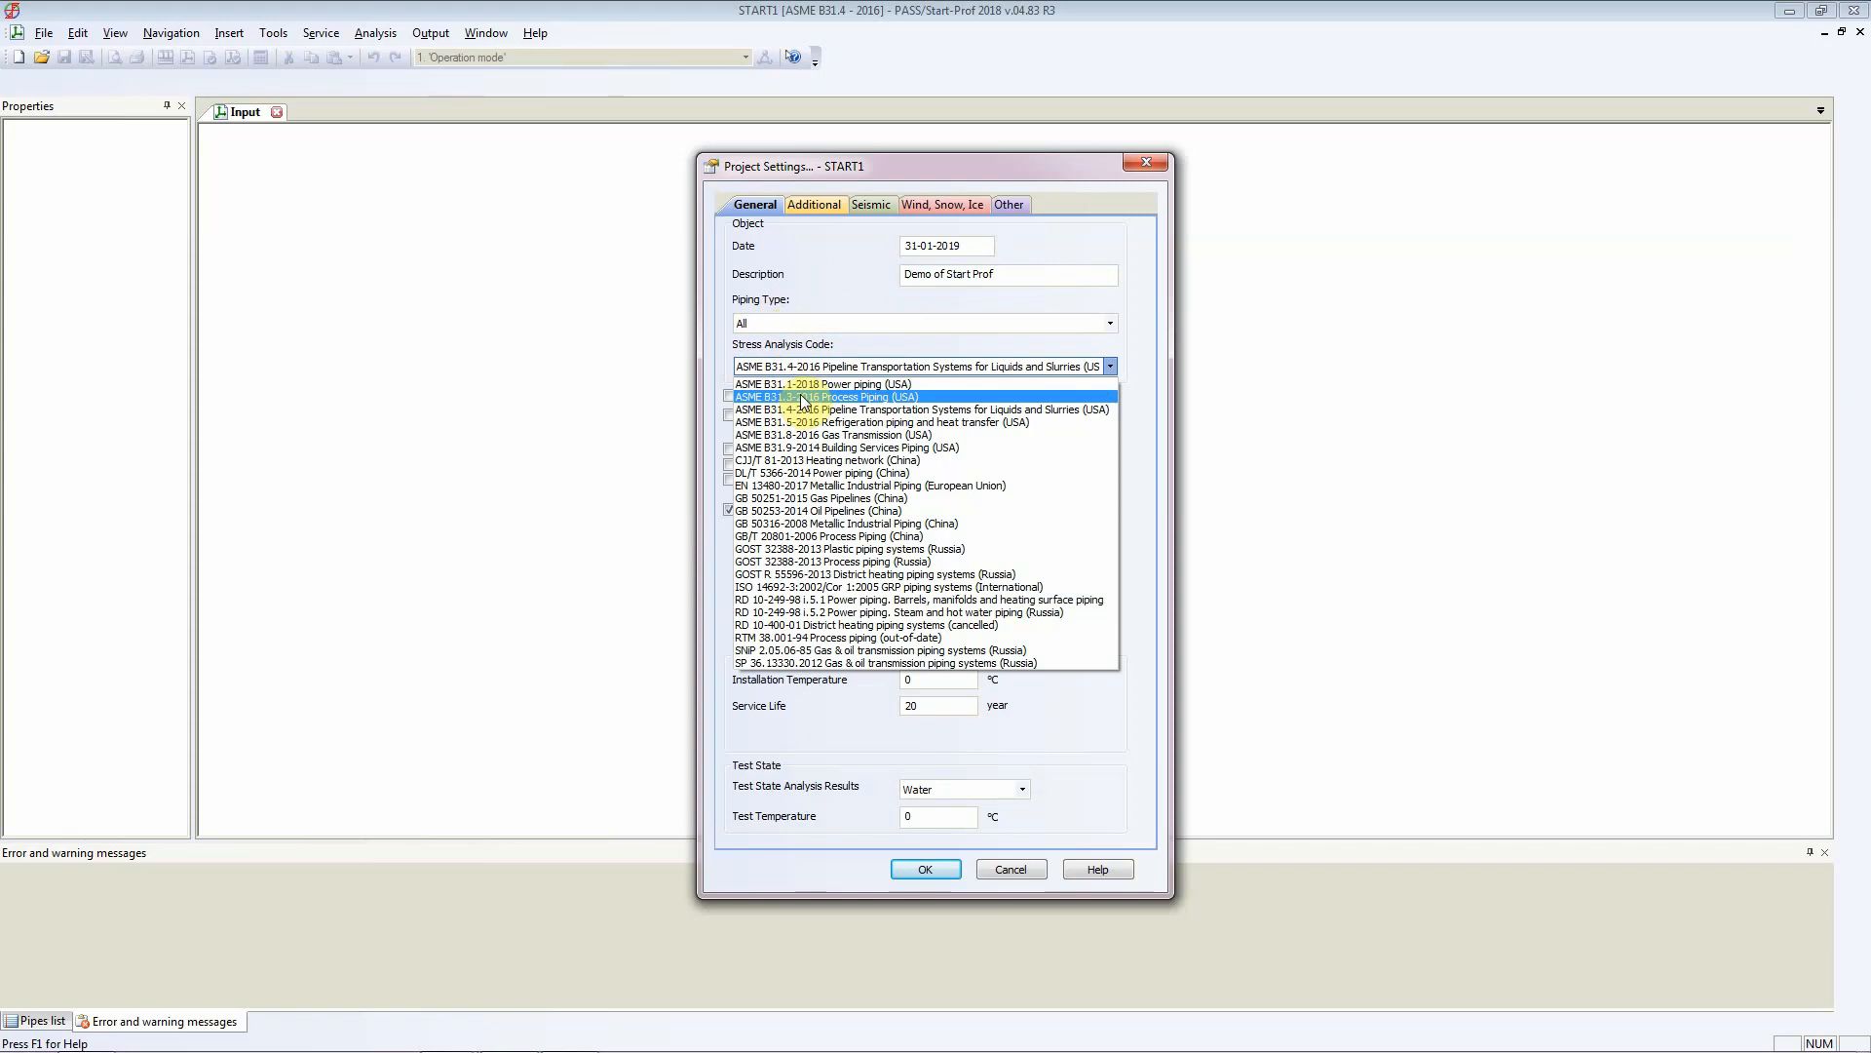
click(823, 397)
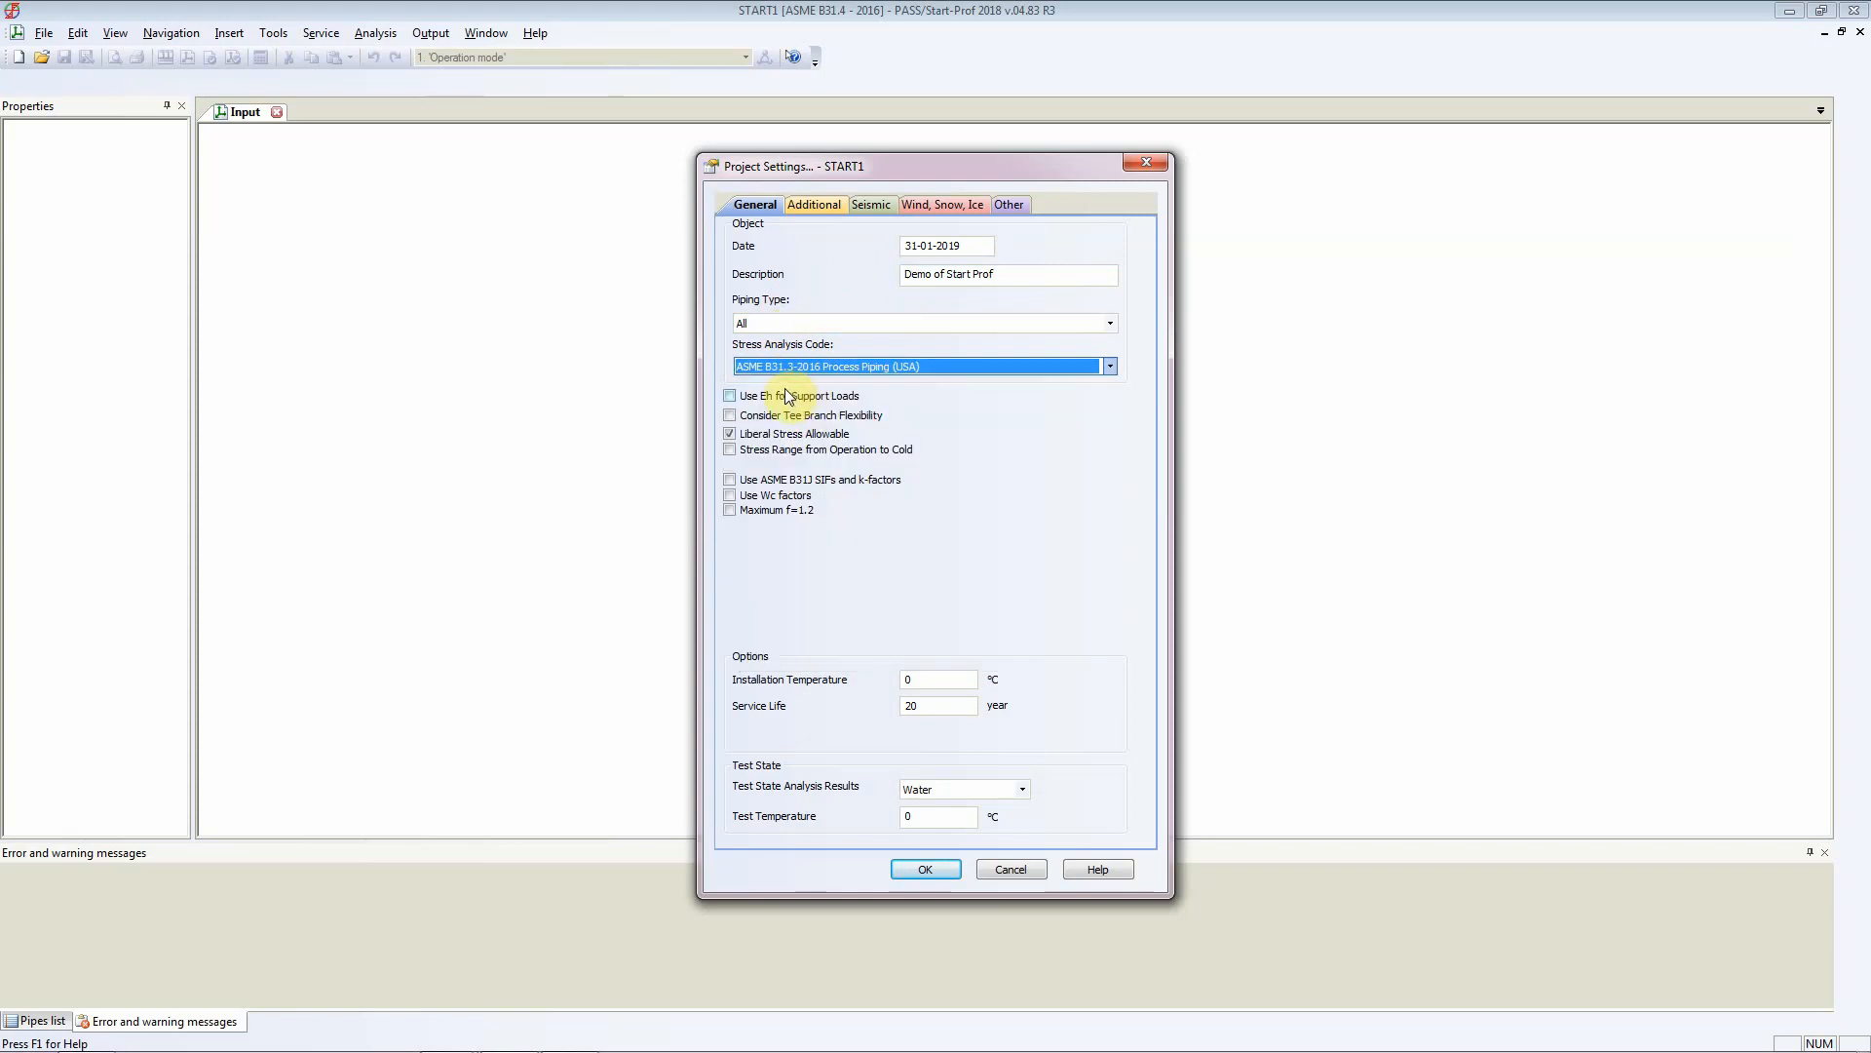
mouse_move(773, 368)
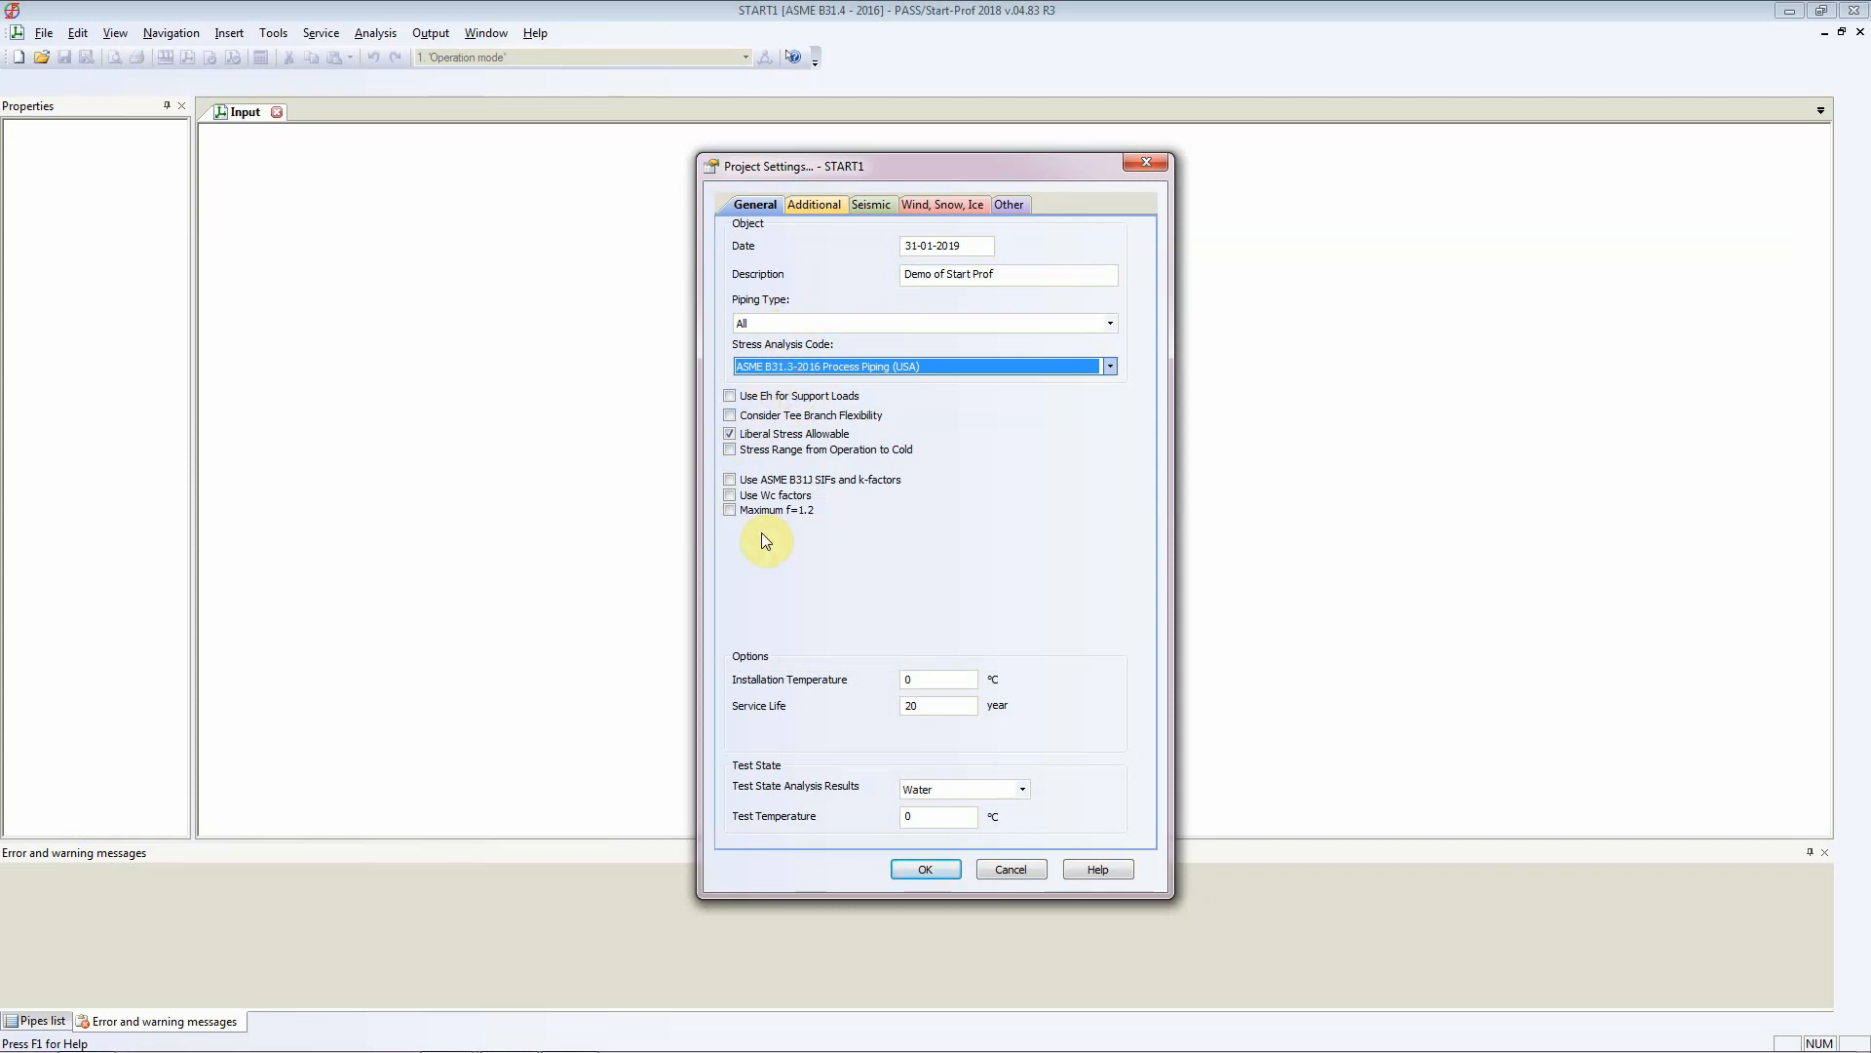
mouse_move(745, 526)
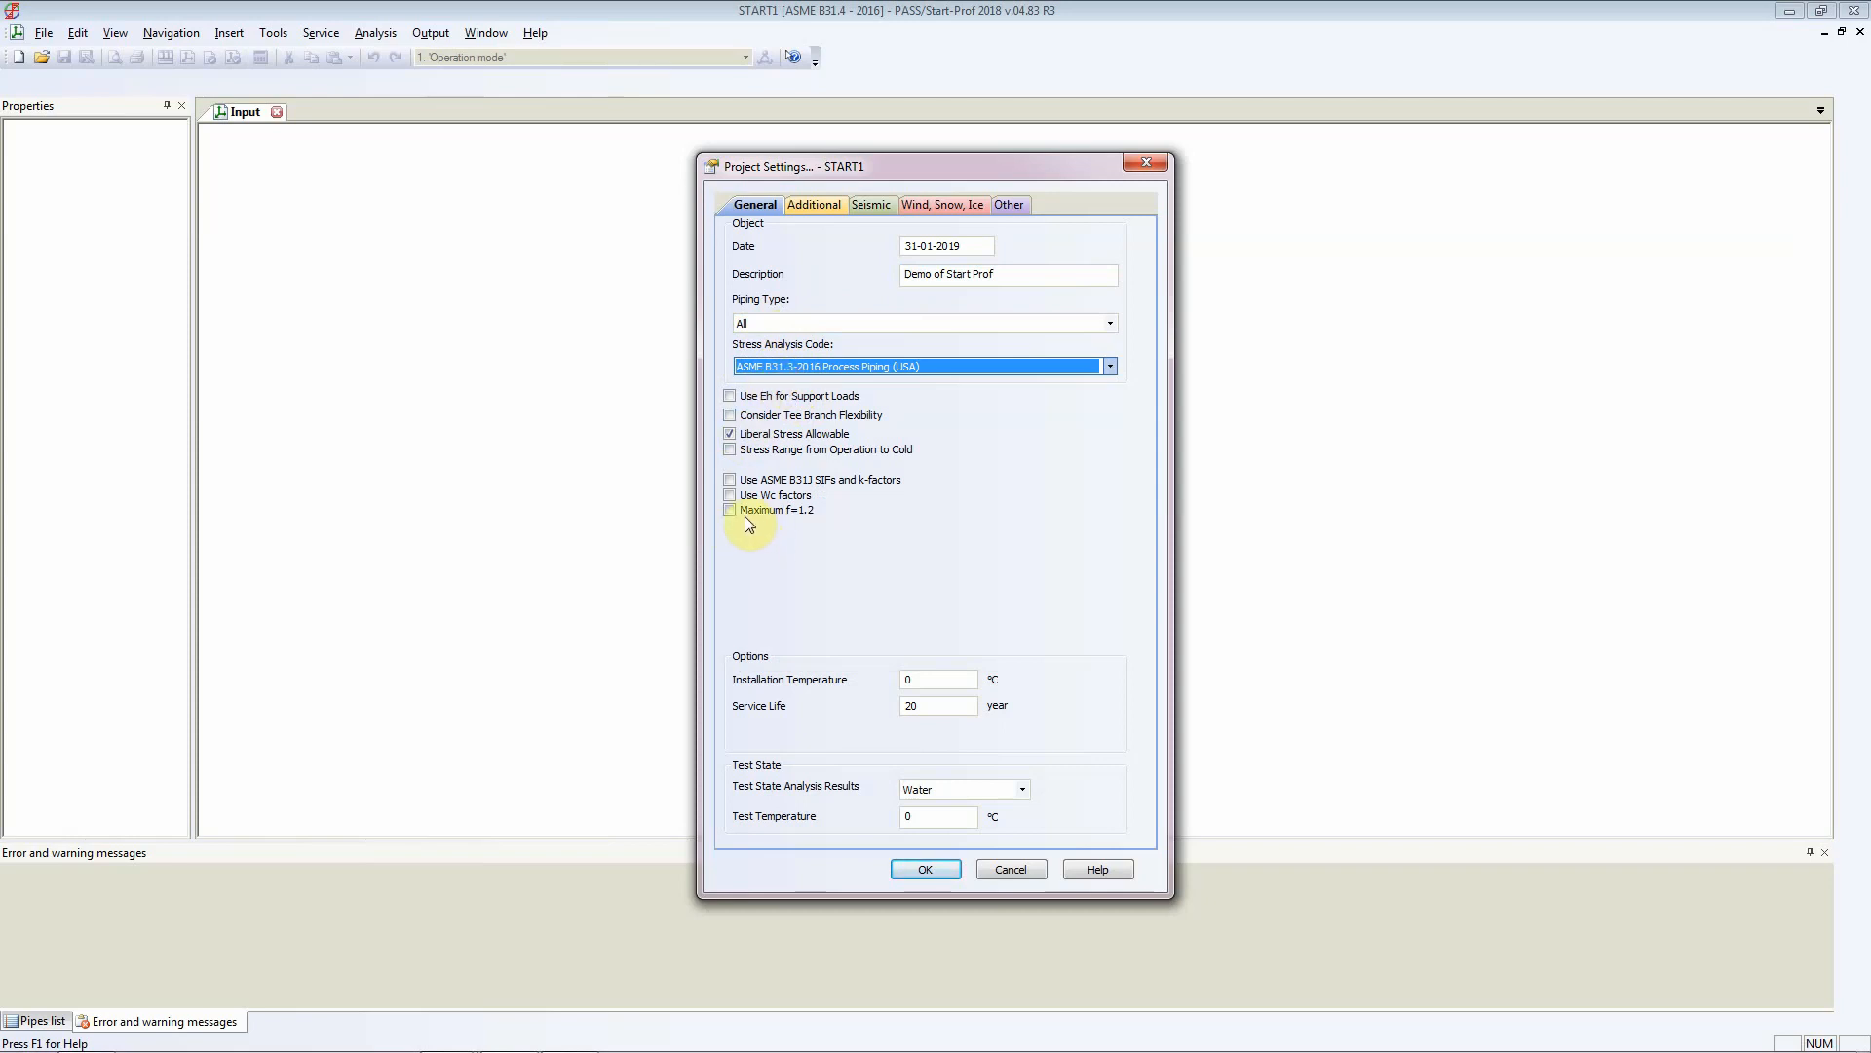
mouse_move(755, 525)
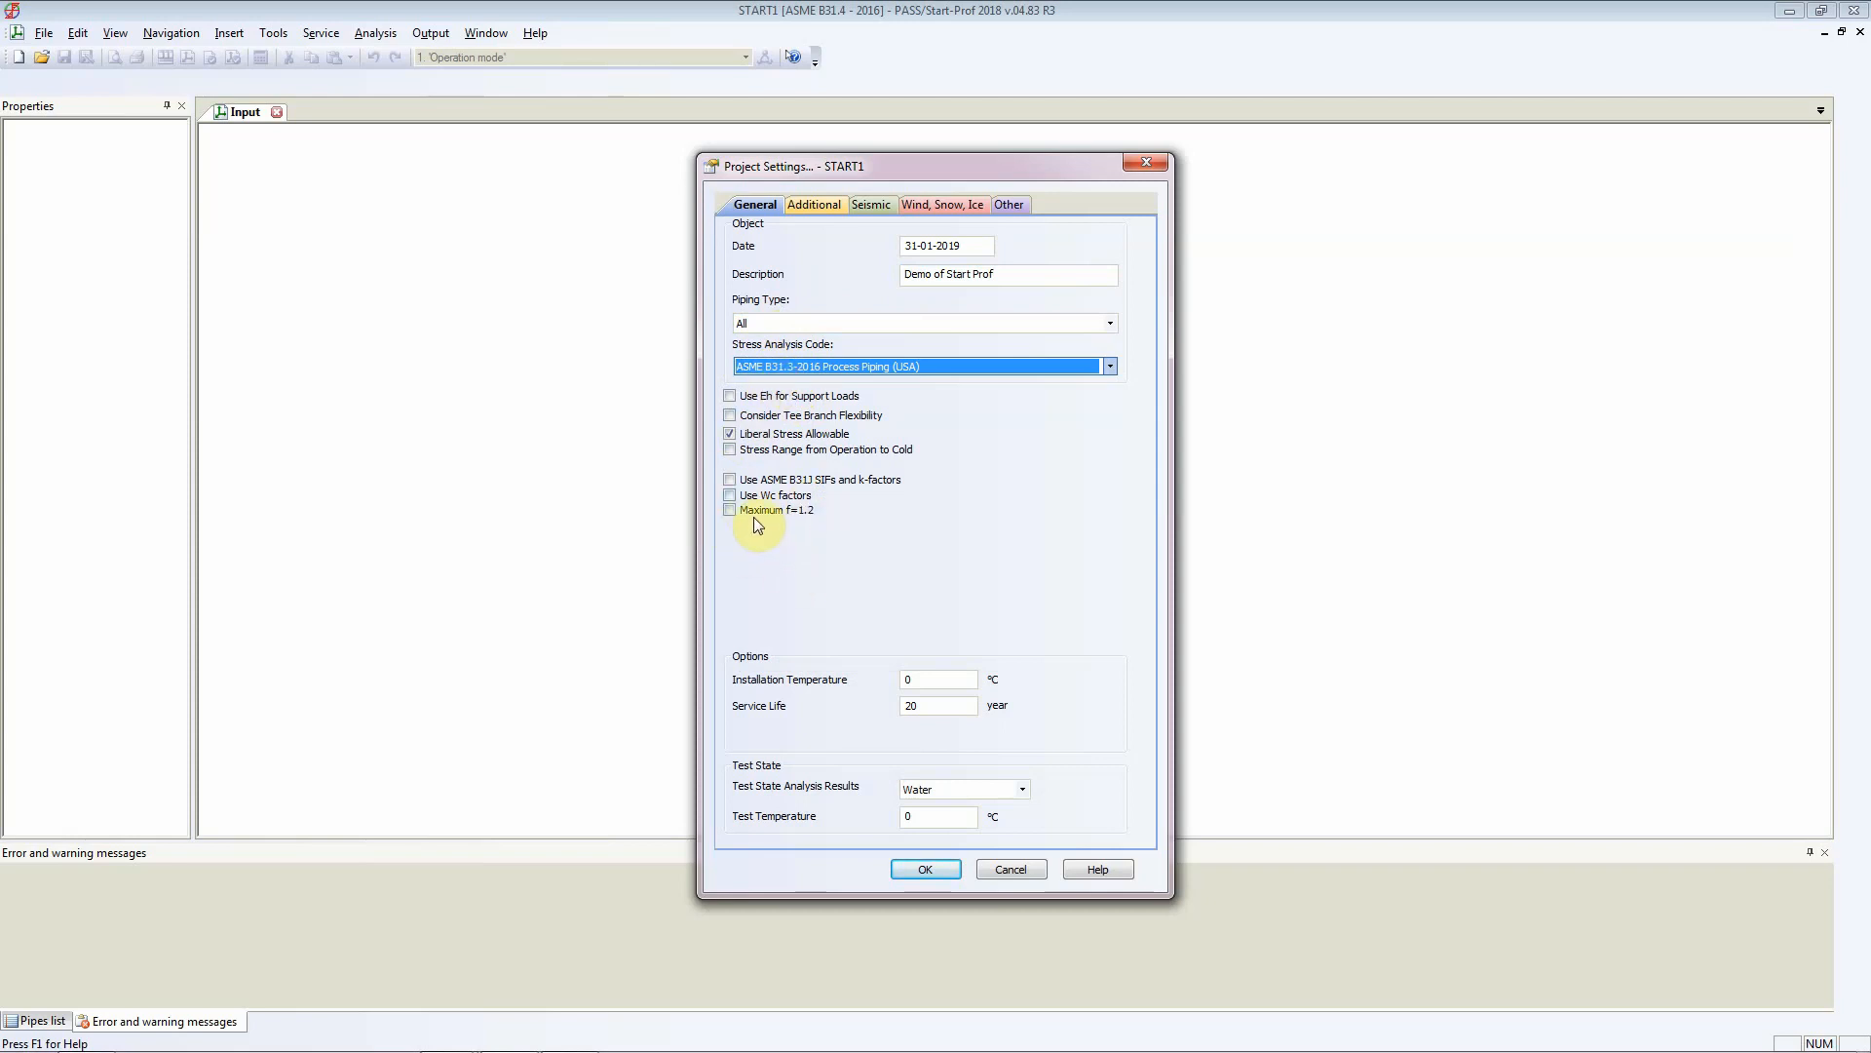
mouse_move(808, 526)
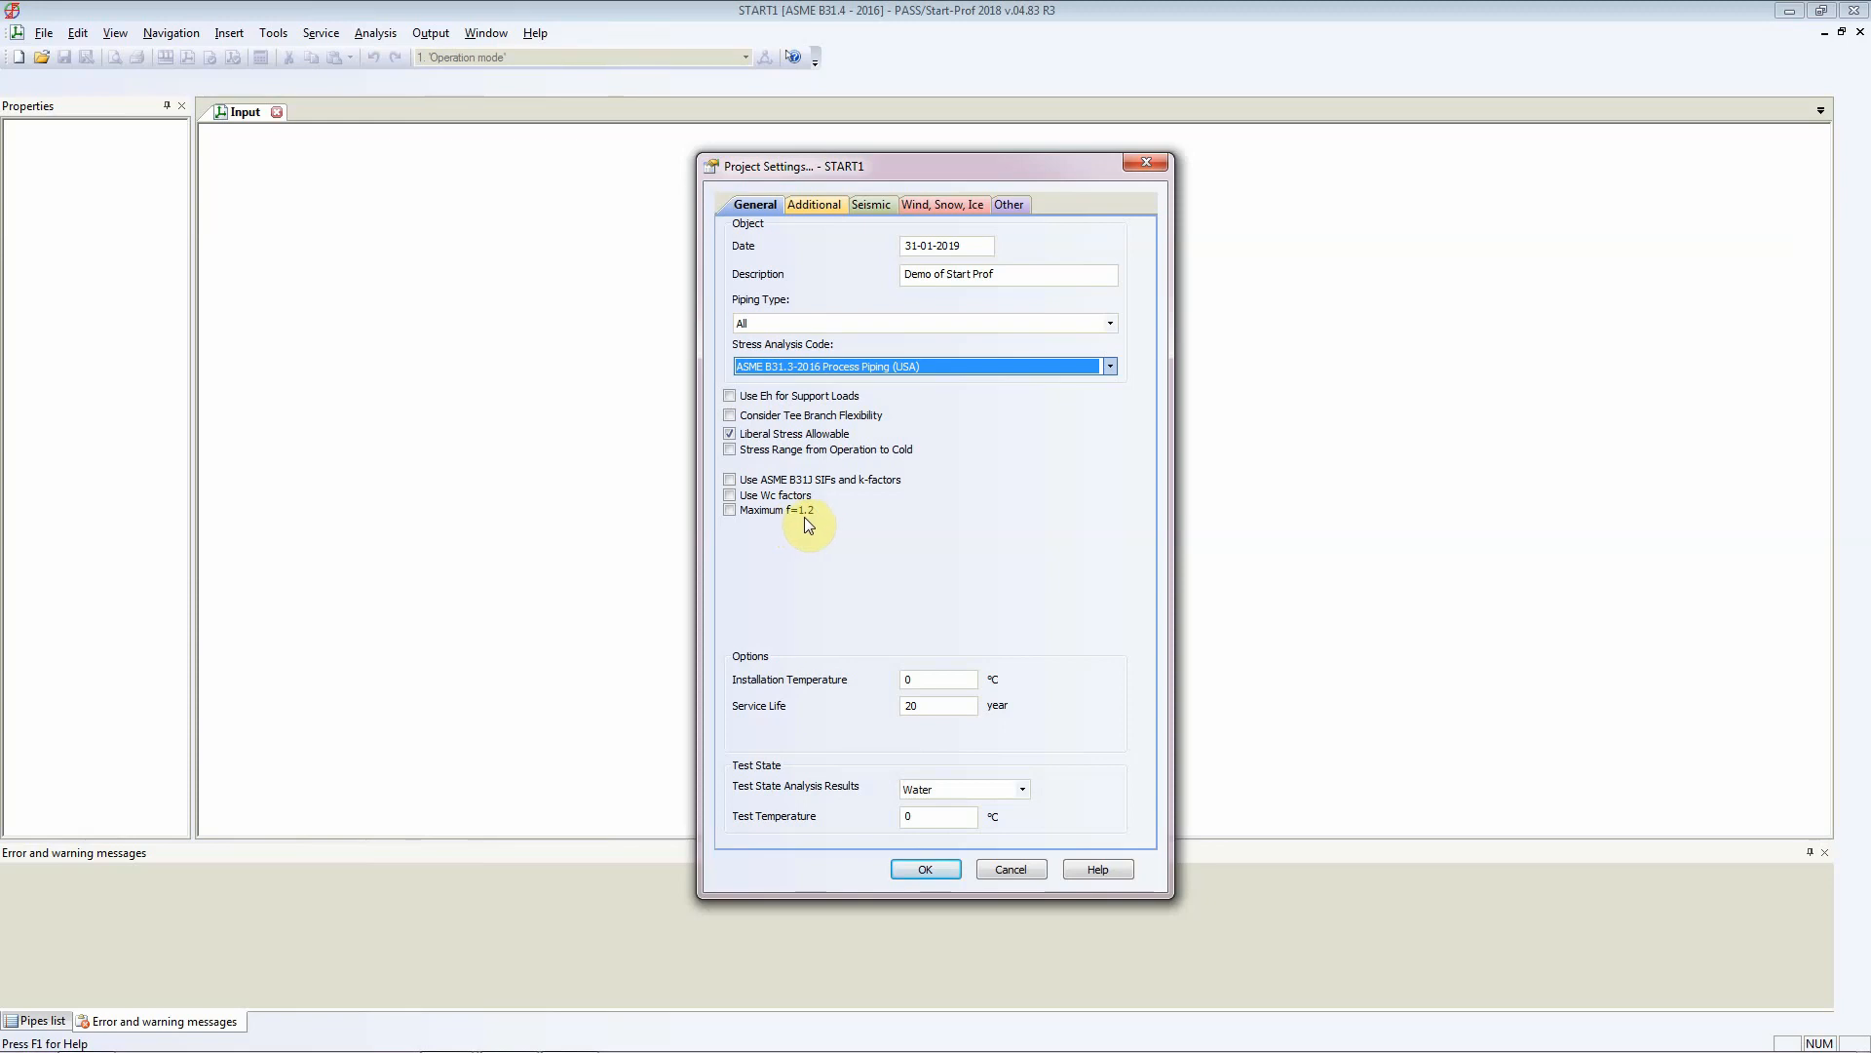
mouse_move(809, 525)
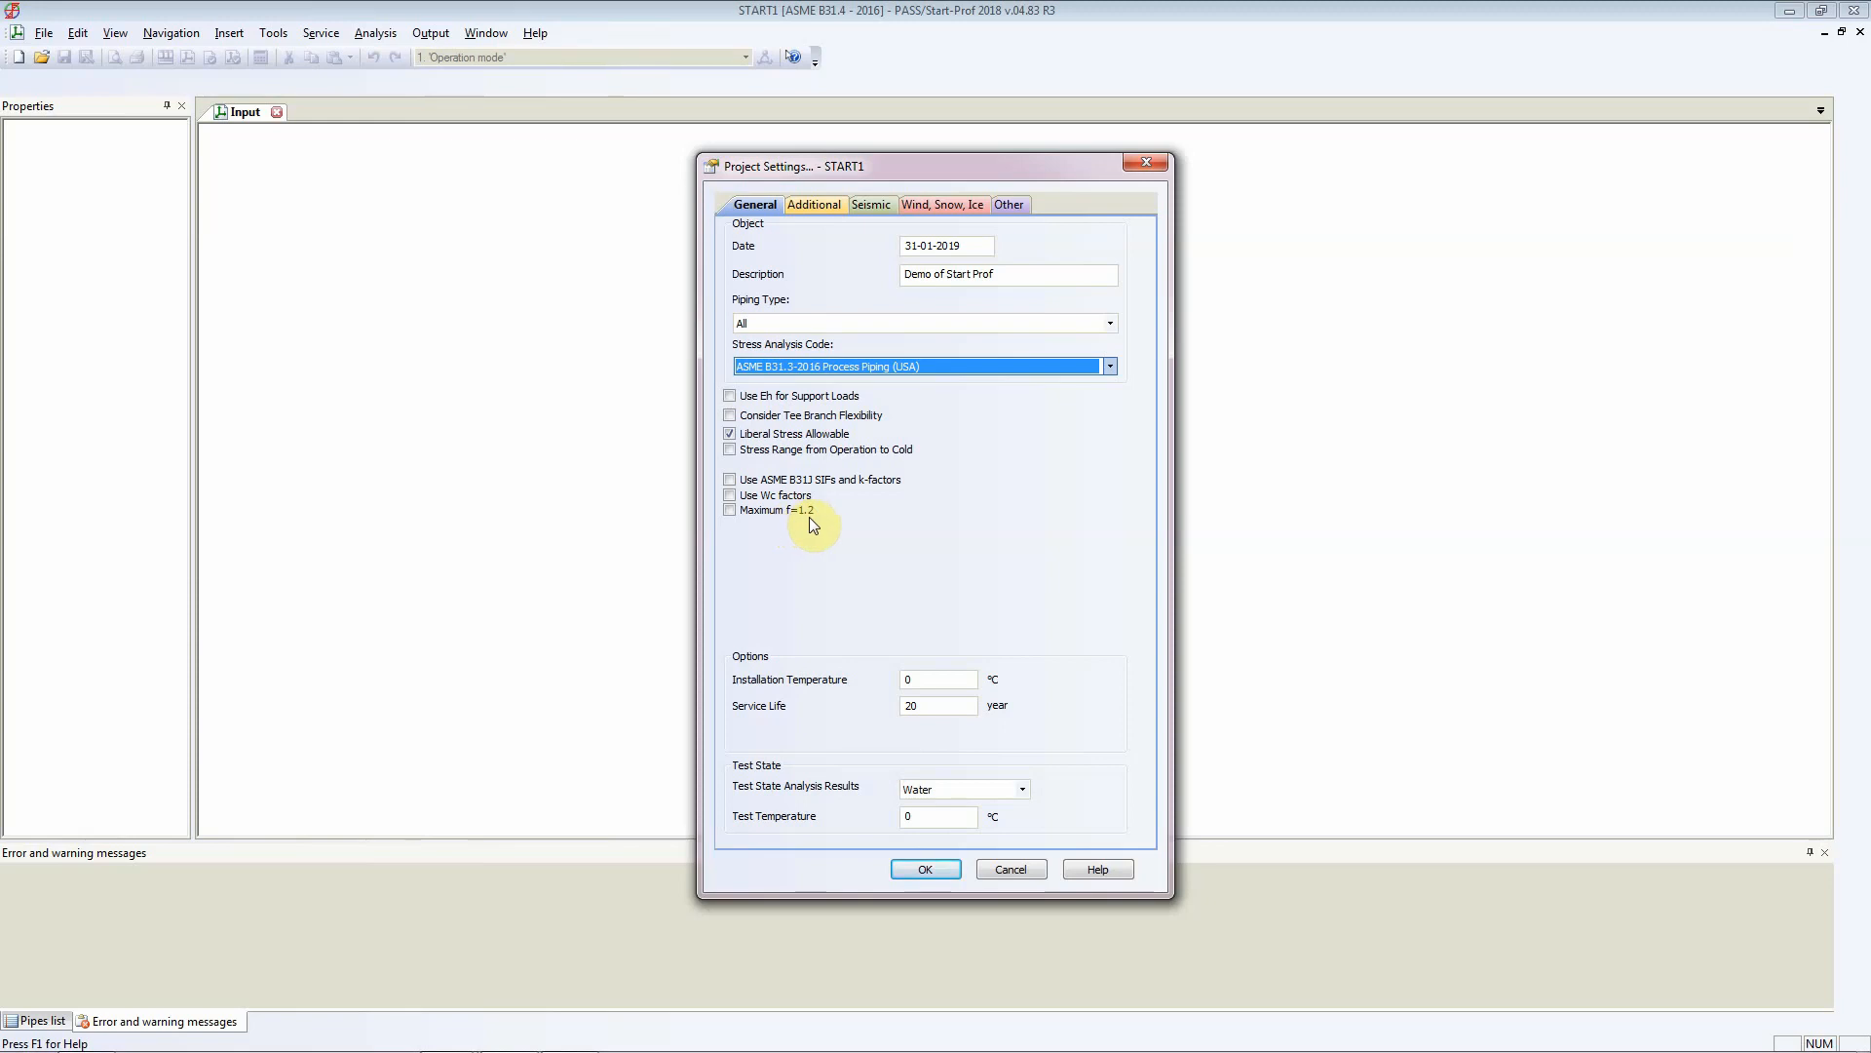
mouse_move(797, 531)
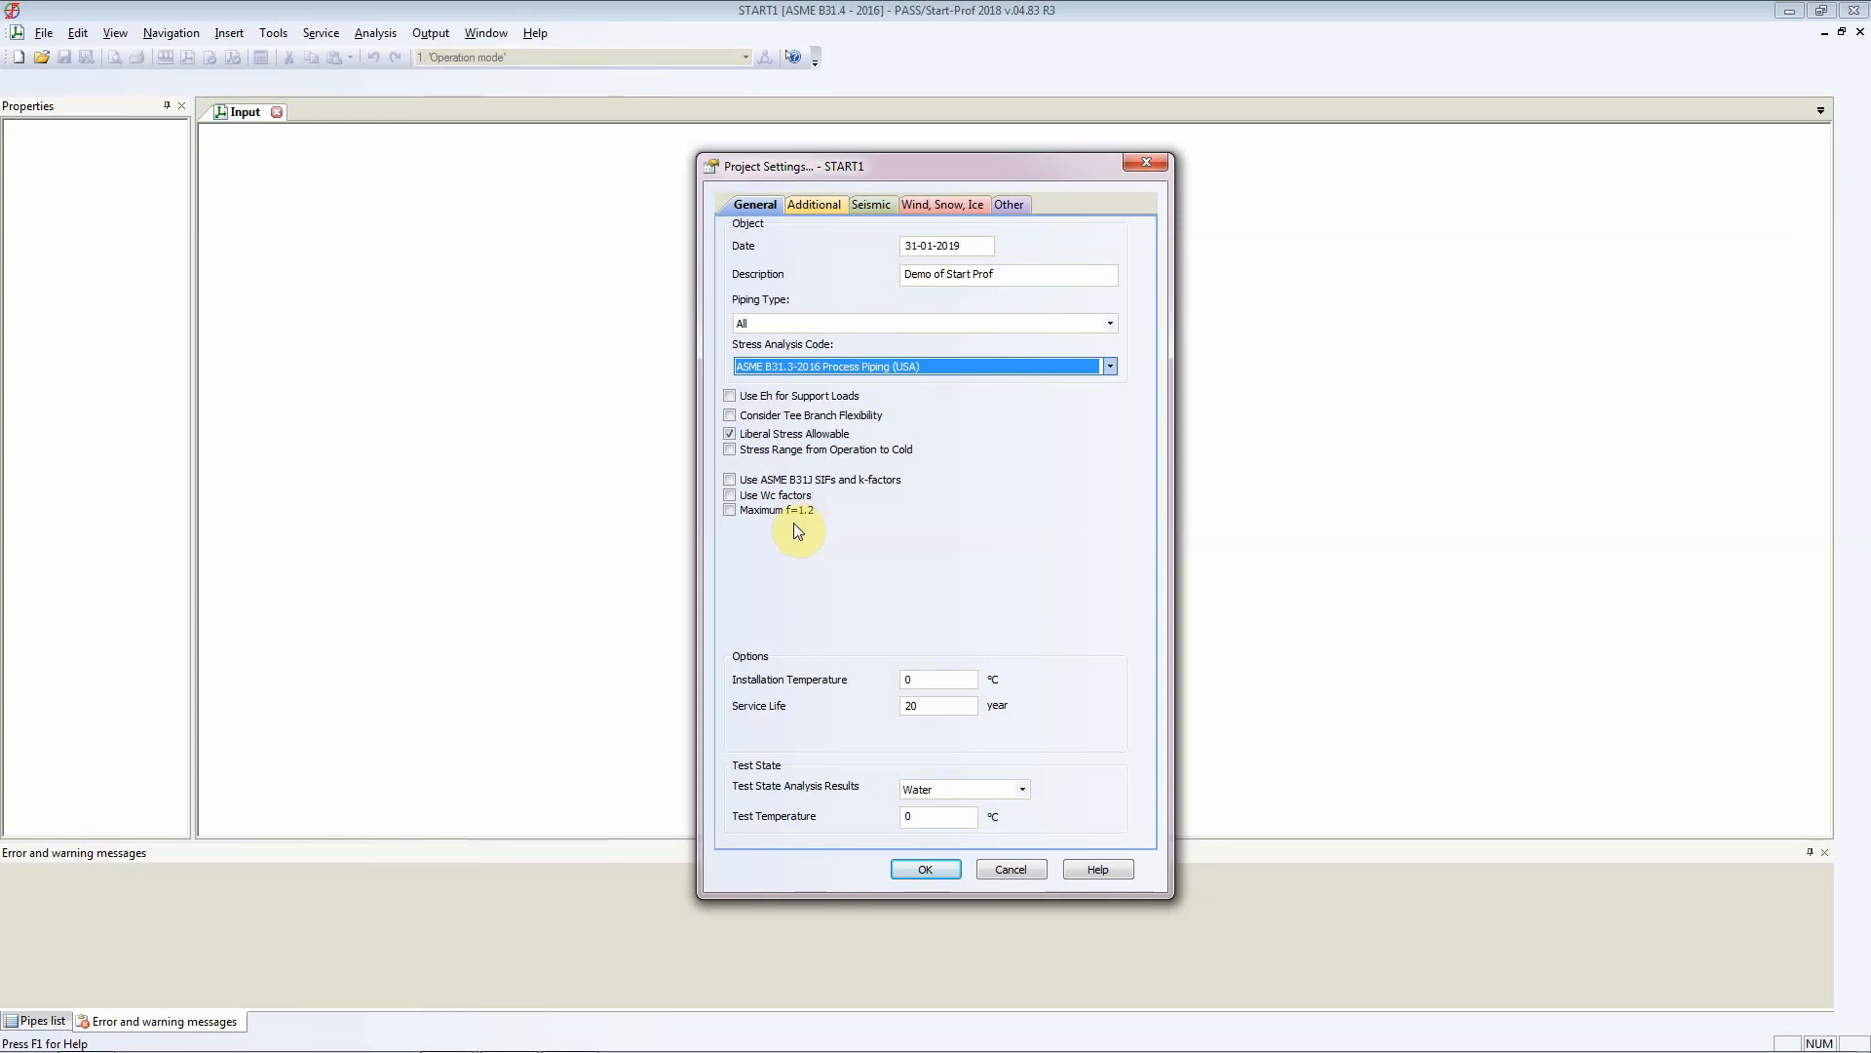
mouse_move(730, 563)
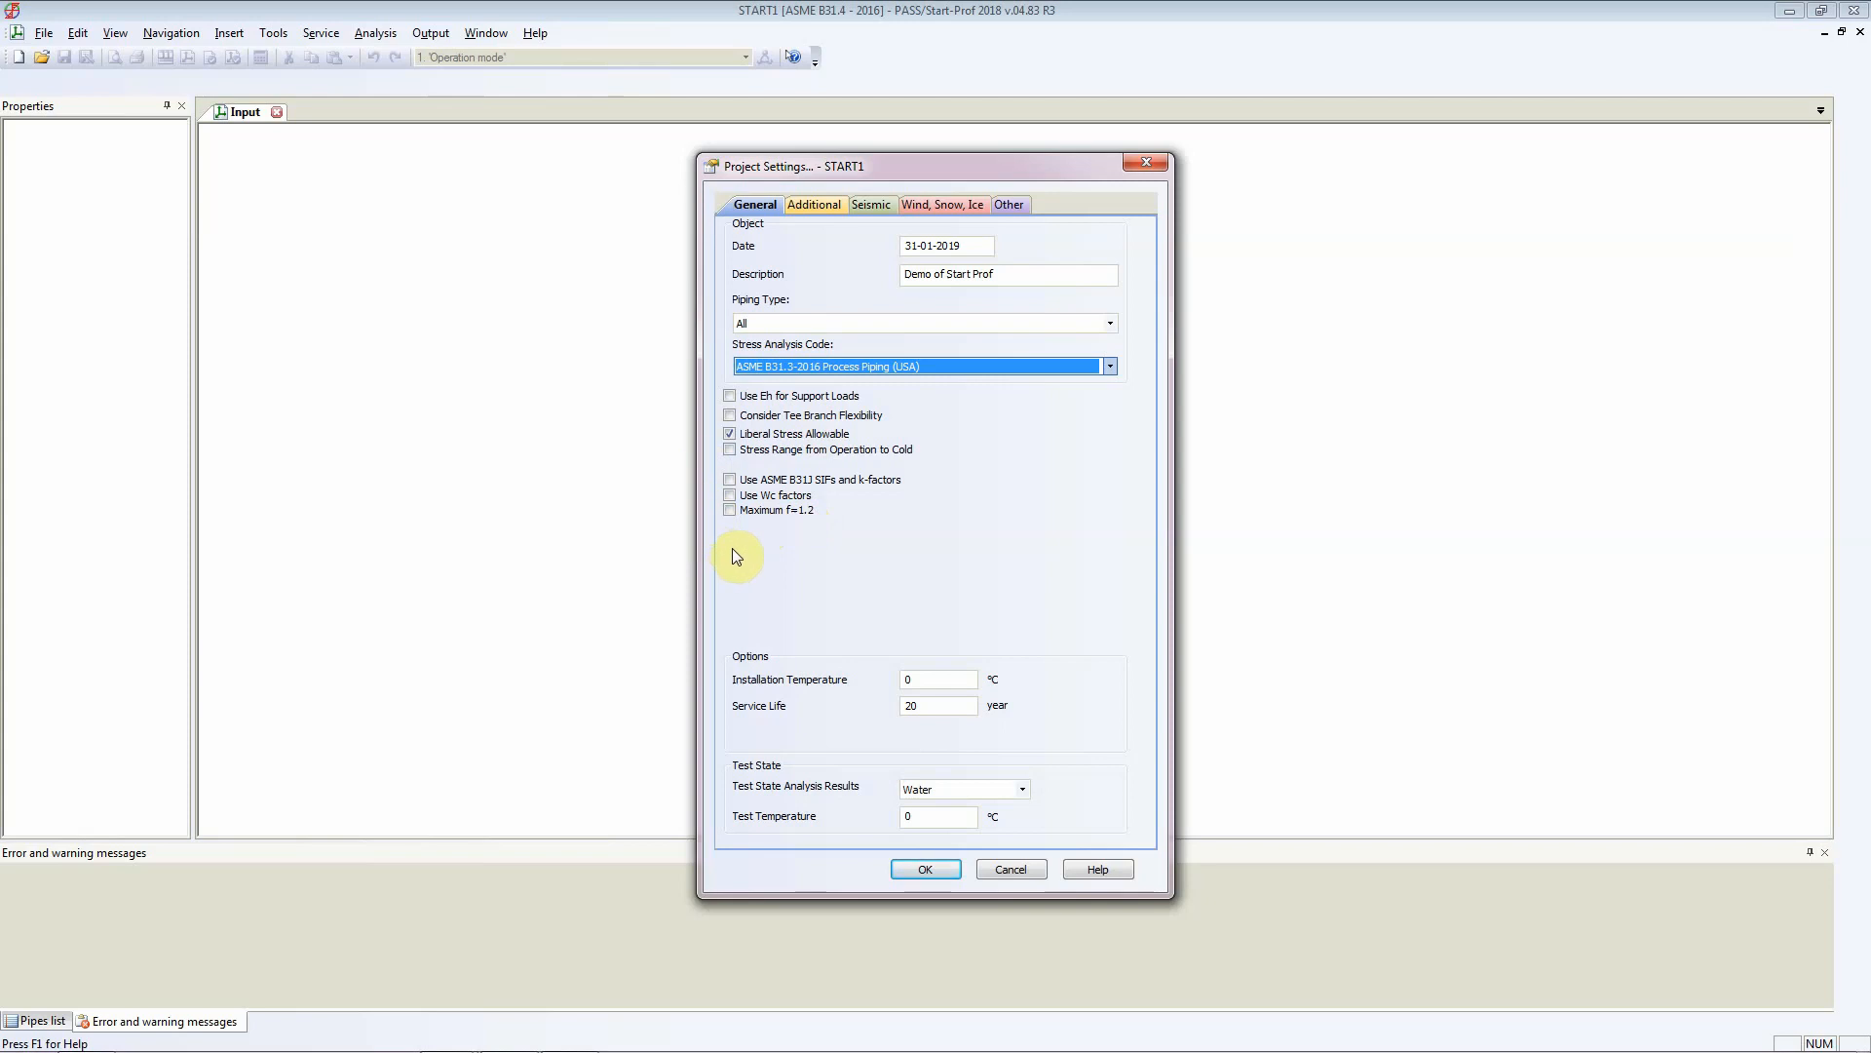
mouse_move(743, 559)
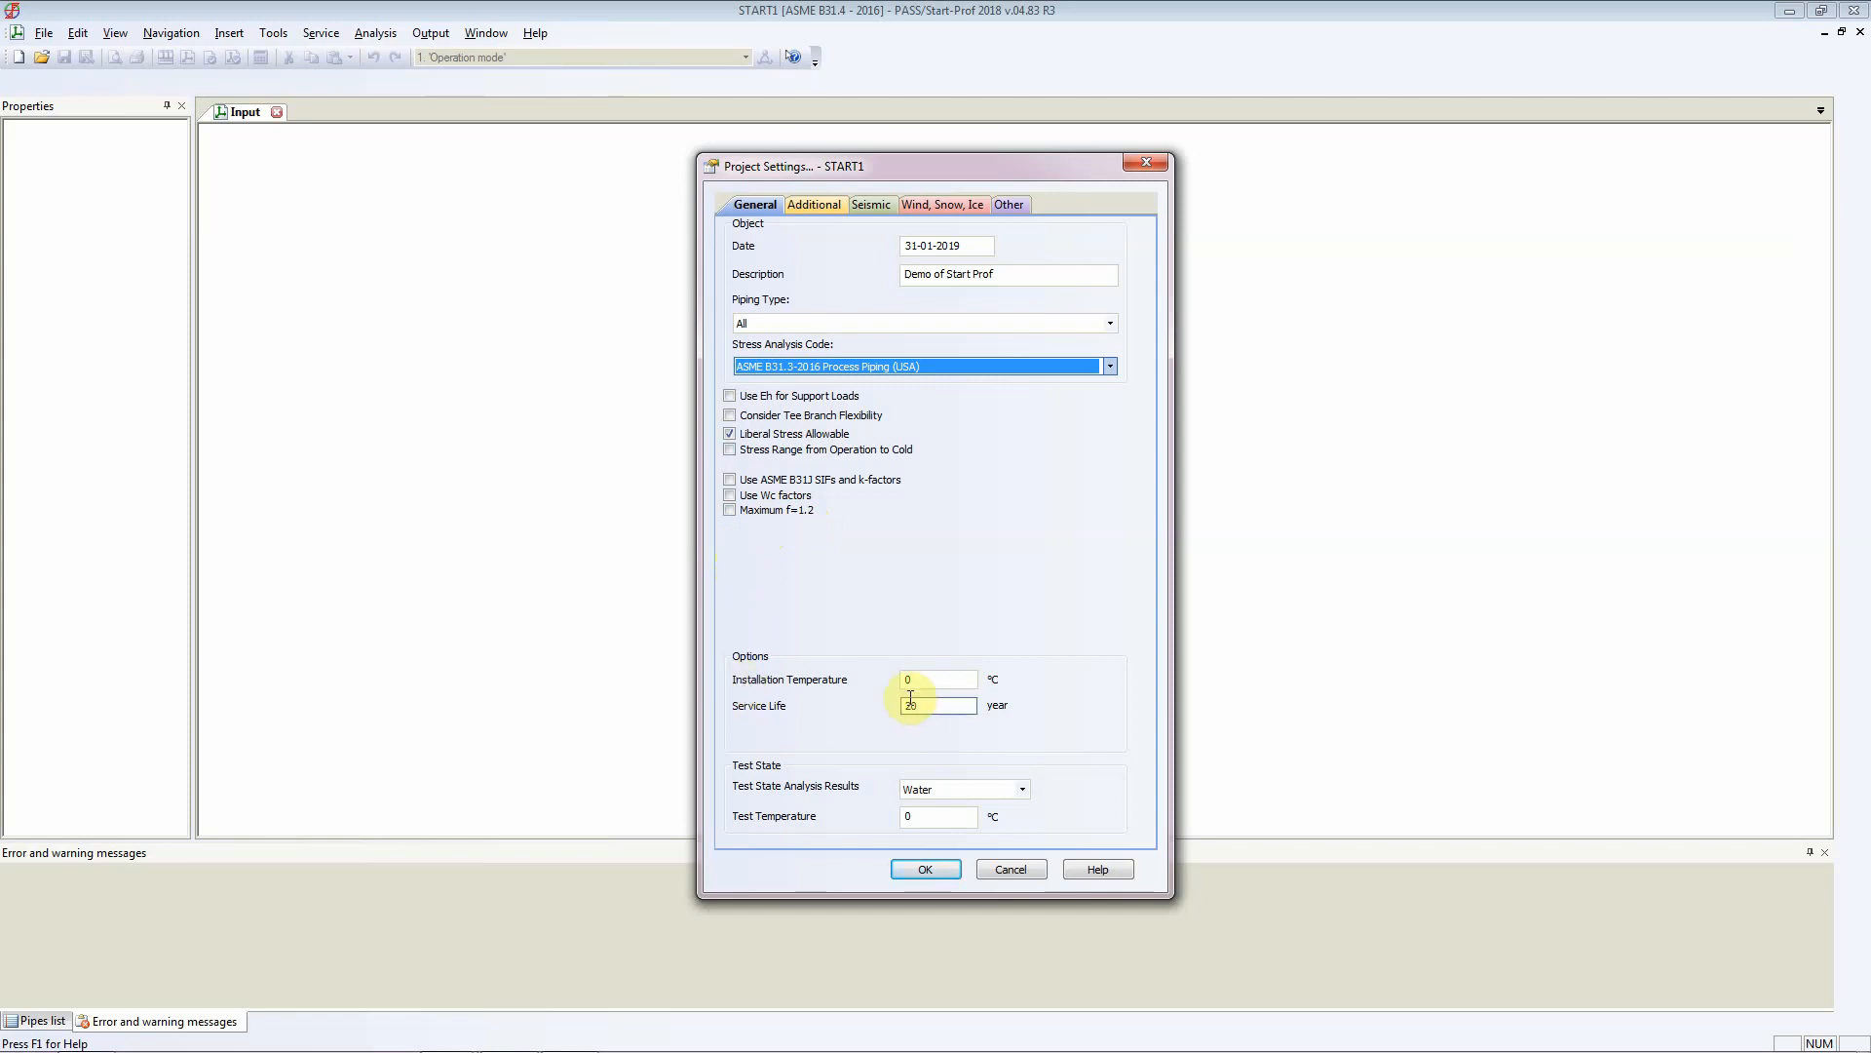
- Set installation temperature and test temperature both to 20 °C
click(938, 679)
text(20)
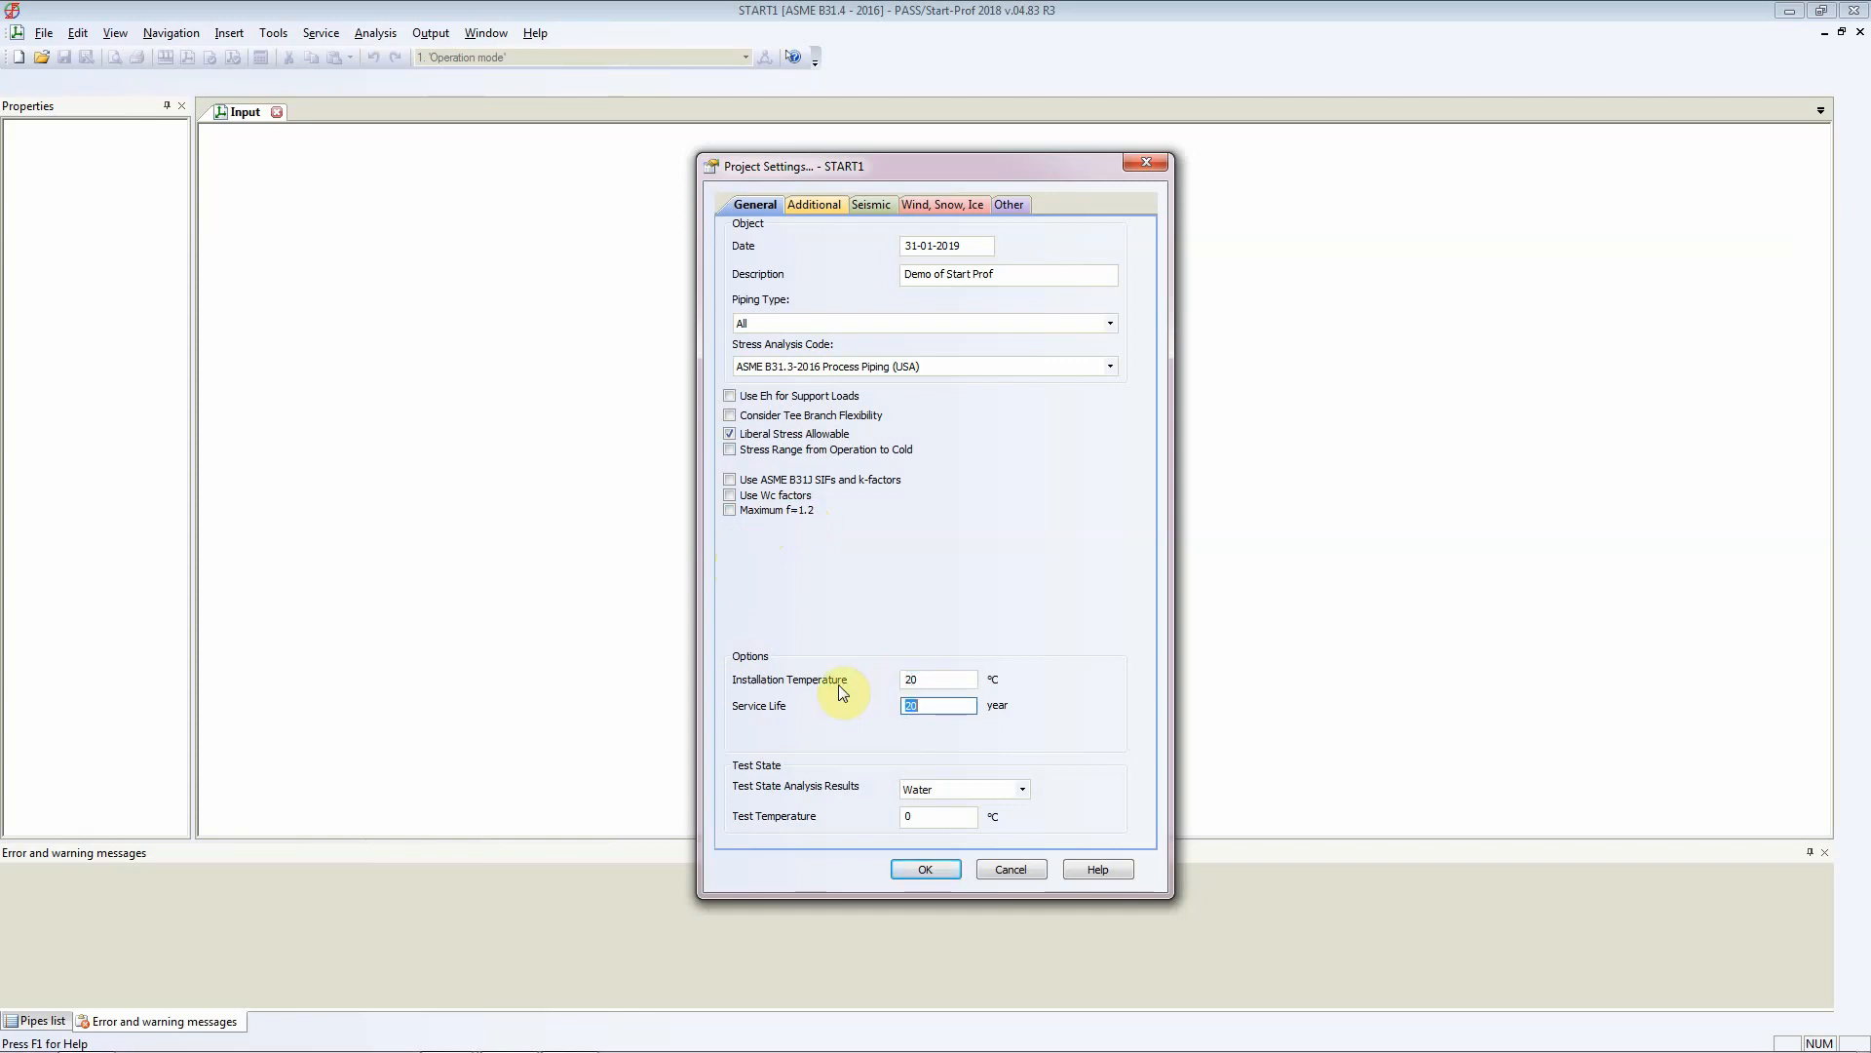
mouse_move(812, 683)
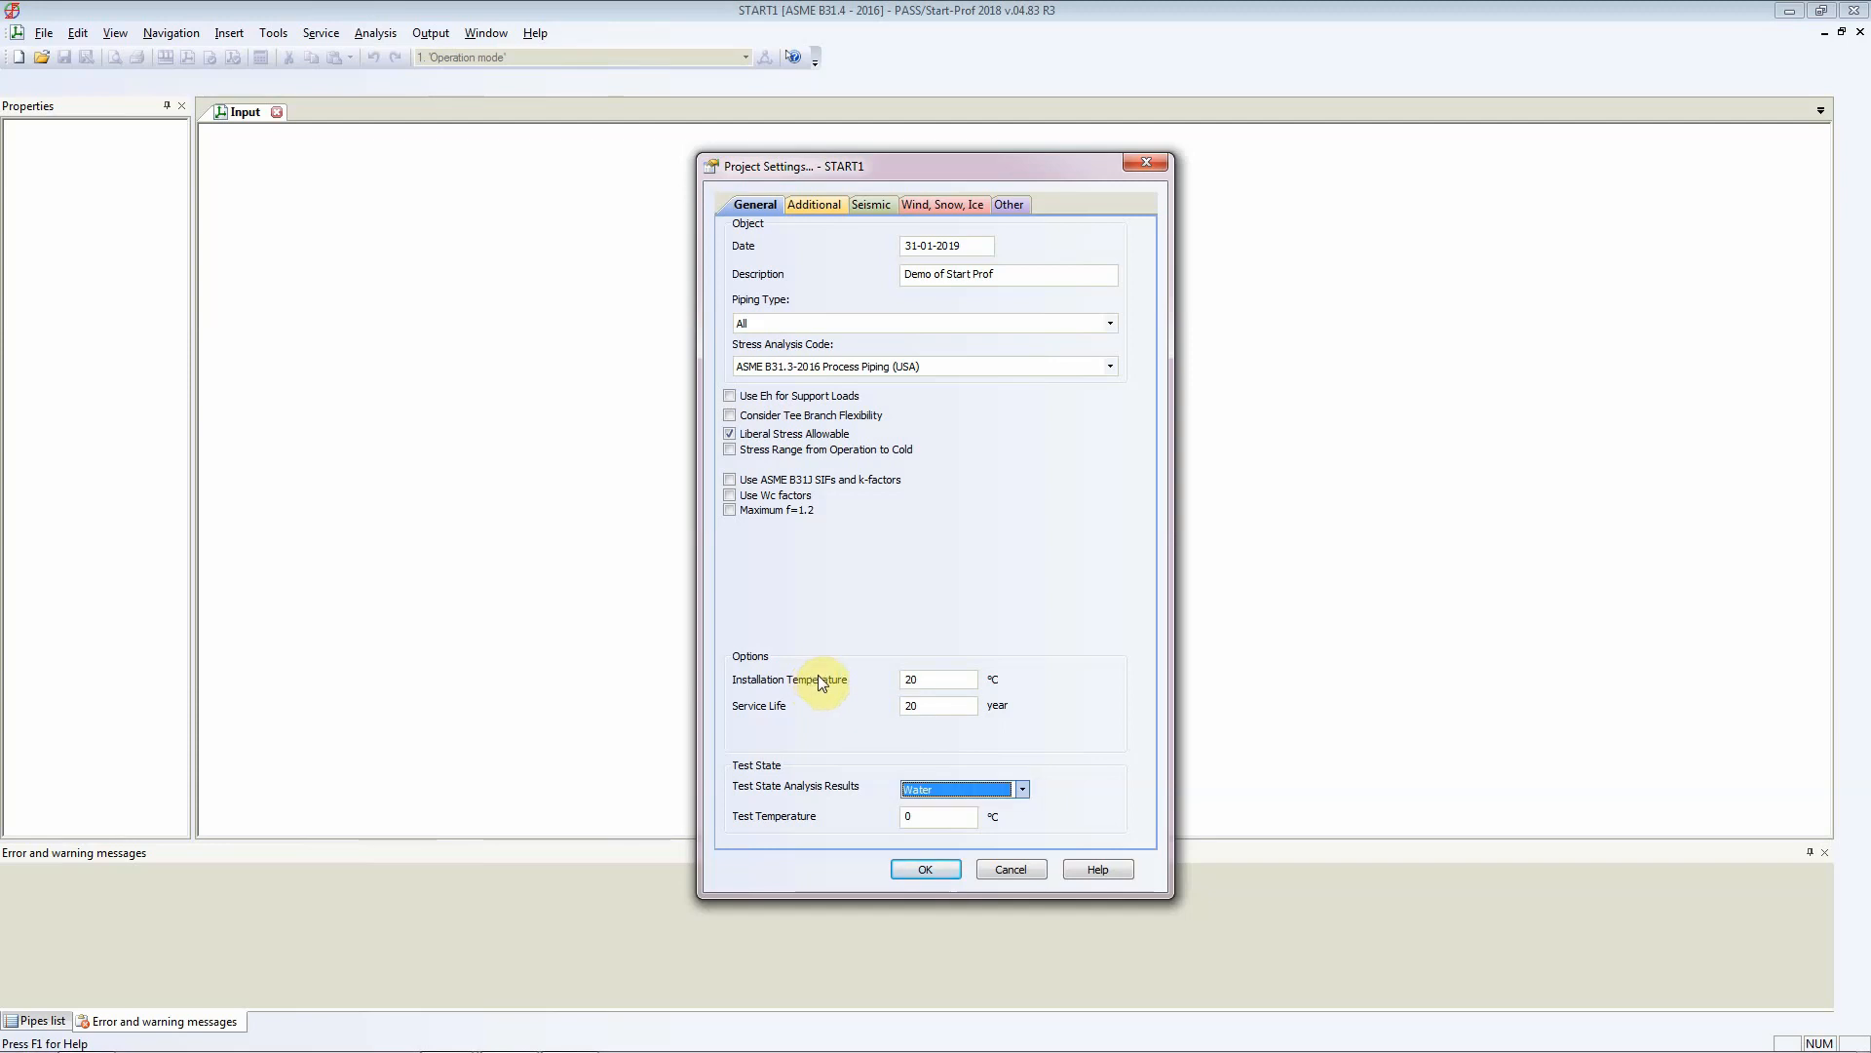
click(938, 817)
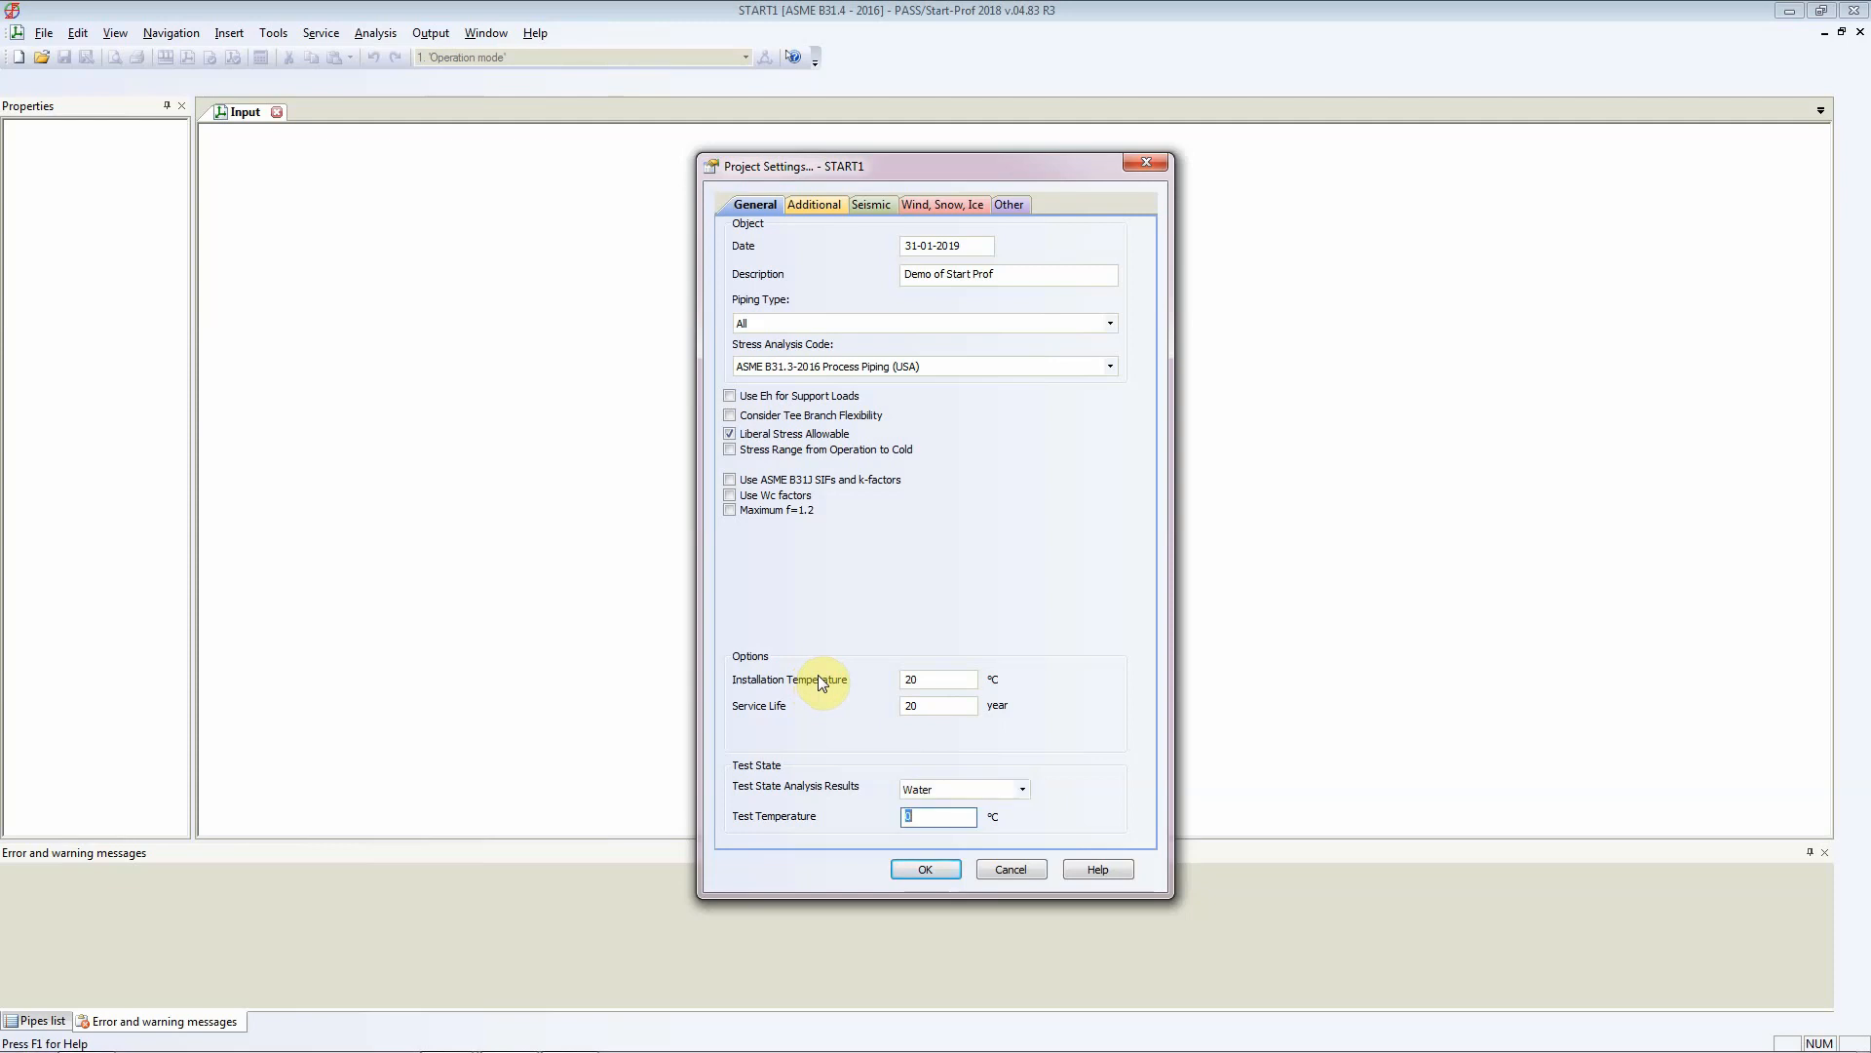
text(20)
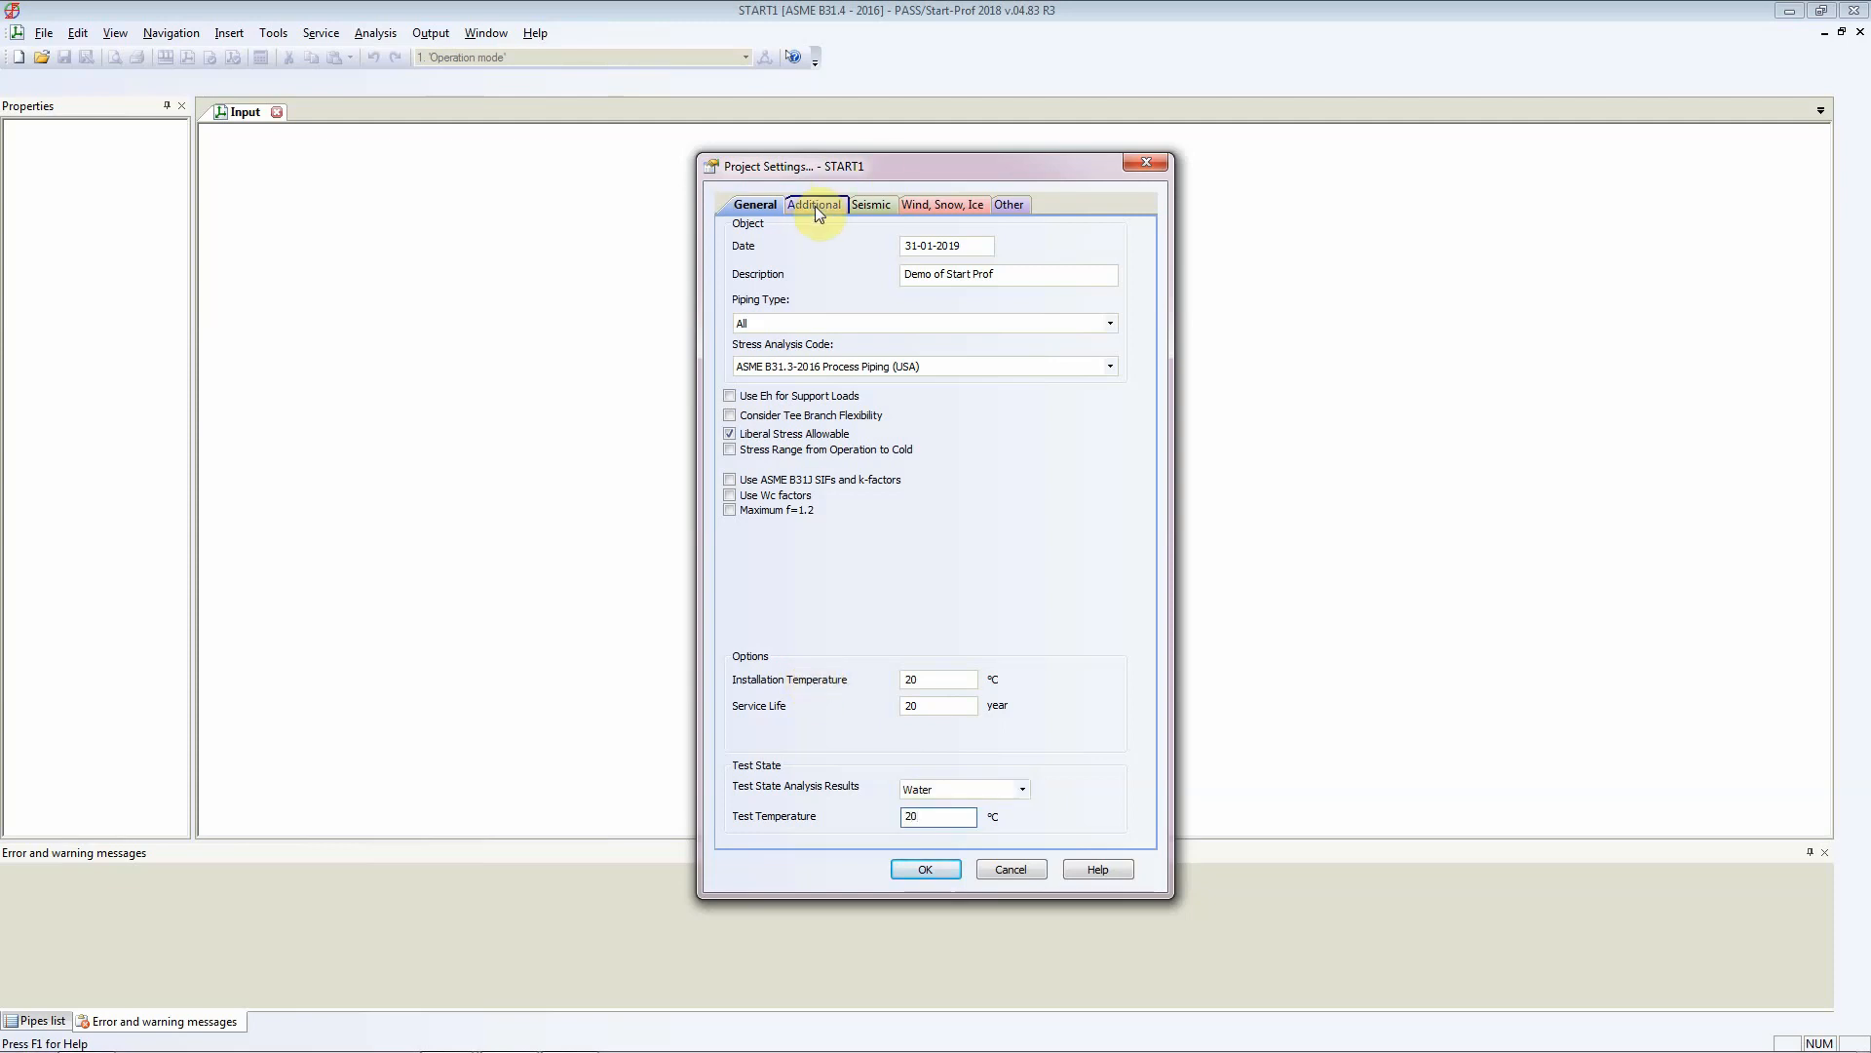
- Review the Additional, Seismic, Wind/Snow/Ice and Other tabs, then confirm the settings with OK
click(938, 817)
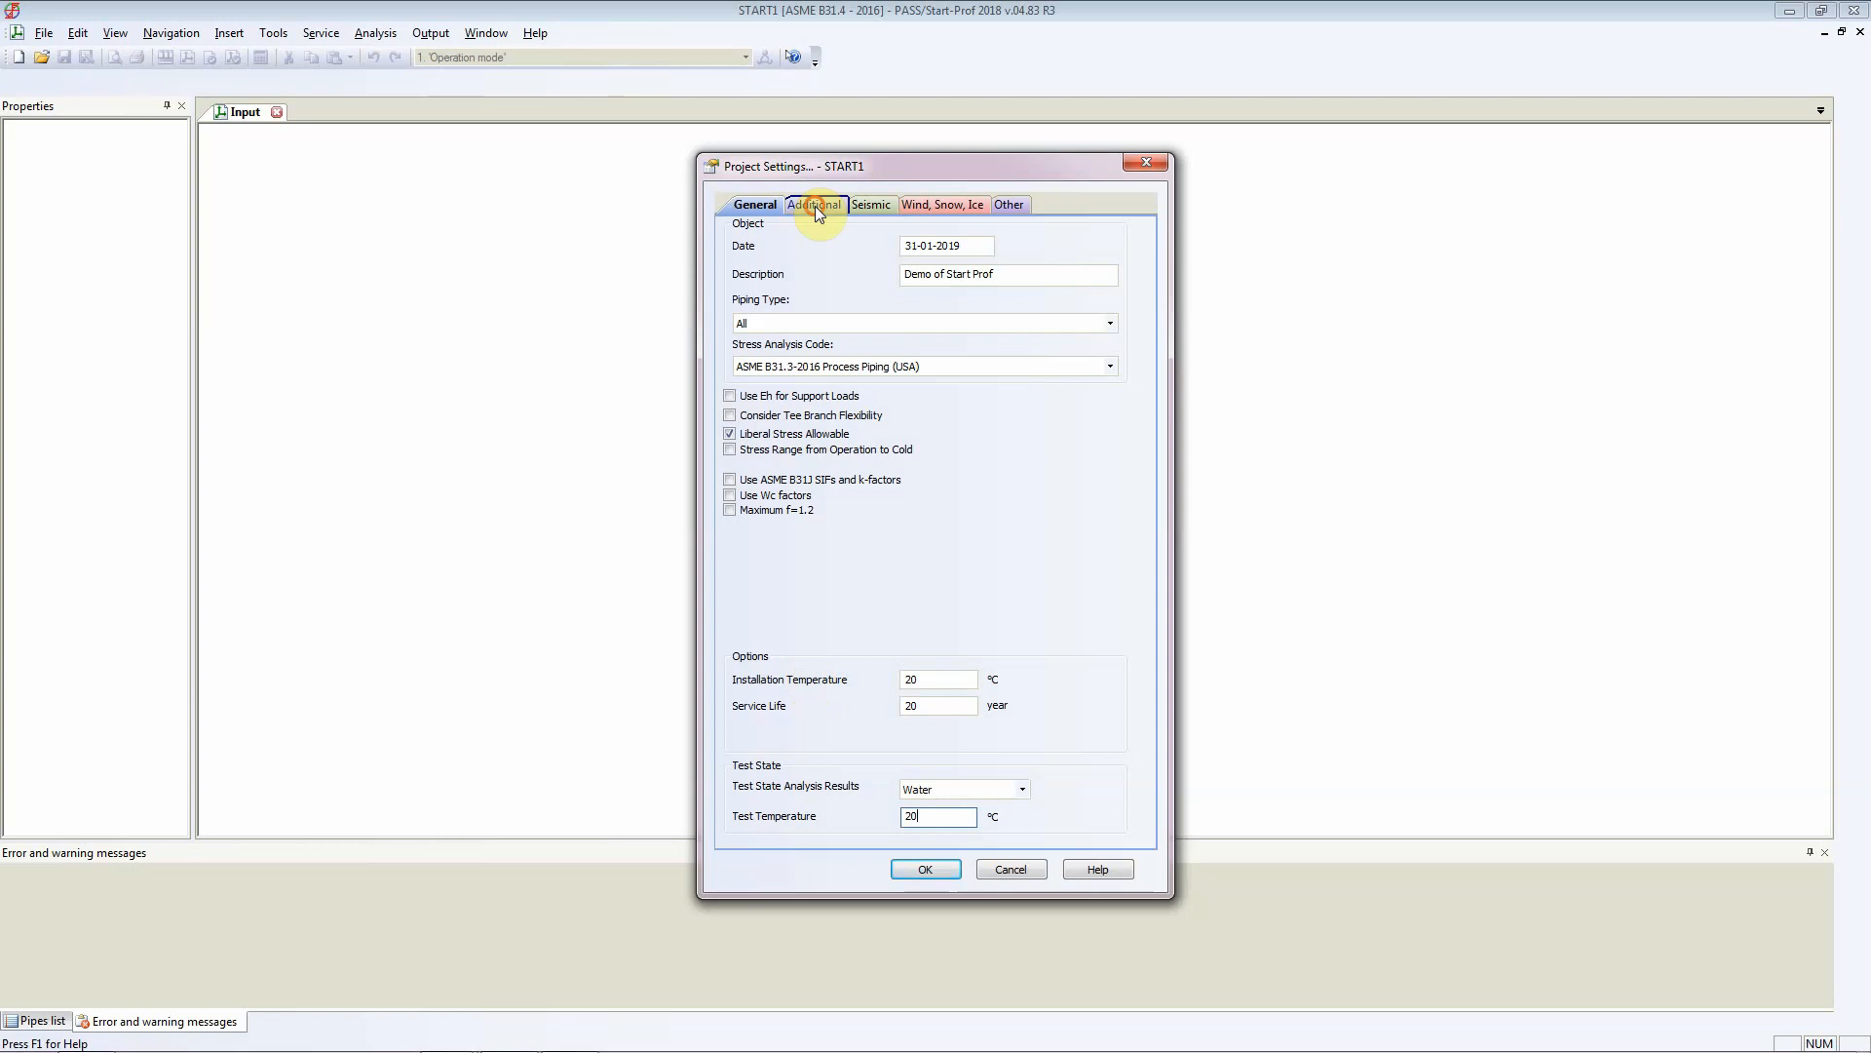
click(814, 204)
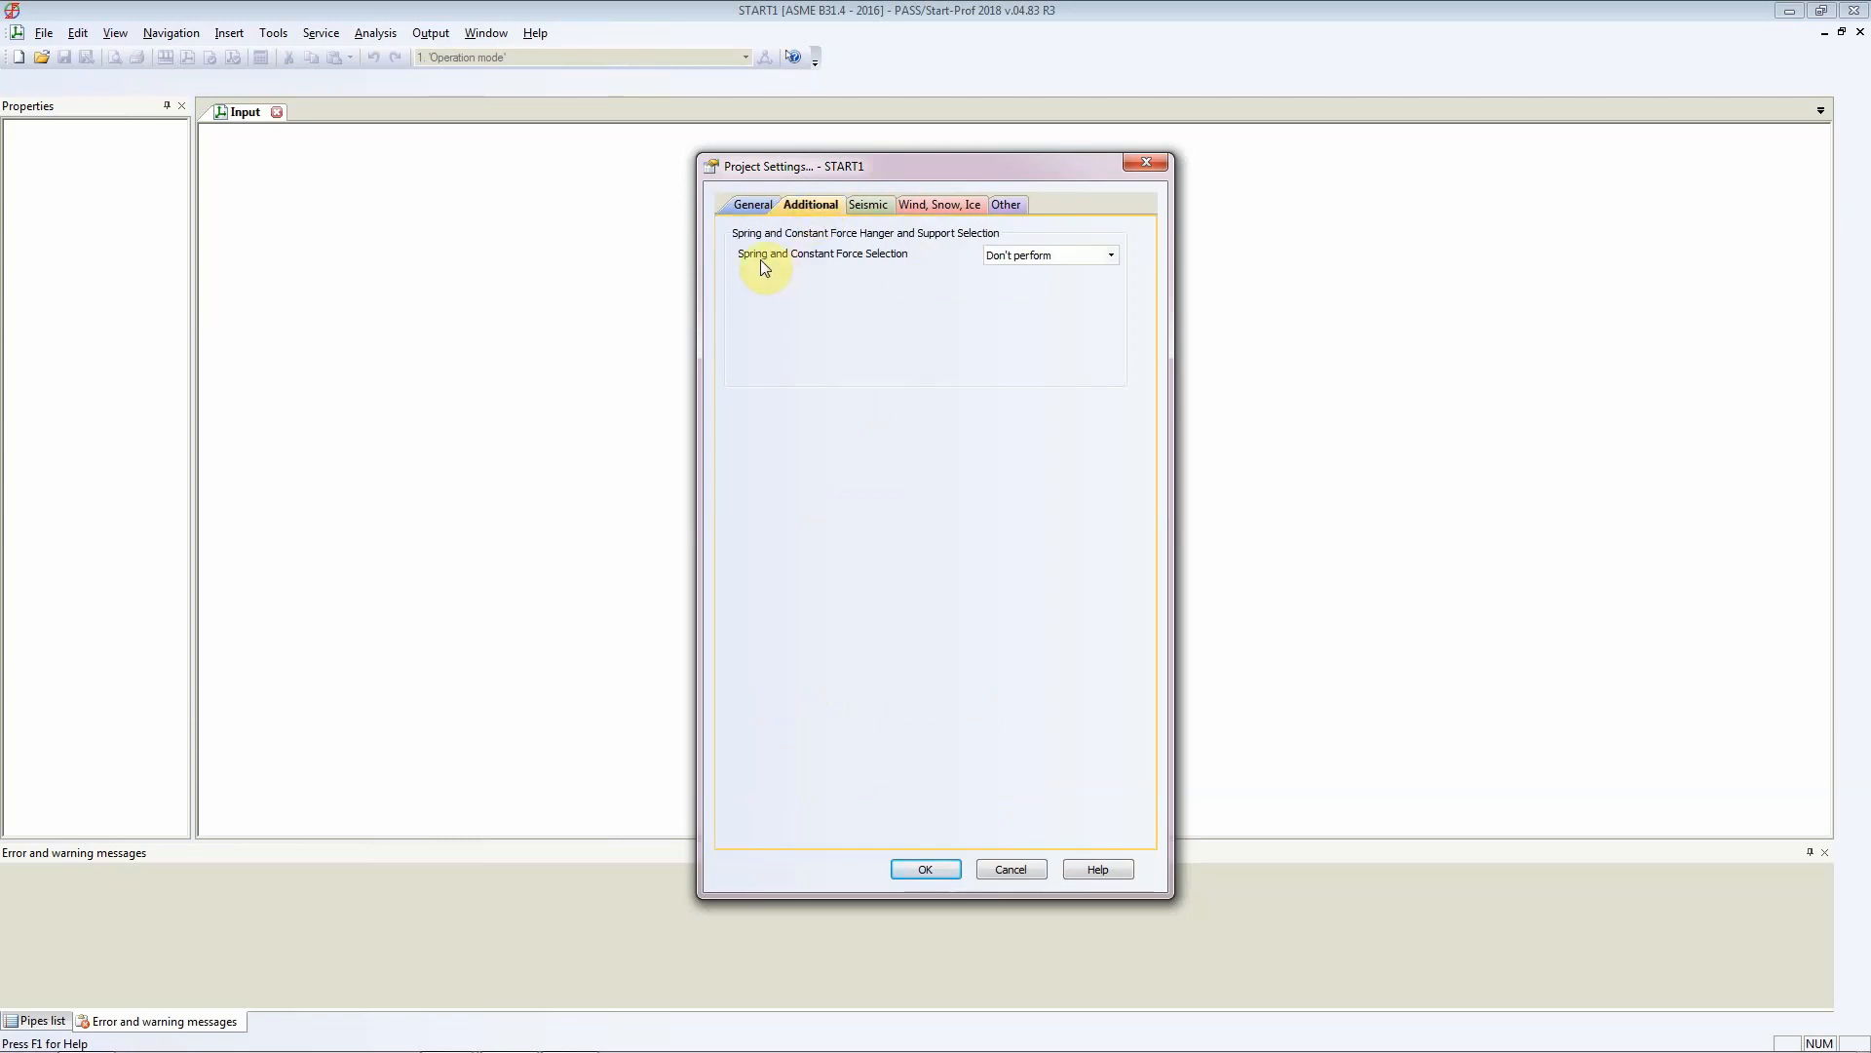
click(868, 204)
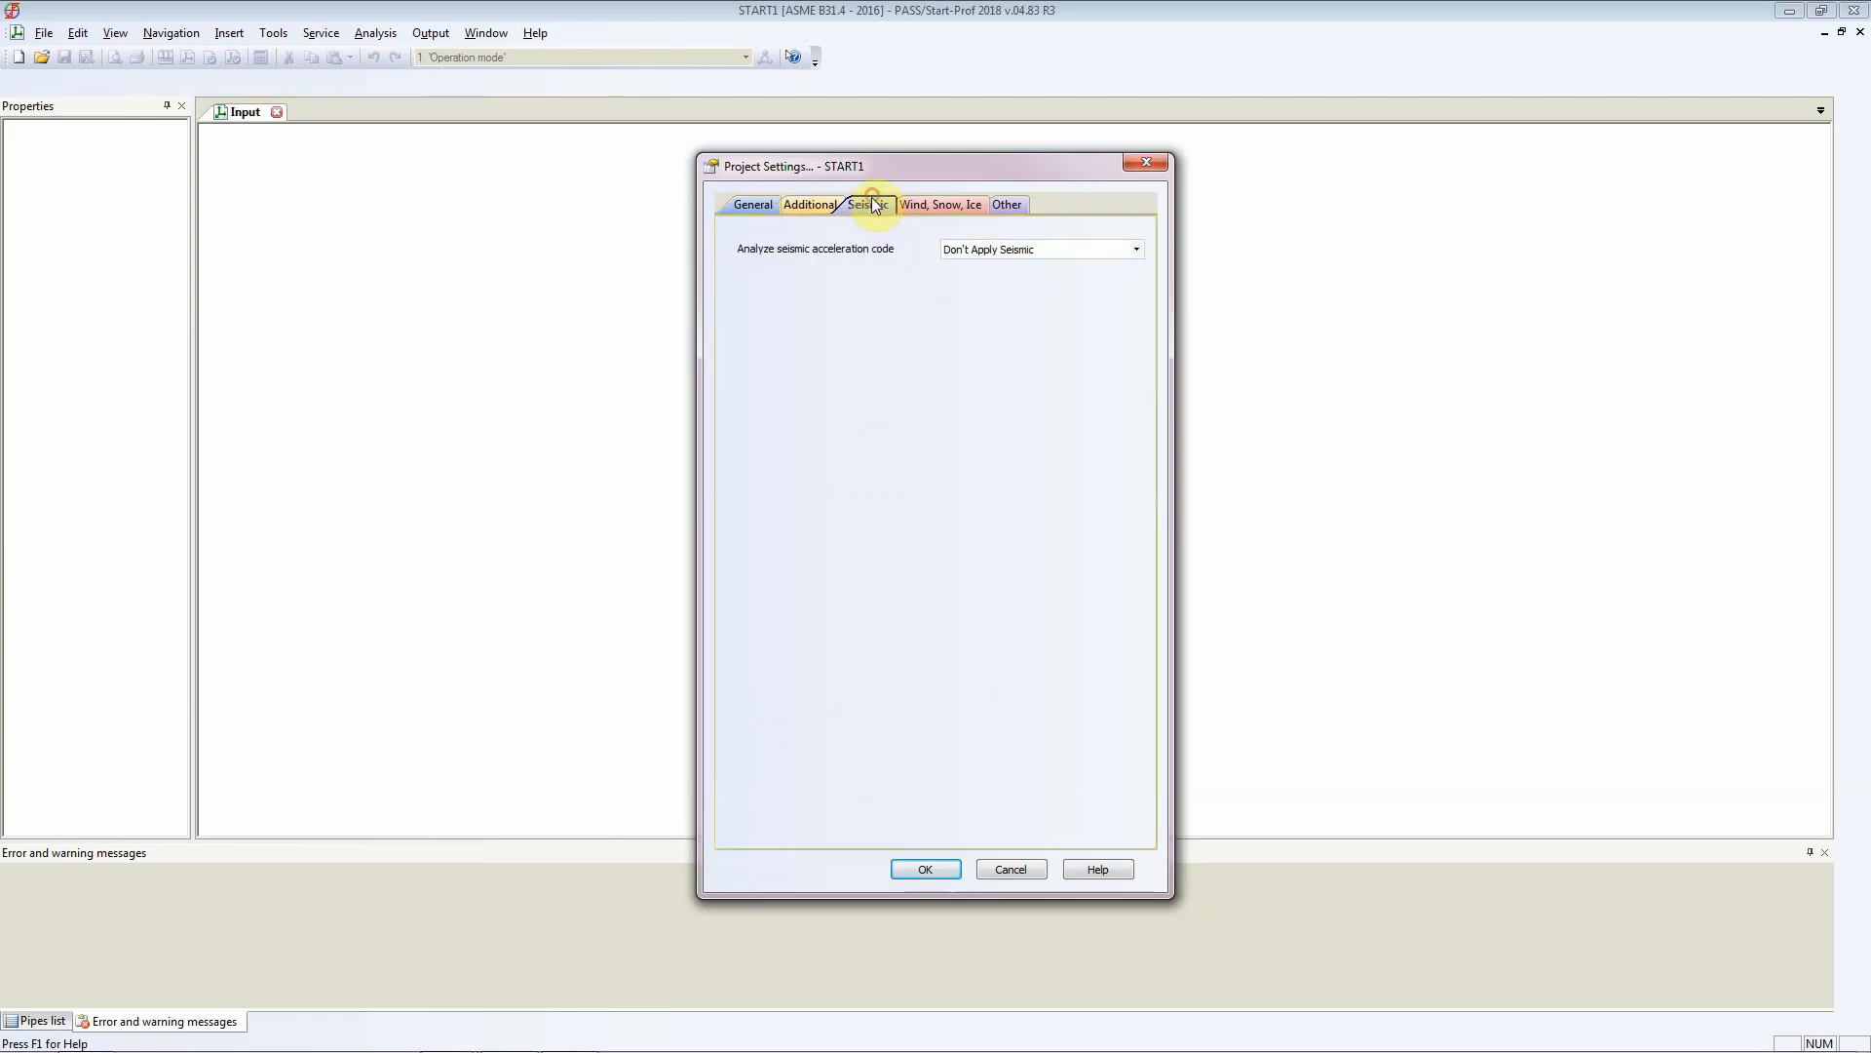
click(942, 204)
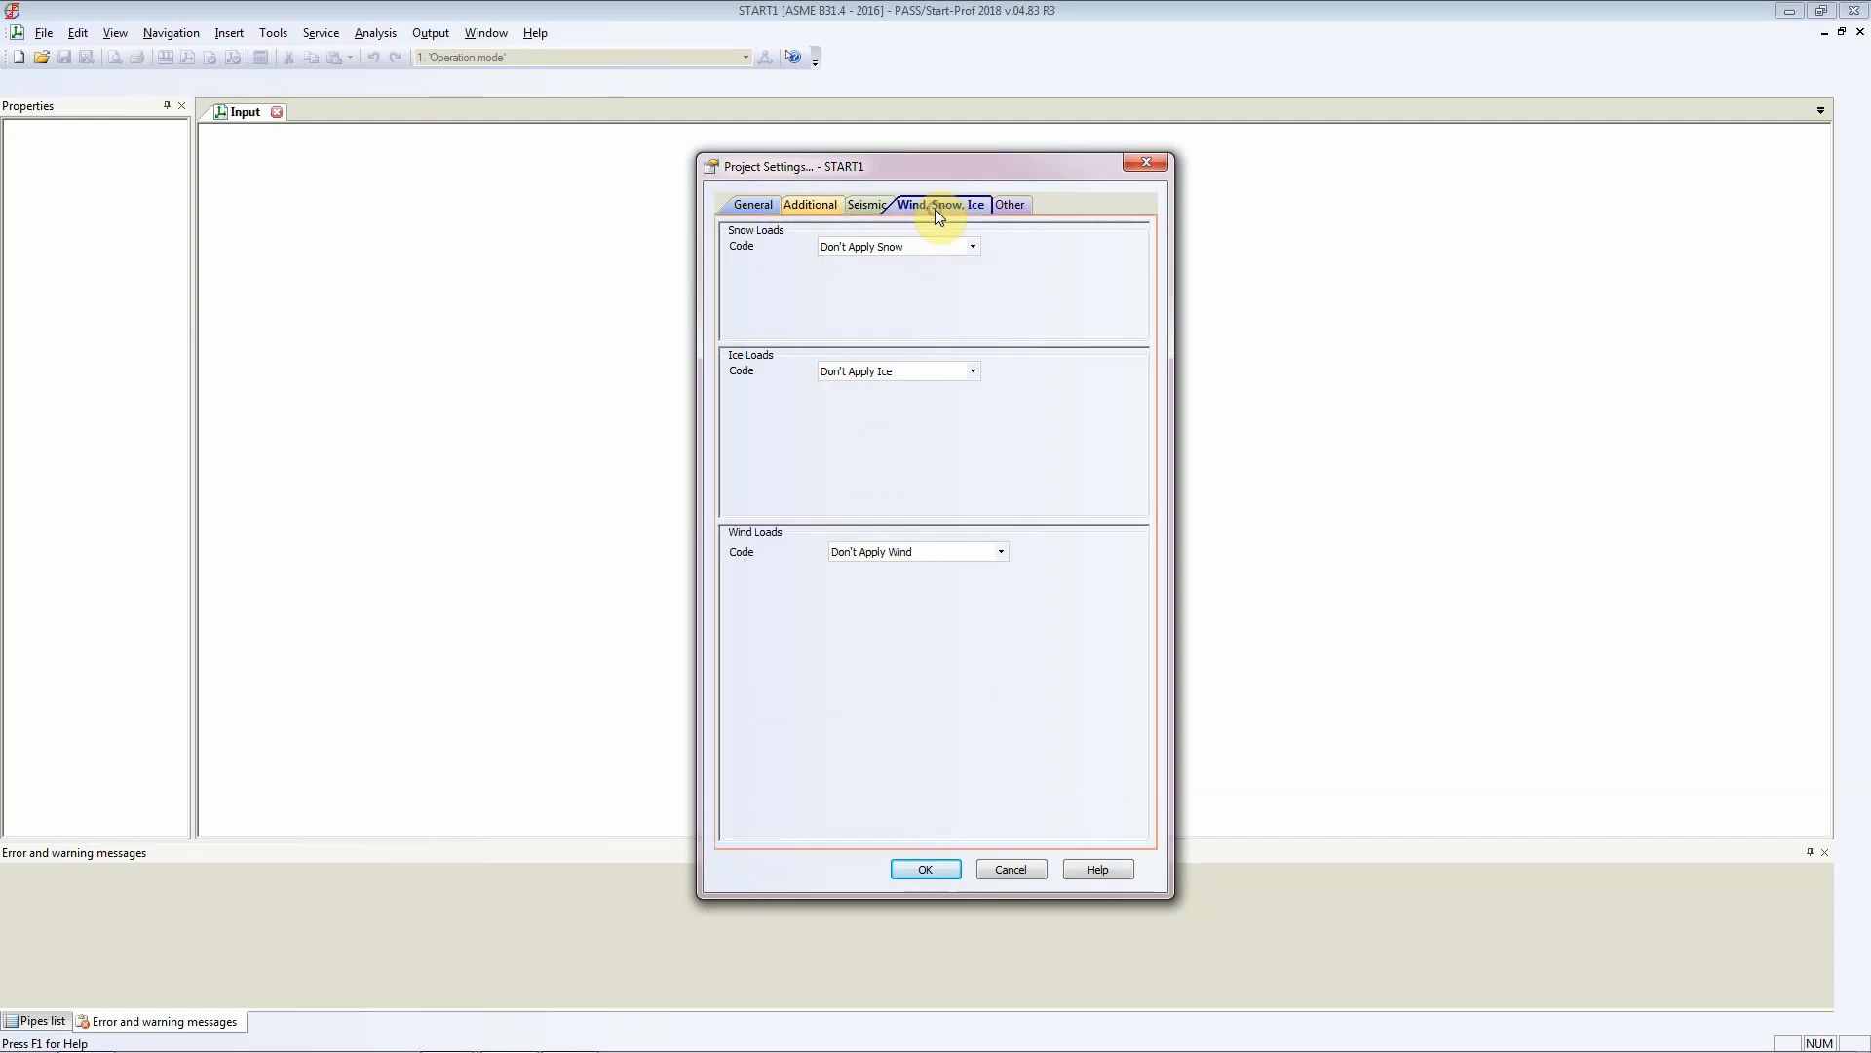
click(1008, 204)
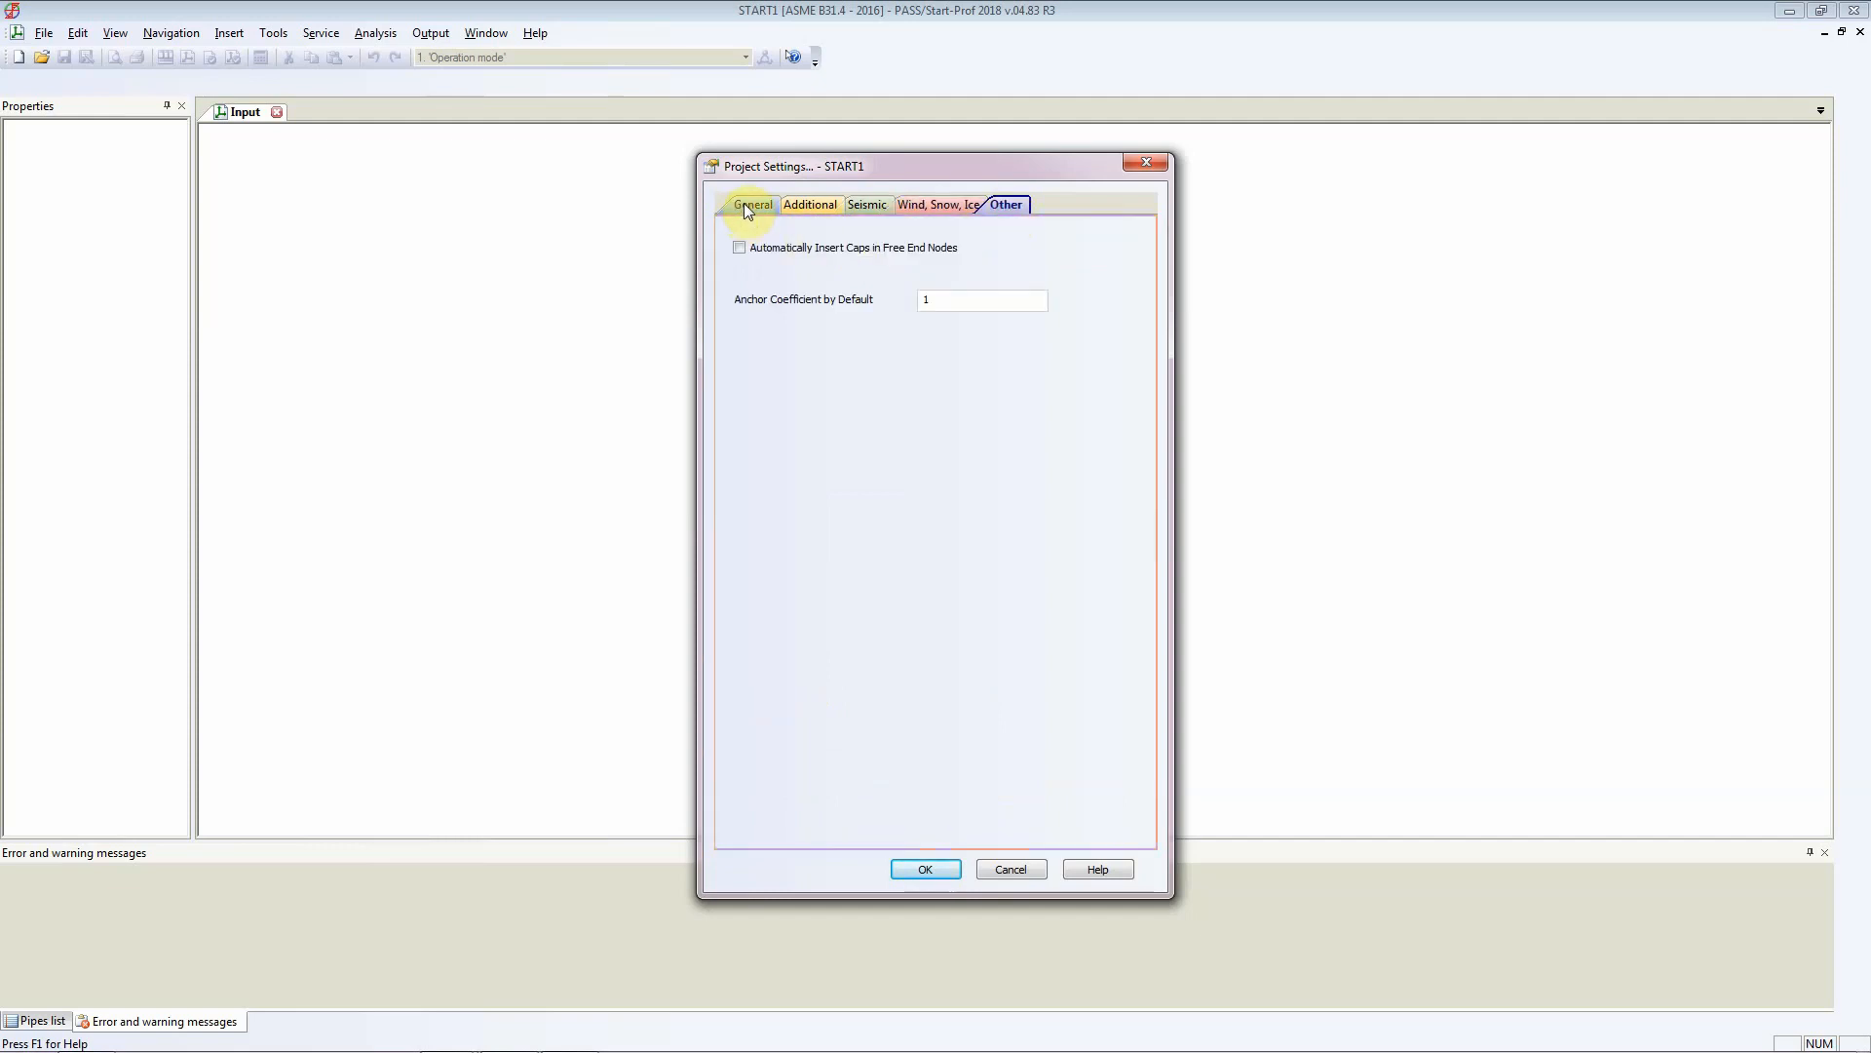
click(752, 203)
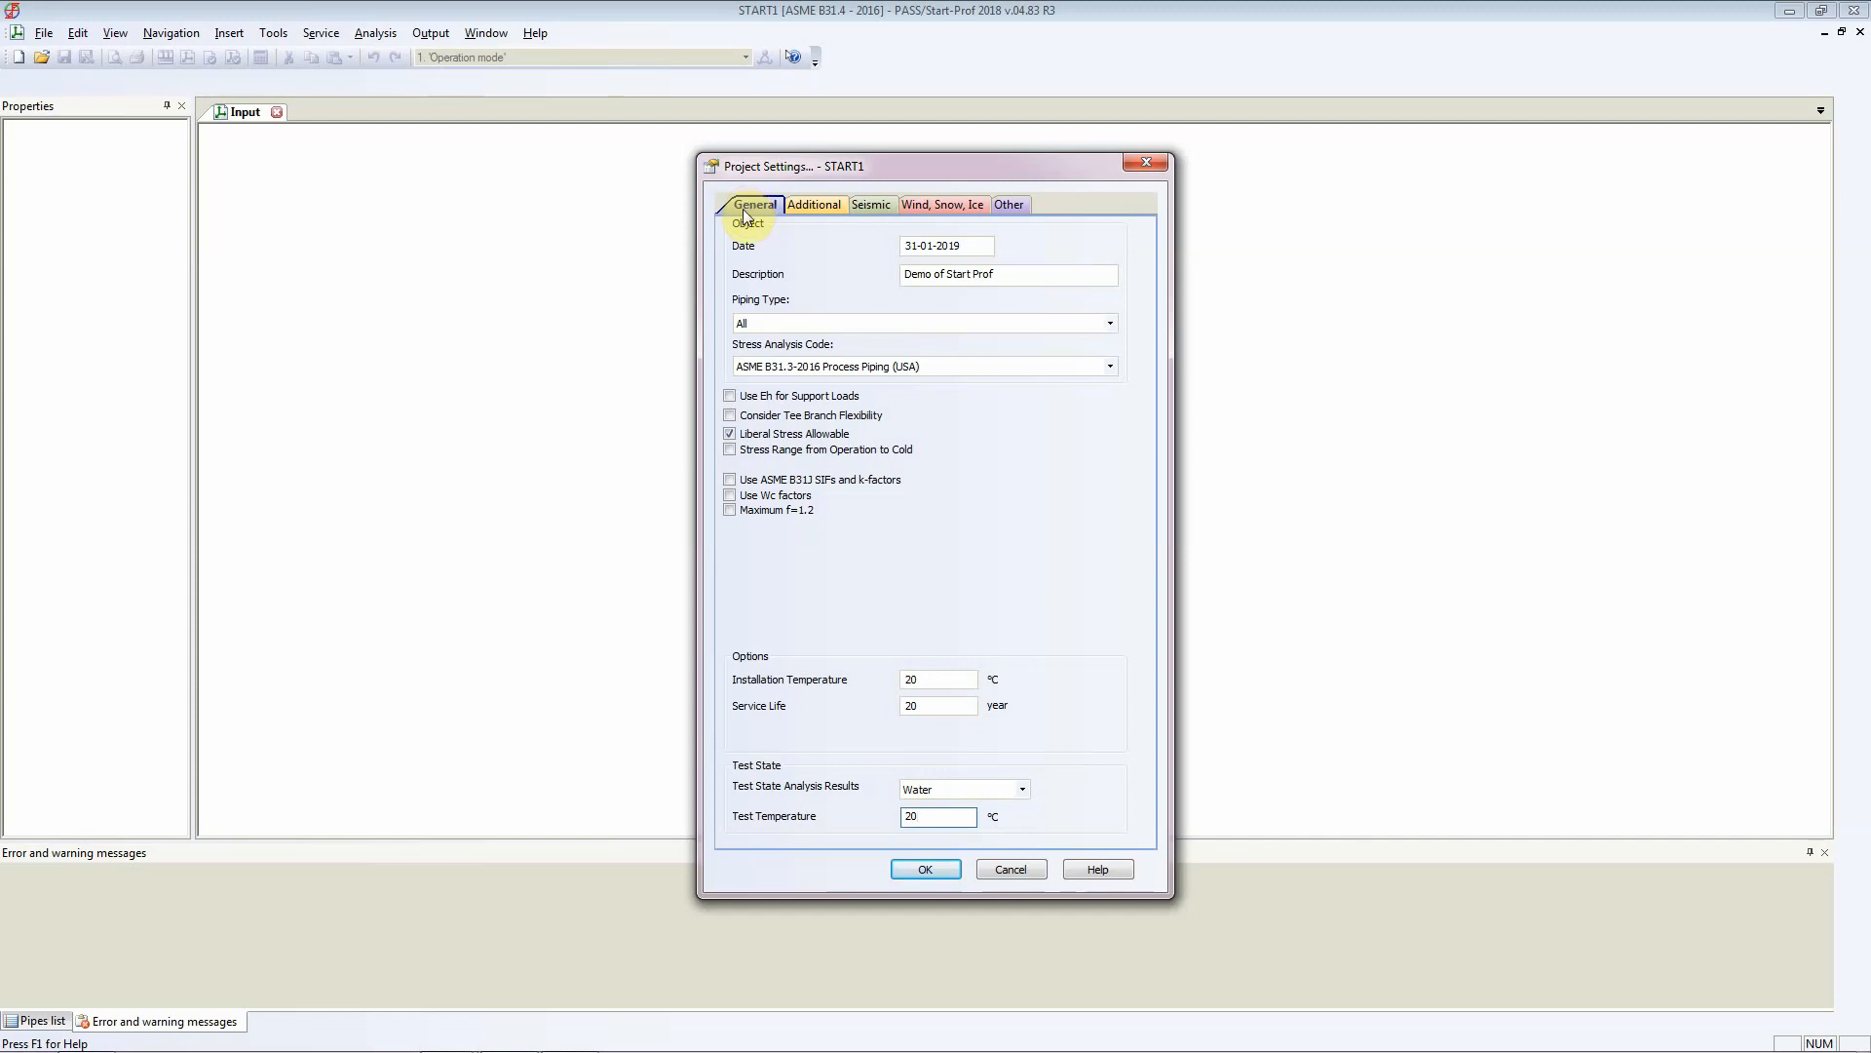
click(925, 868)
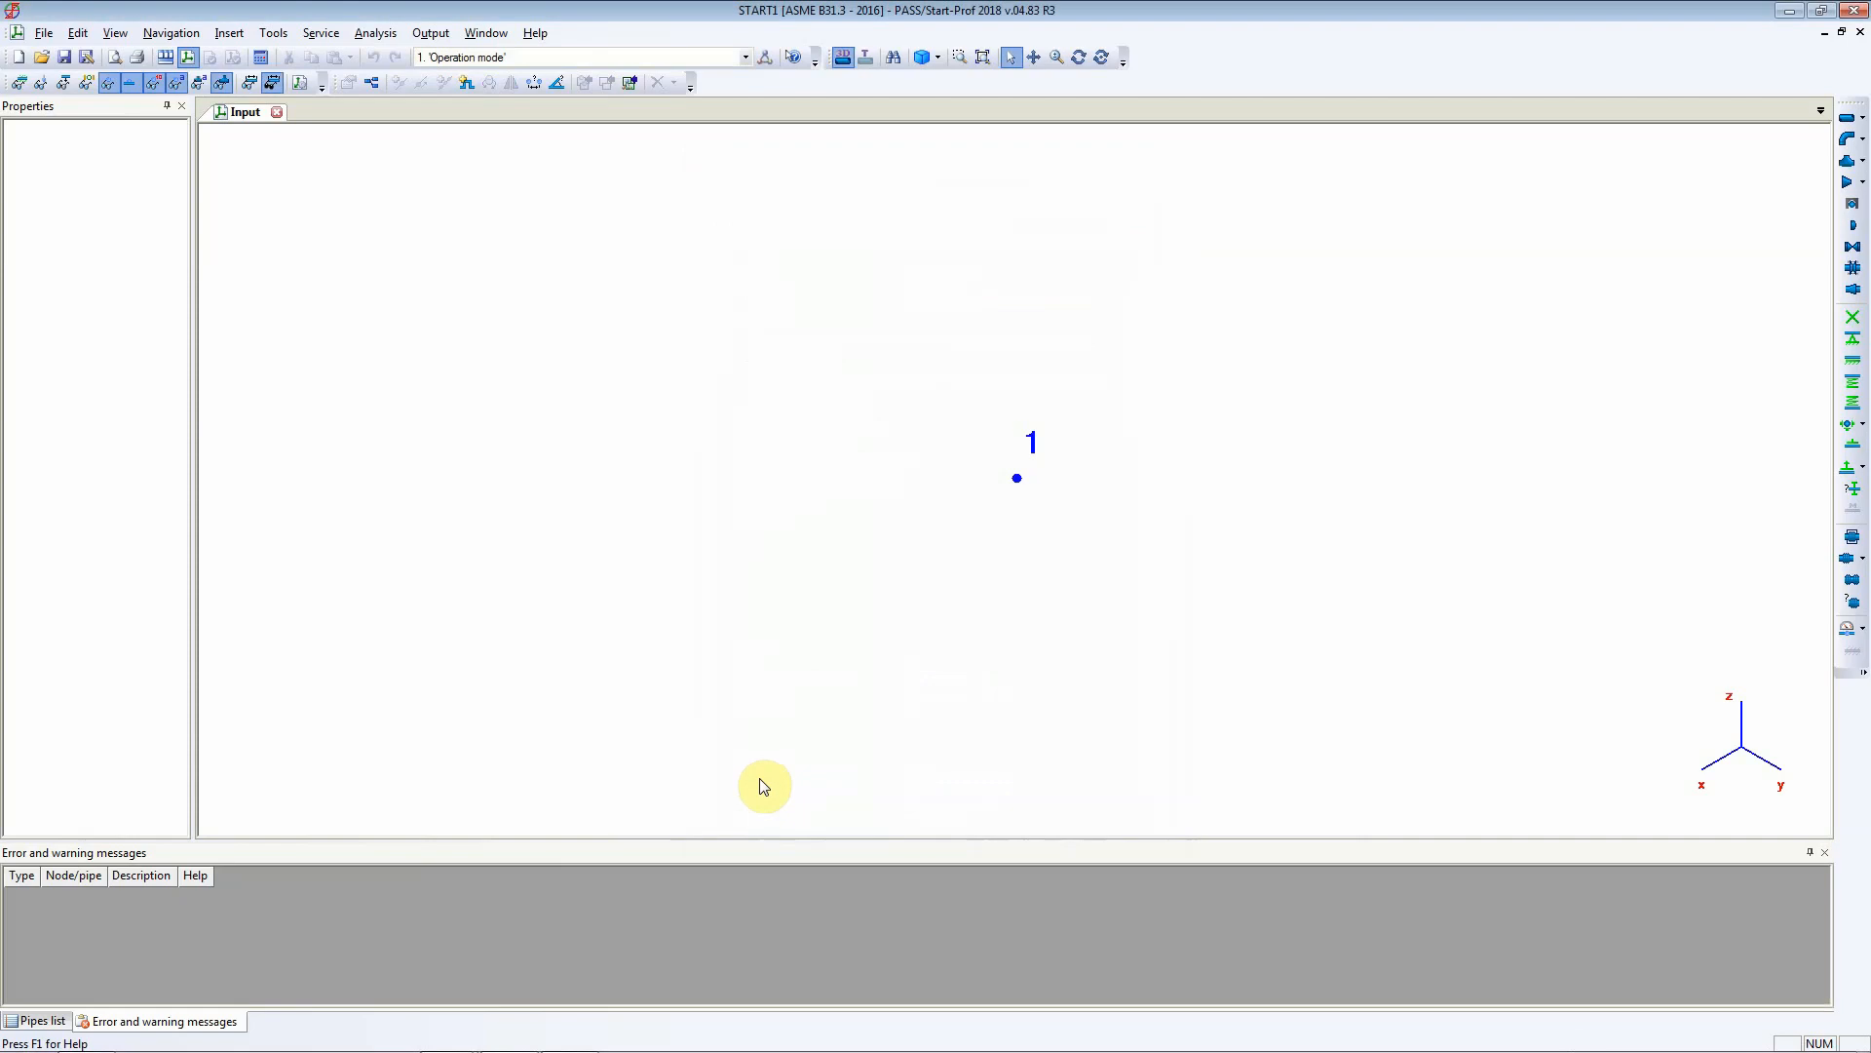